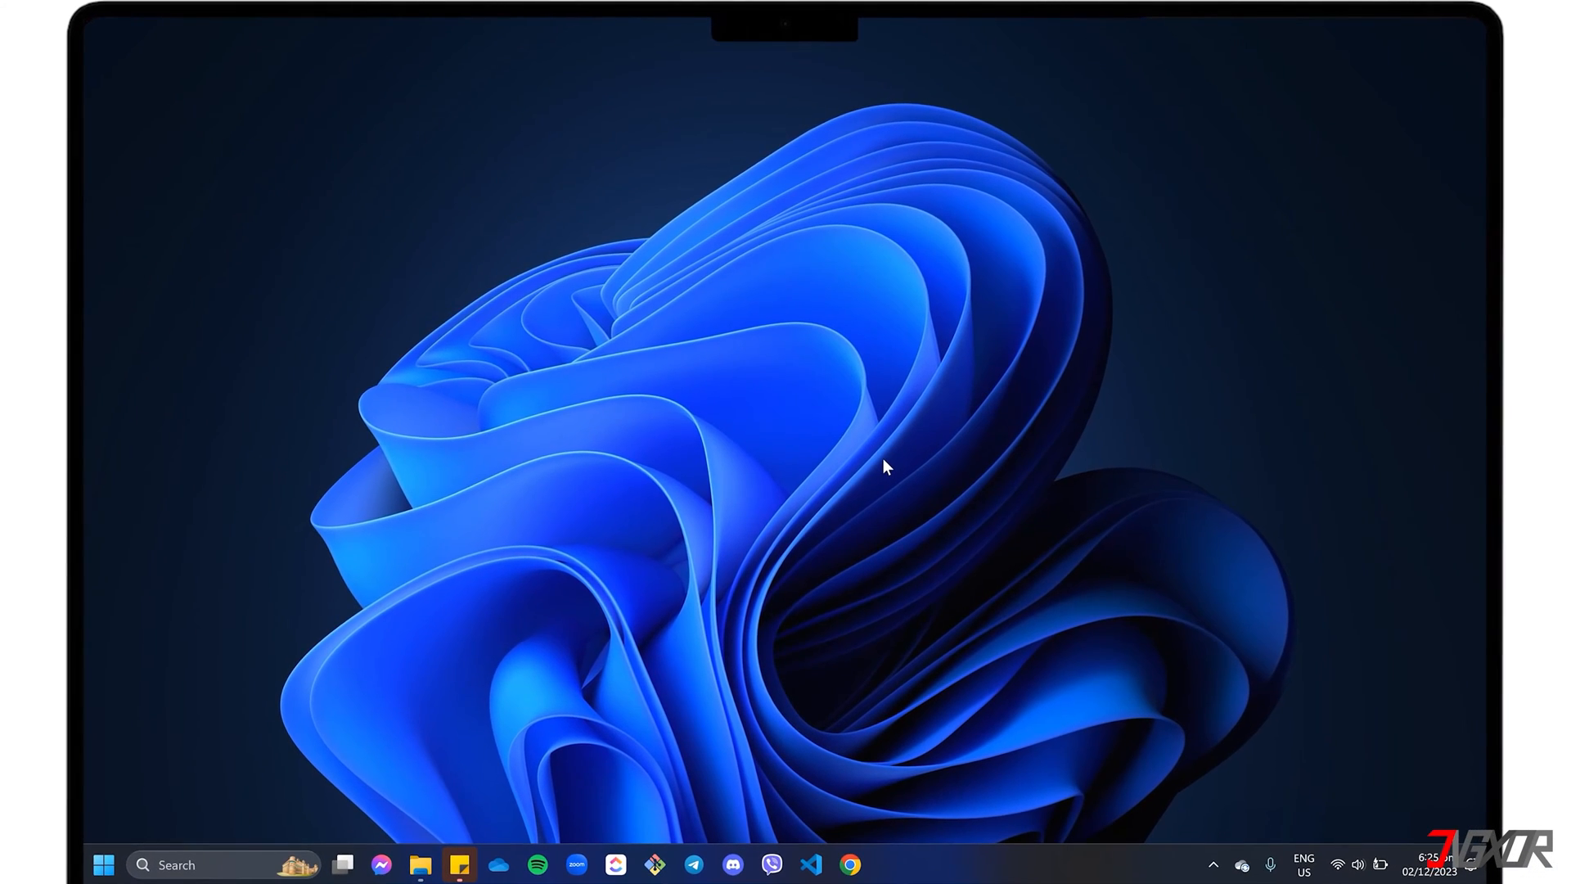
# Run records.py in VS Code's terminal, adding a record with address USA, viewing it, then exiting
pyautogui.click(886, 864)
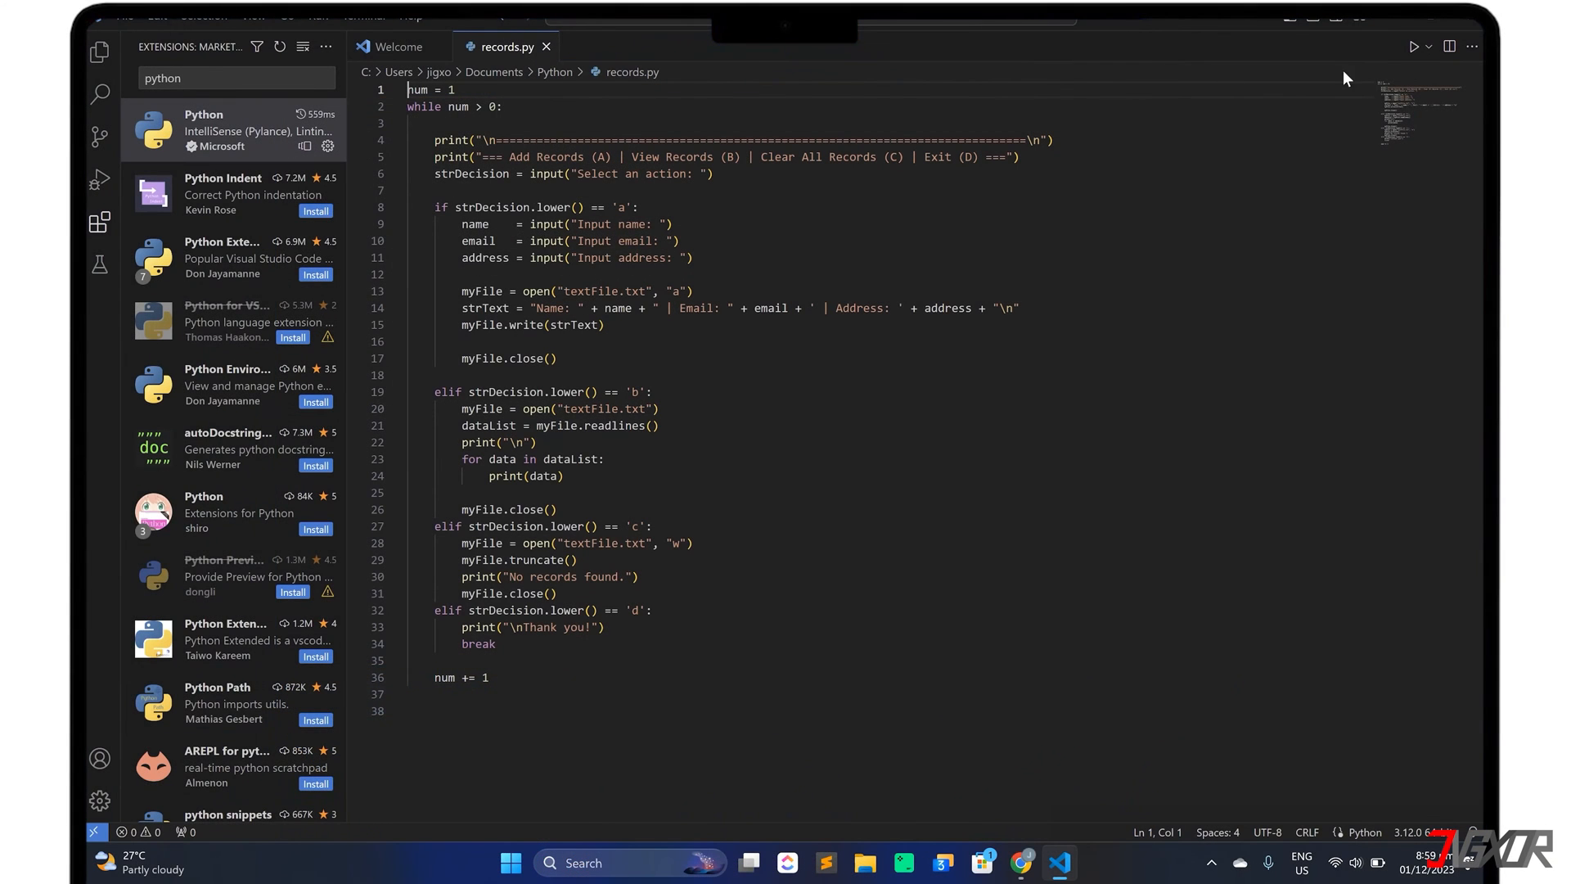
pyautogui.click(1411, 46)
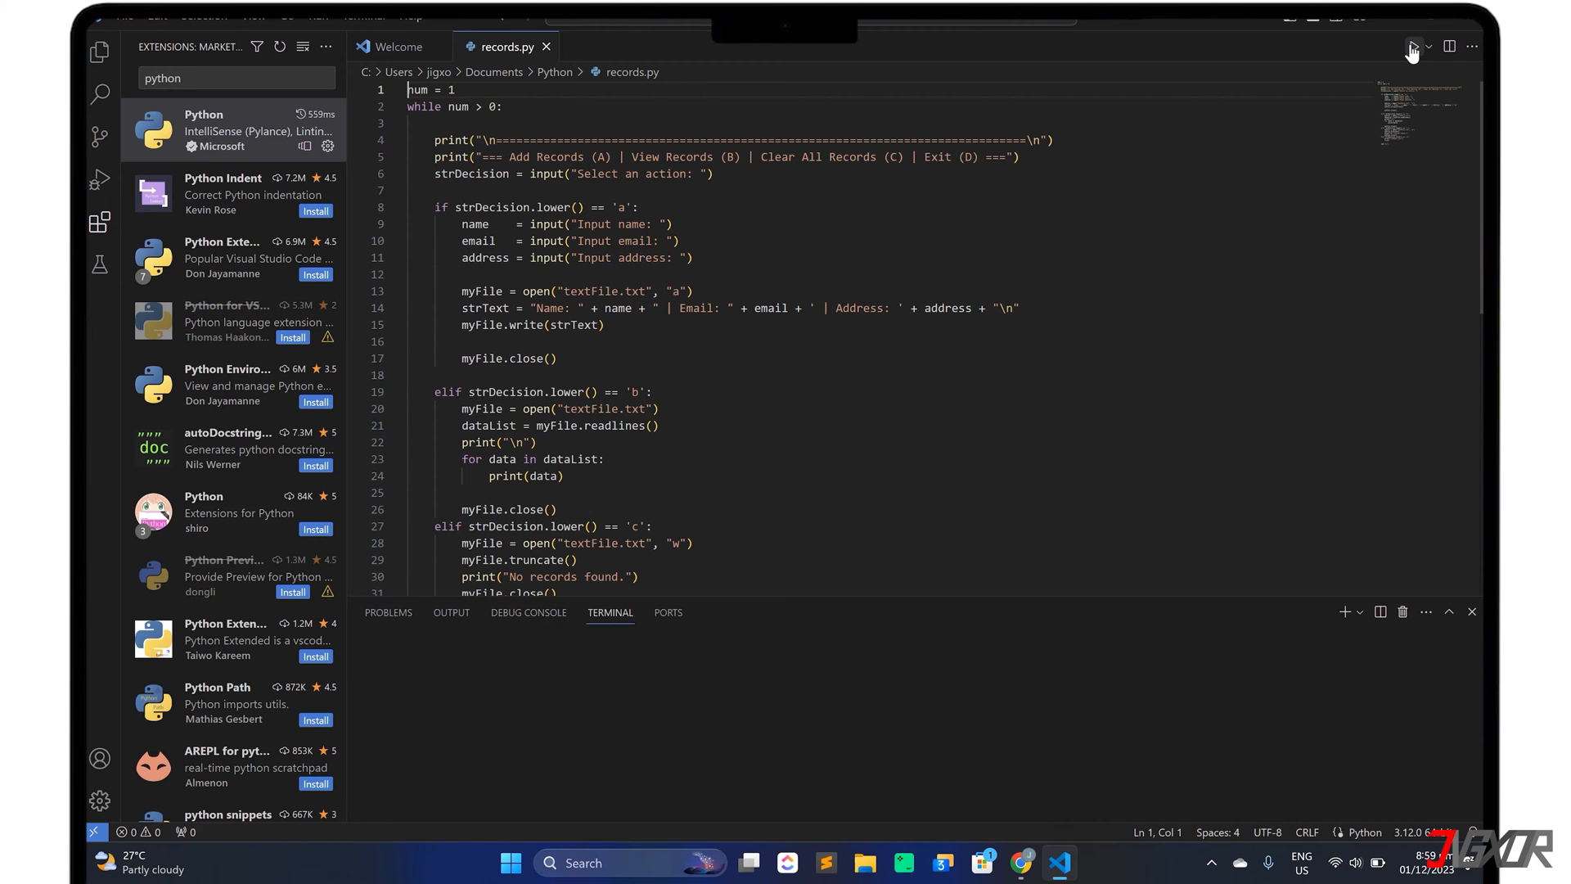
pyautogui.click(1410, 46)
pyautogui.write('d')
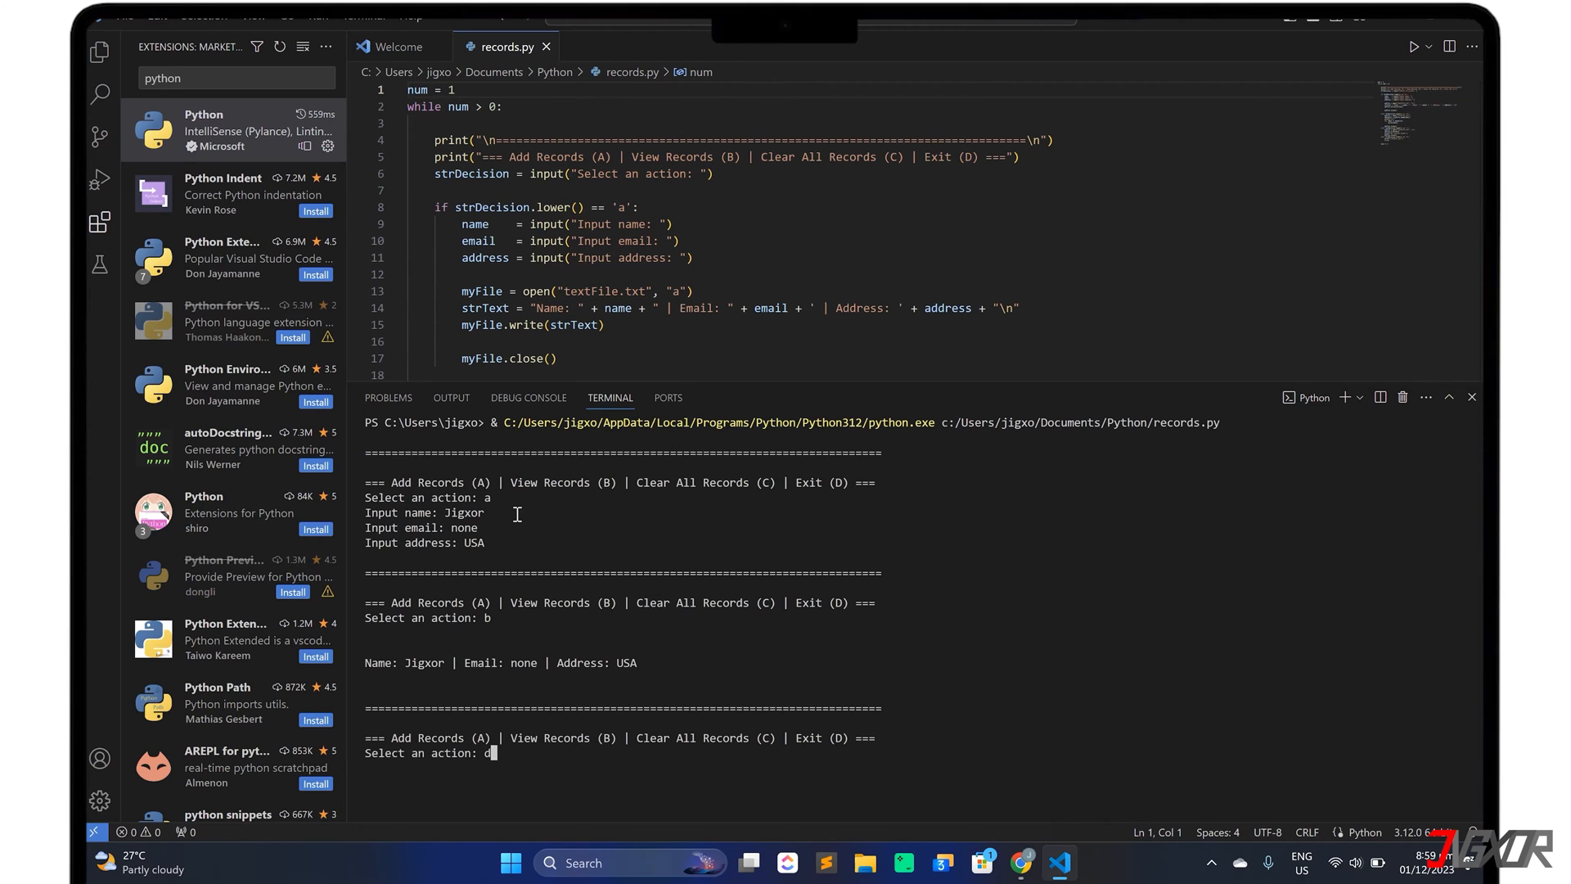
pyautogui.press('Return')
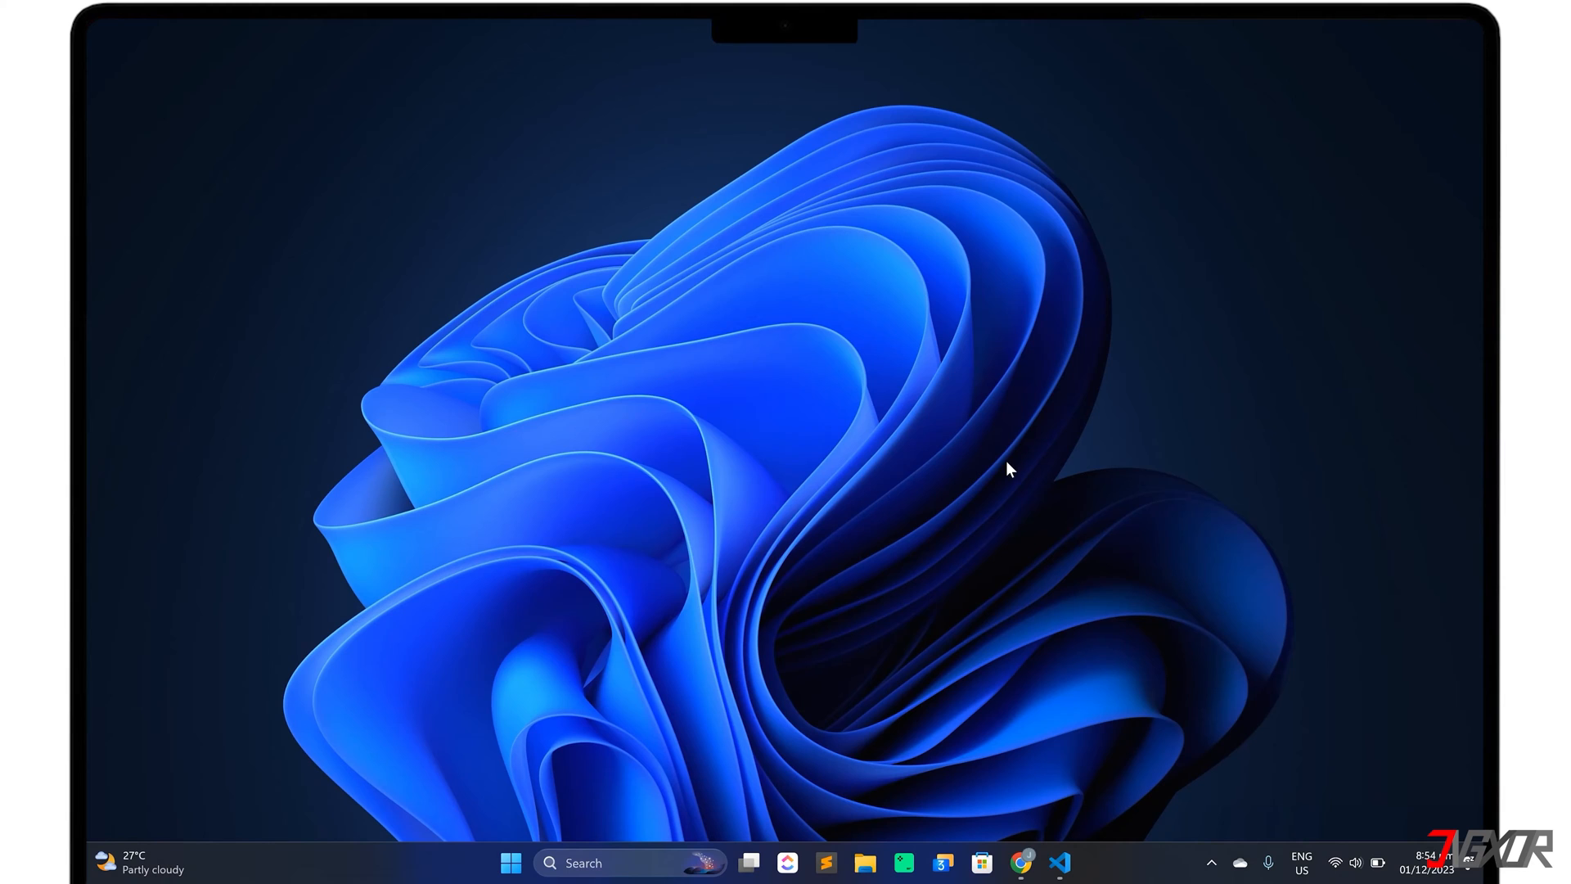
pyautogui.click(1020, 863)
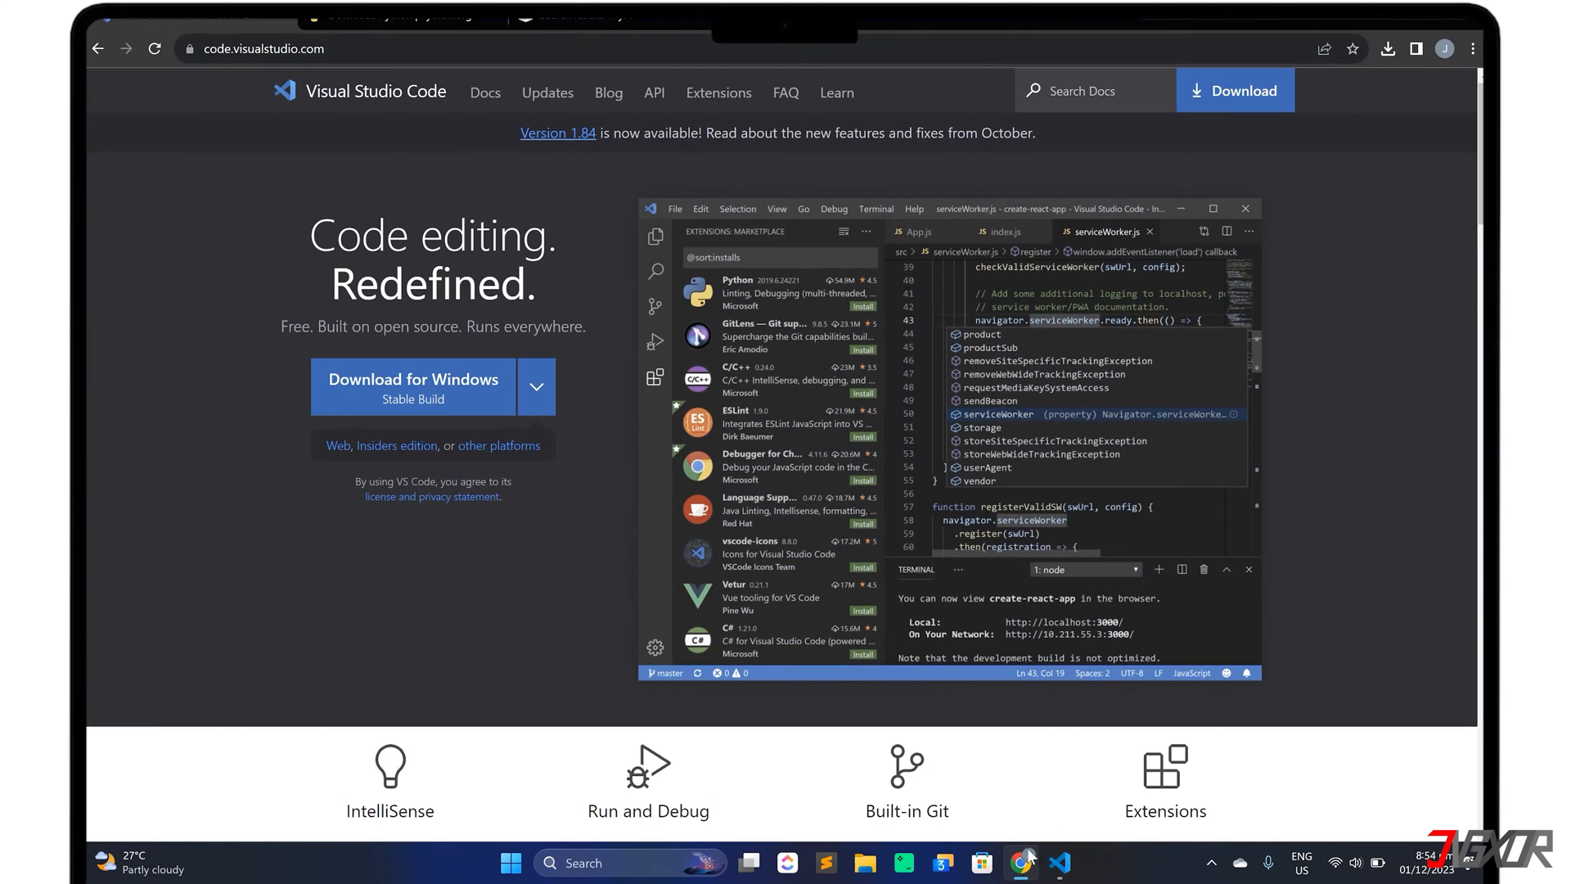
pyautogui.moveTo(386, 408)
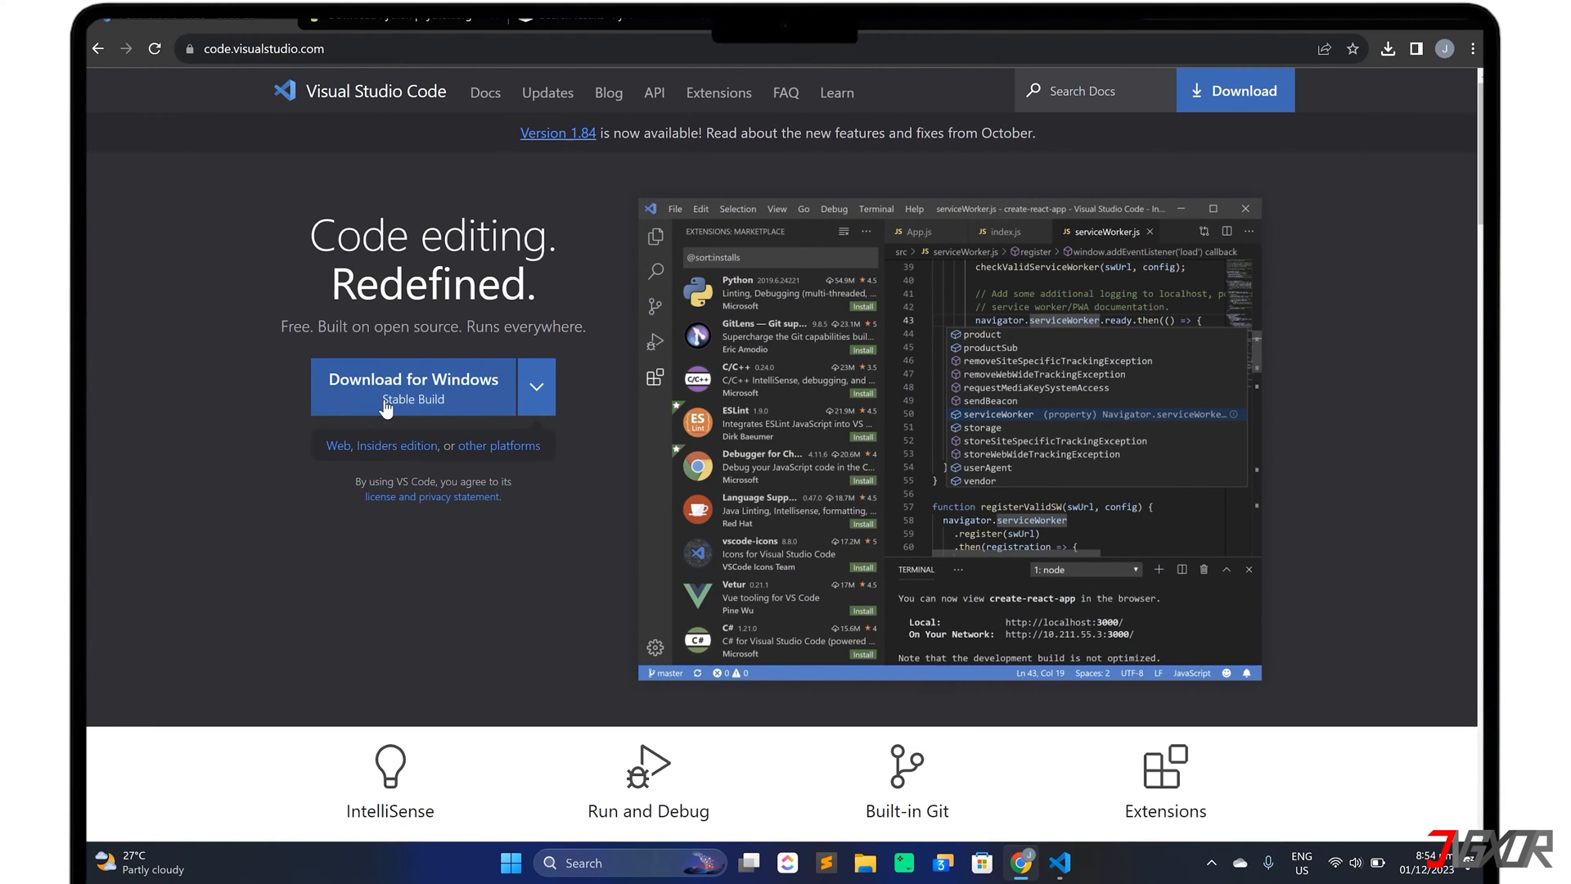
pyautogui.moveTo(479, 403)
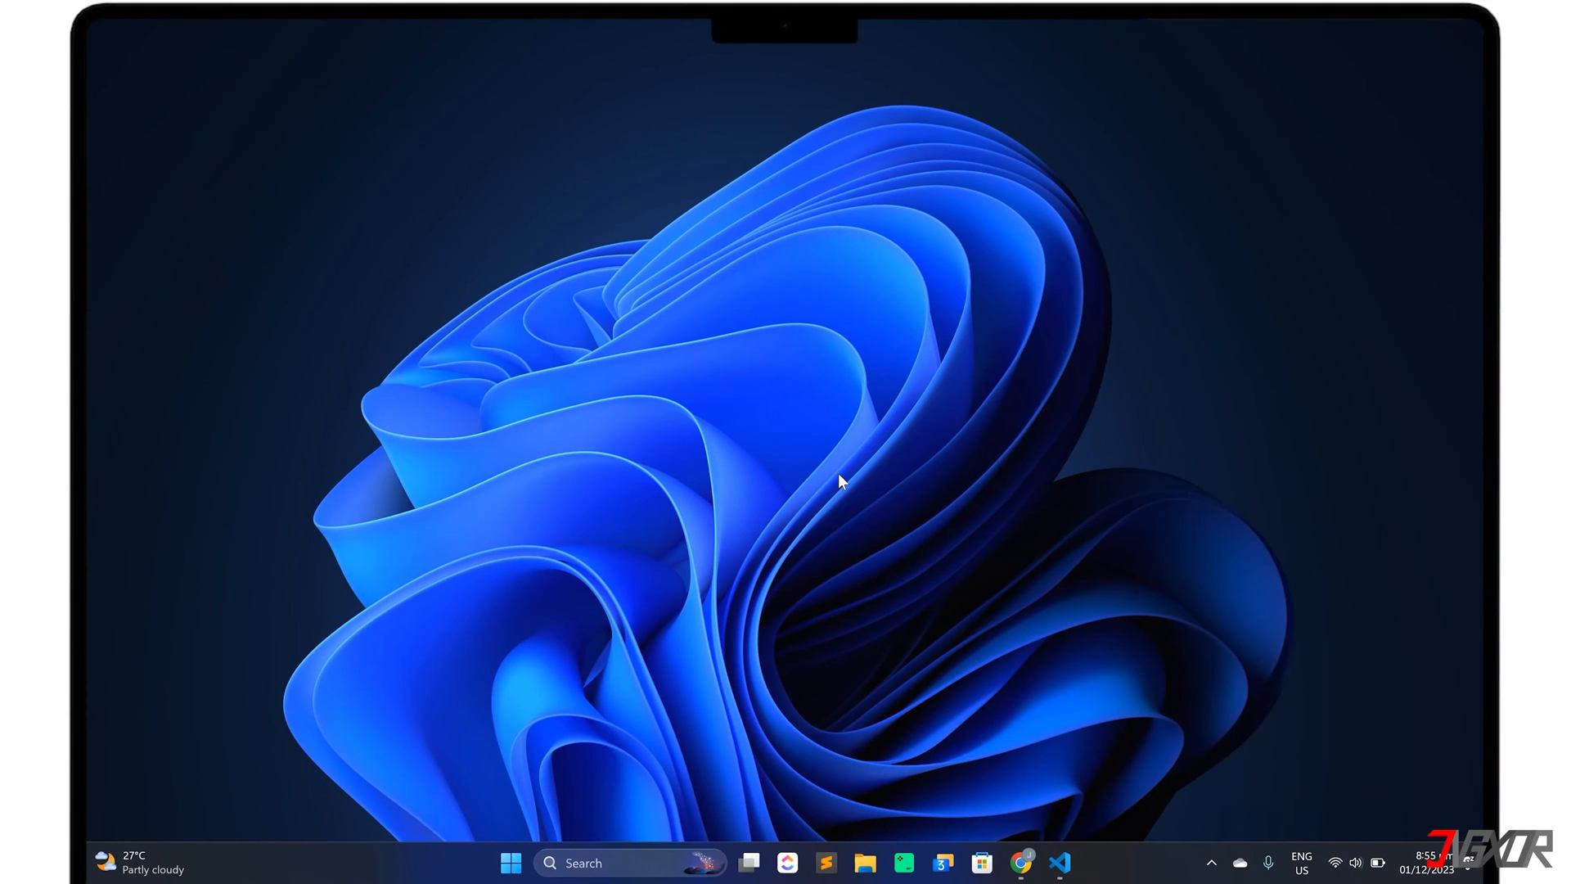
pyautogui.moveTo(856, 511)
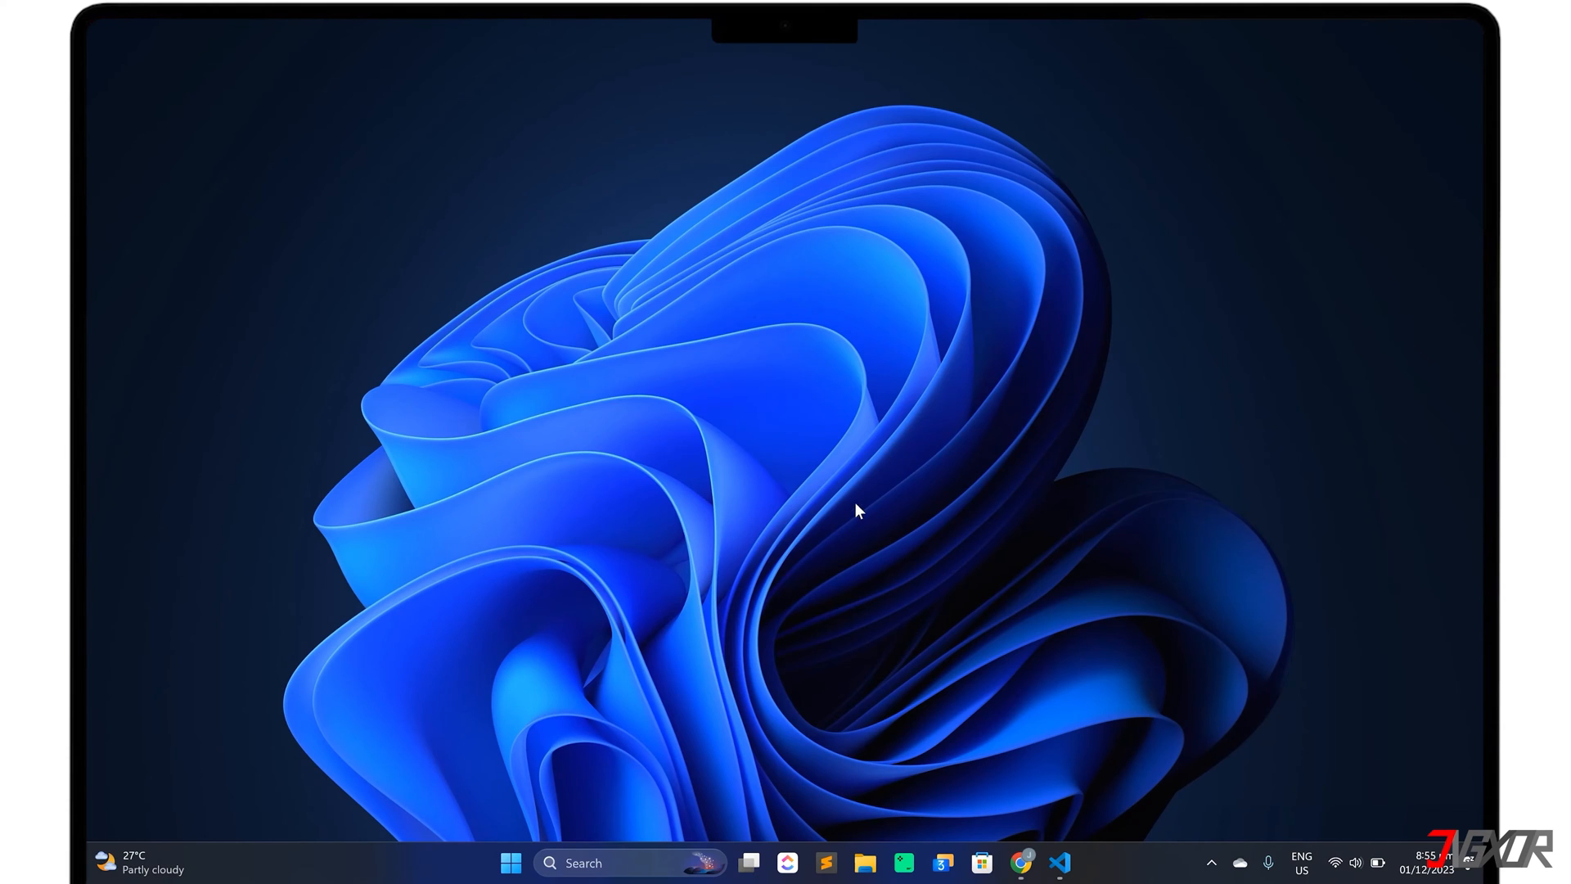
# Download Python 3.12.0 for Windows from python.org and launch the installer
pyautogui.click(1021, 863)
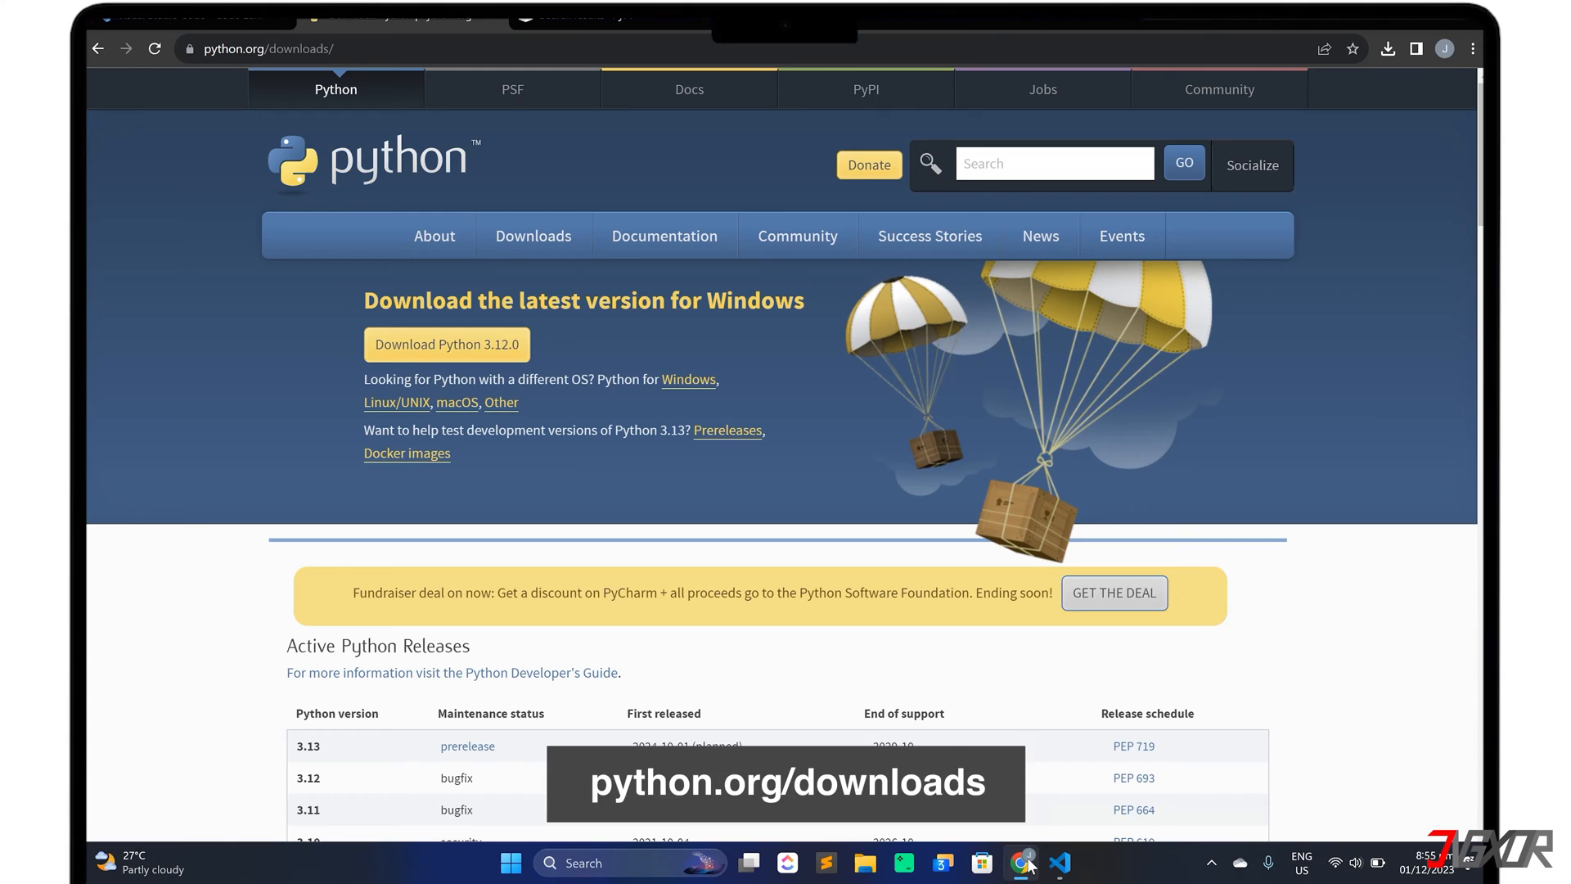
pyautogui.moveTo(446, 344)
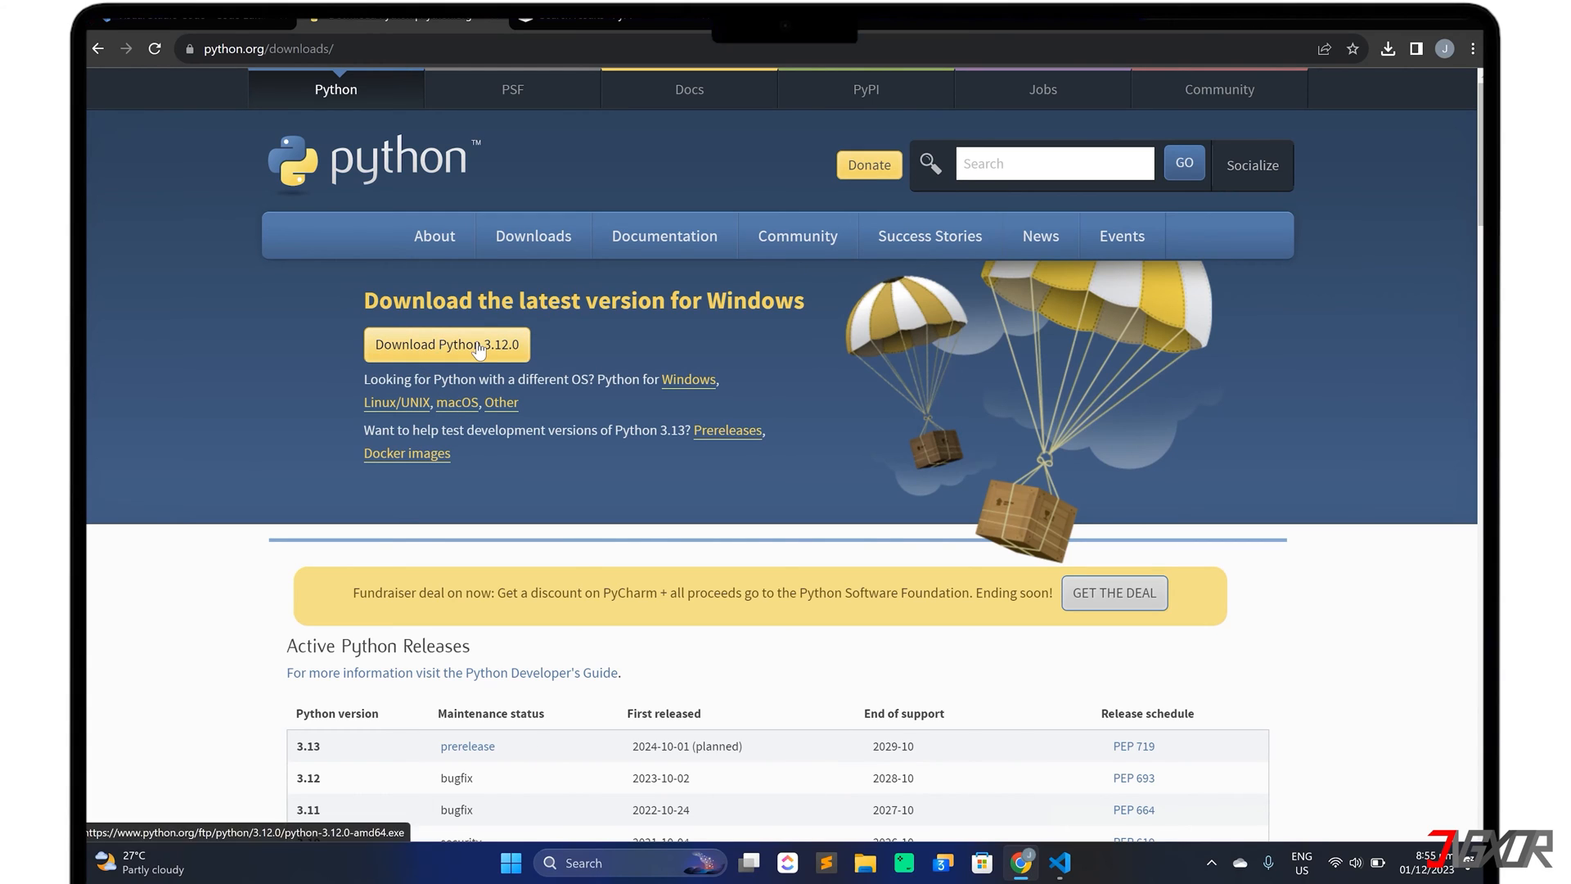
pyautogui.click(447, 344)
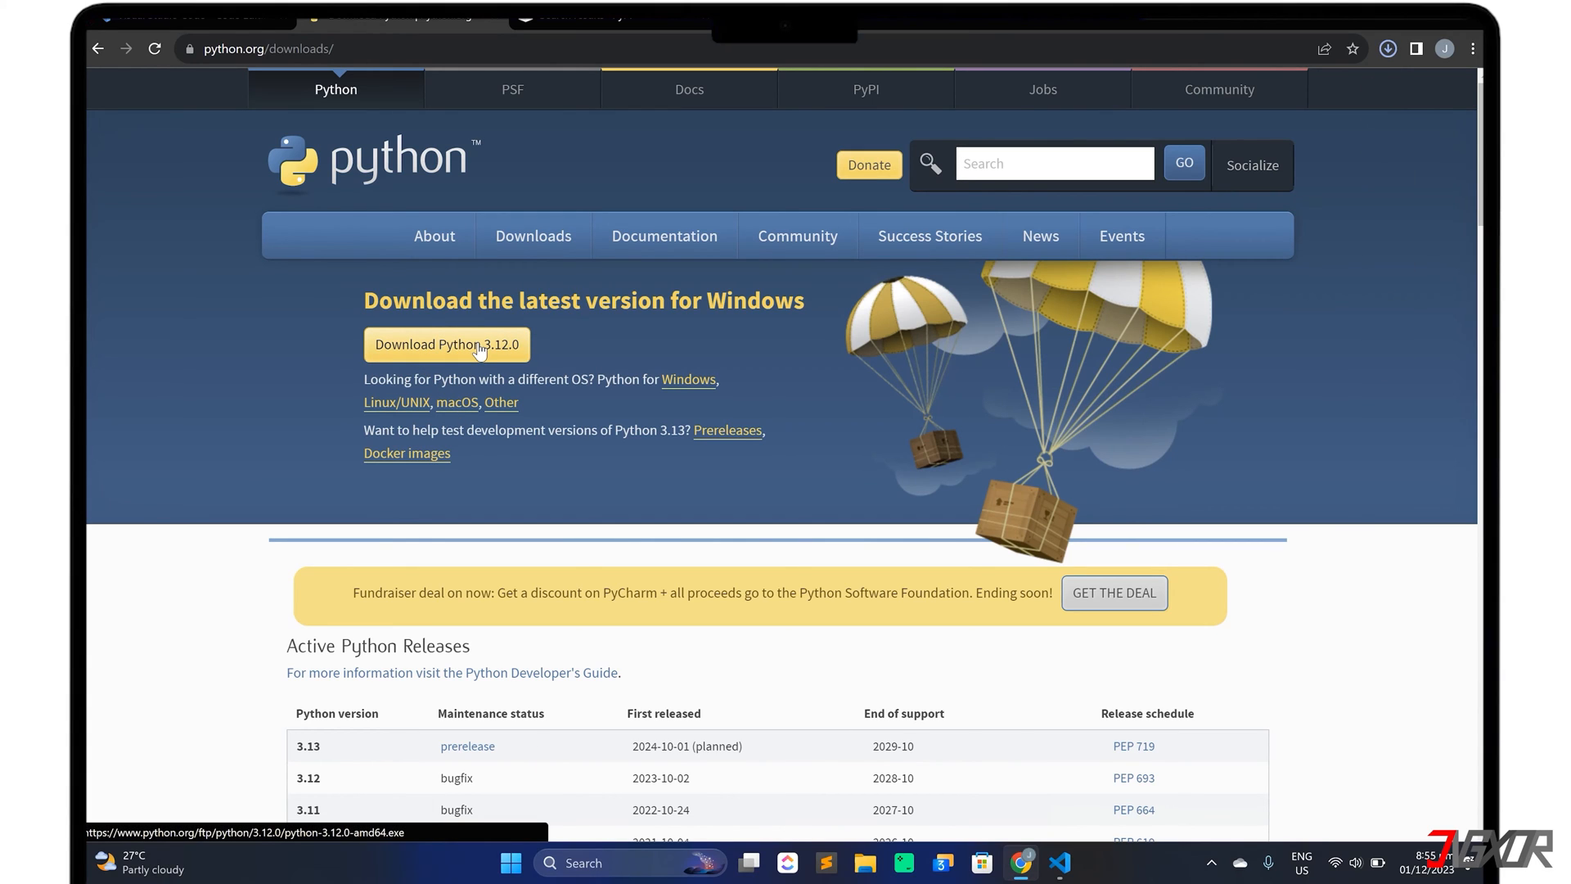
pyautogui.click(447, 345)
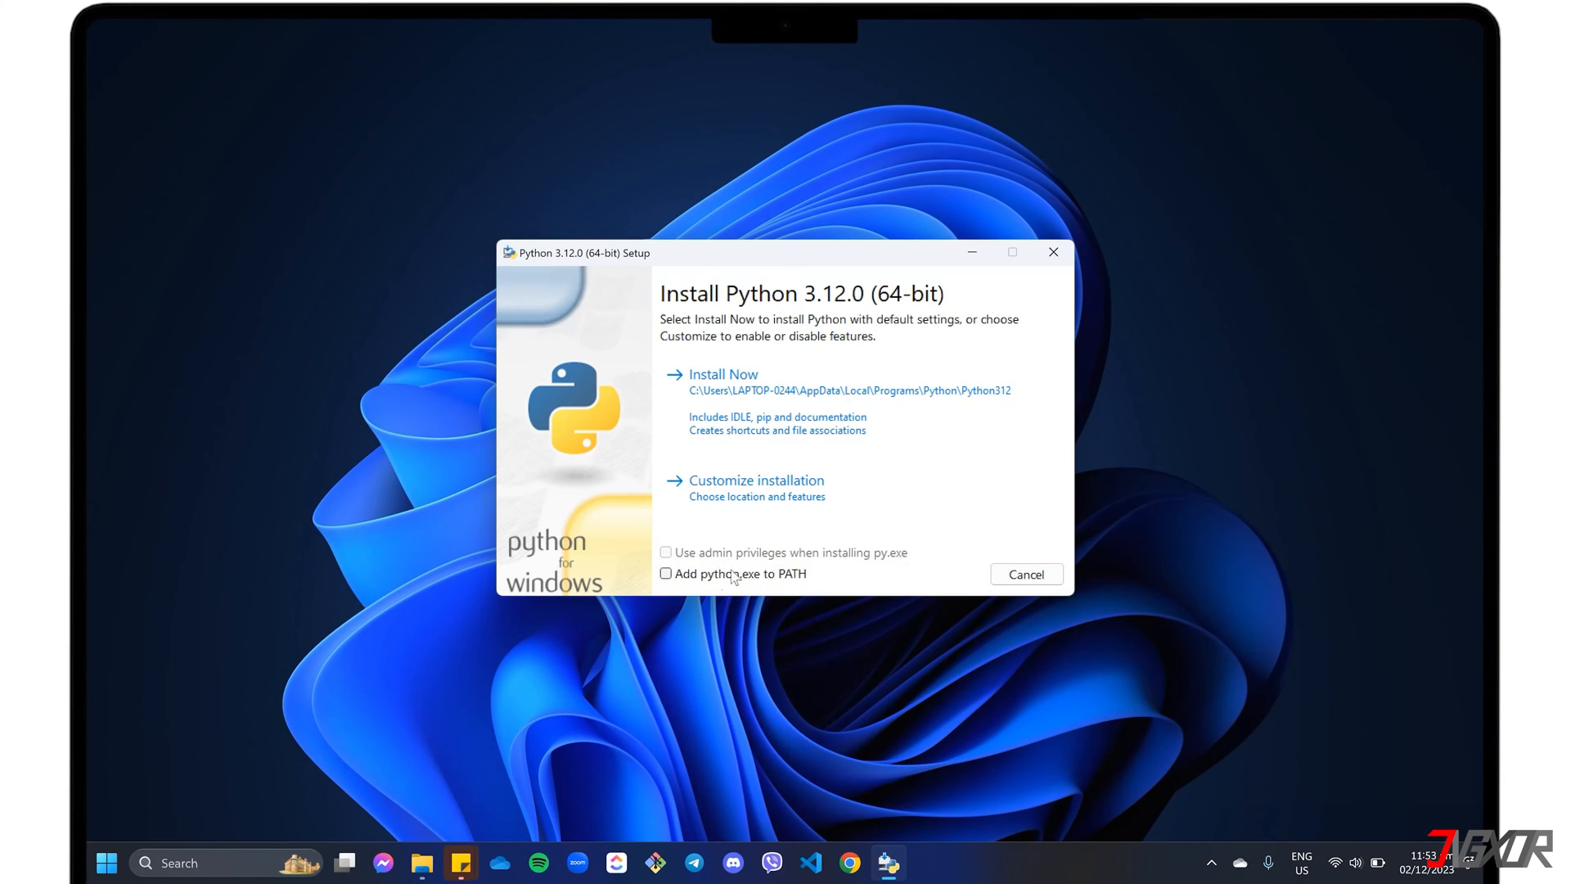
# Install Python 3.12.0 with python.exe added to PATH and close the finished installer
pyautogui.click(666, 573)
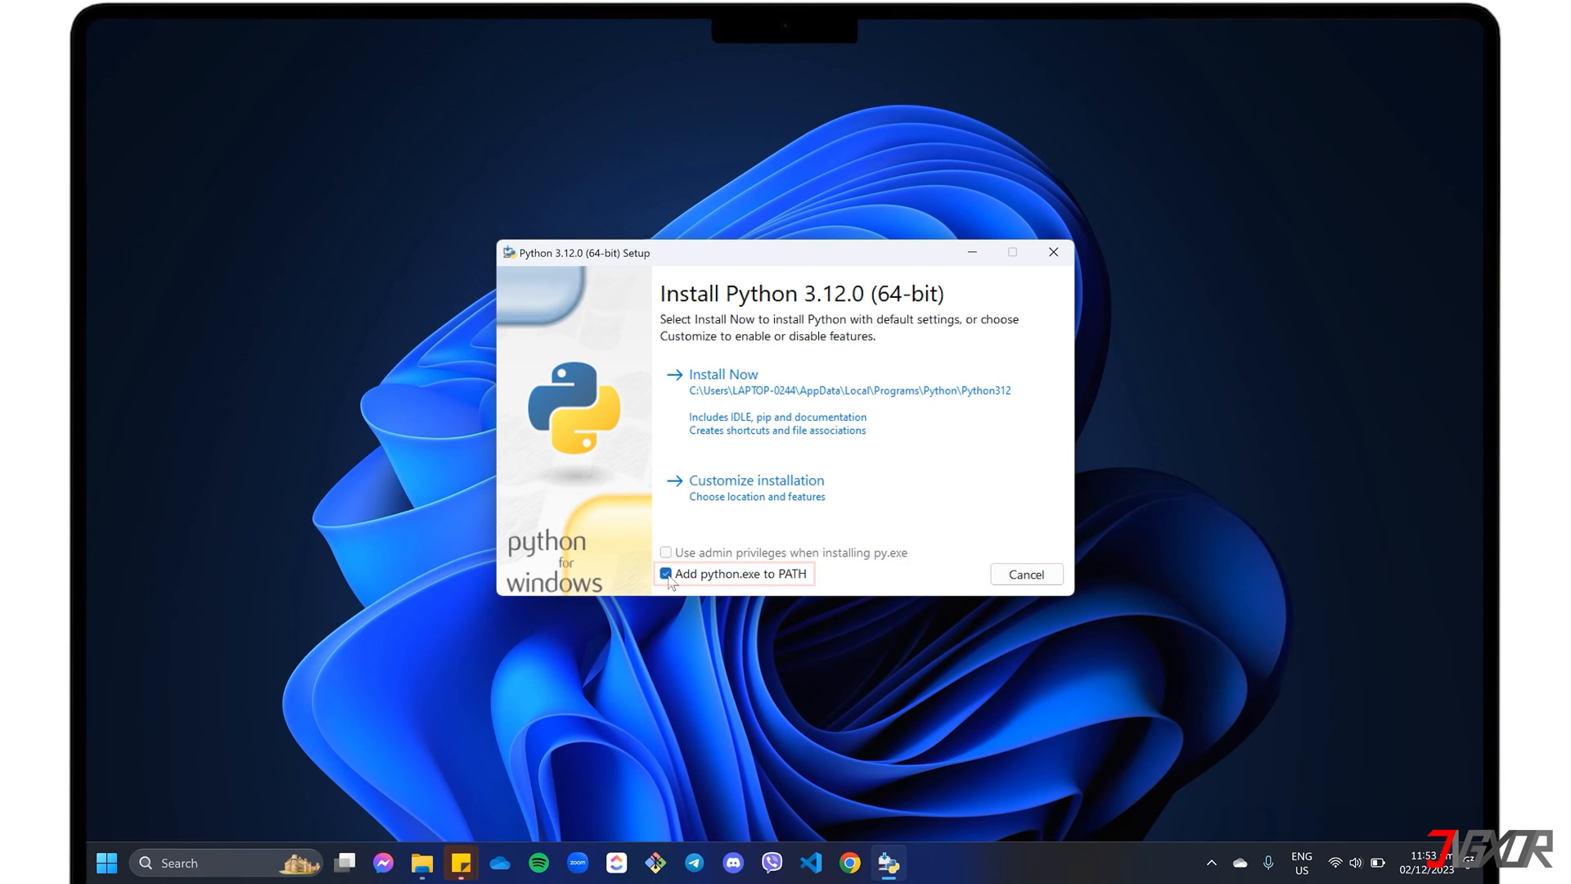
pyautogui.moveTo(741, 391)
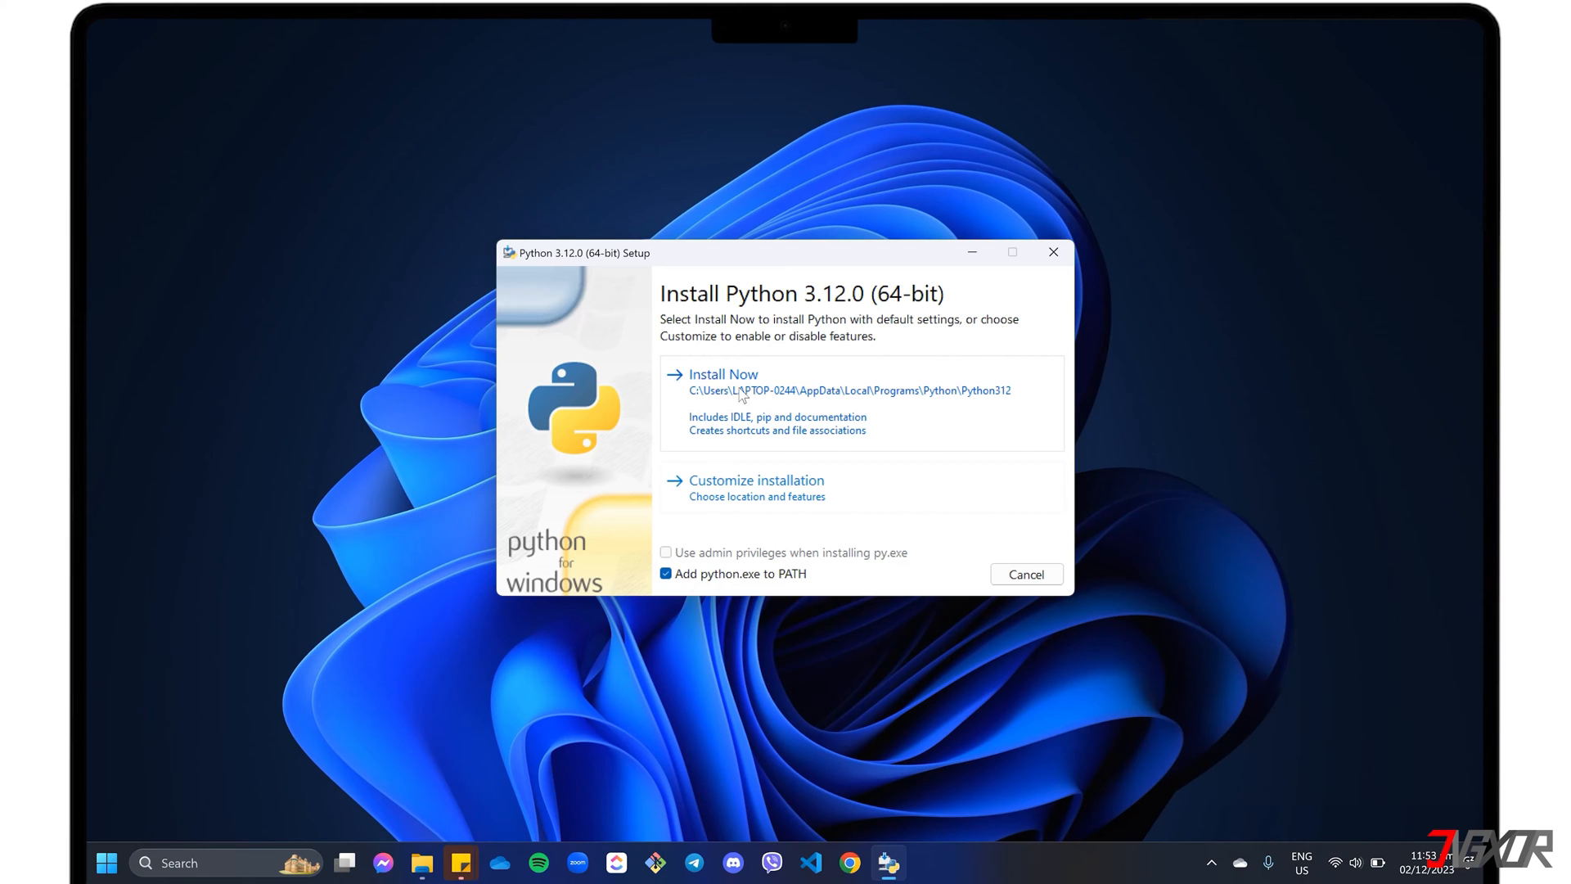
pyautogui.click(722, 373)
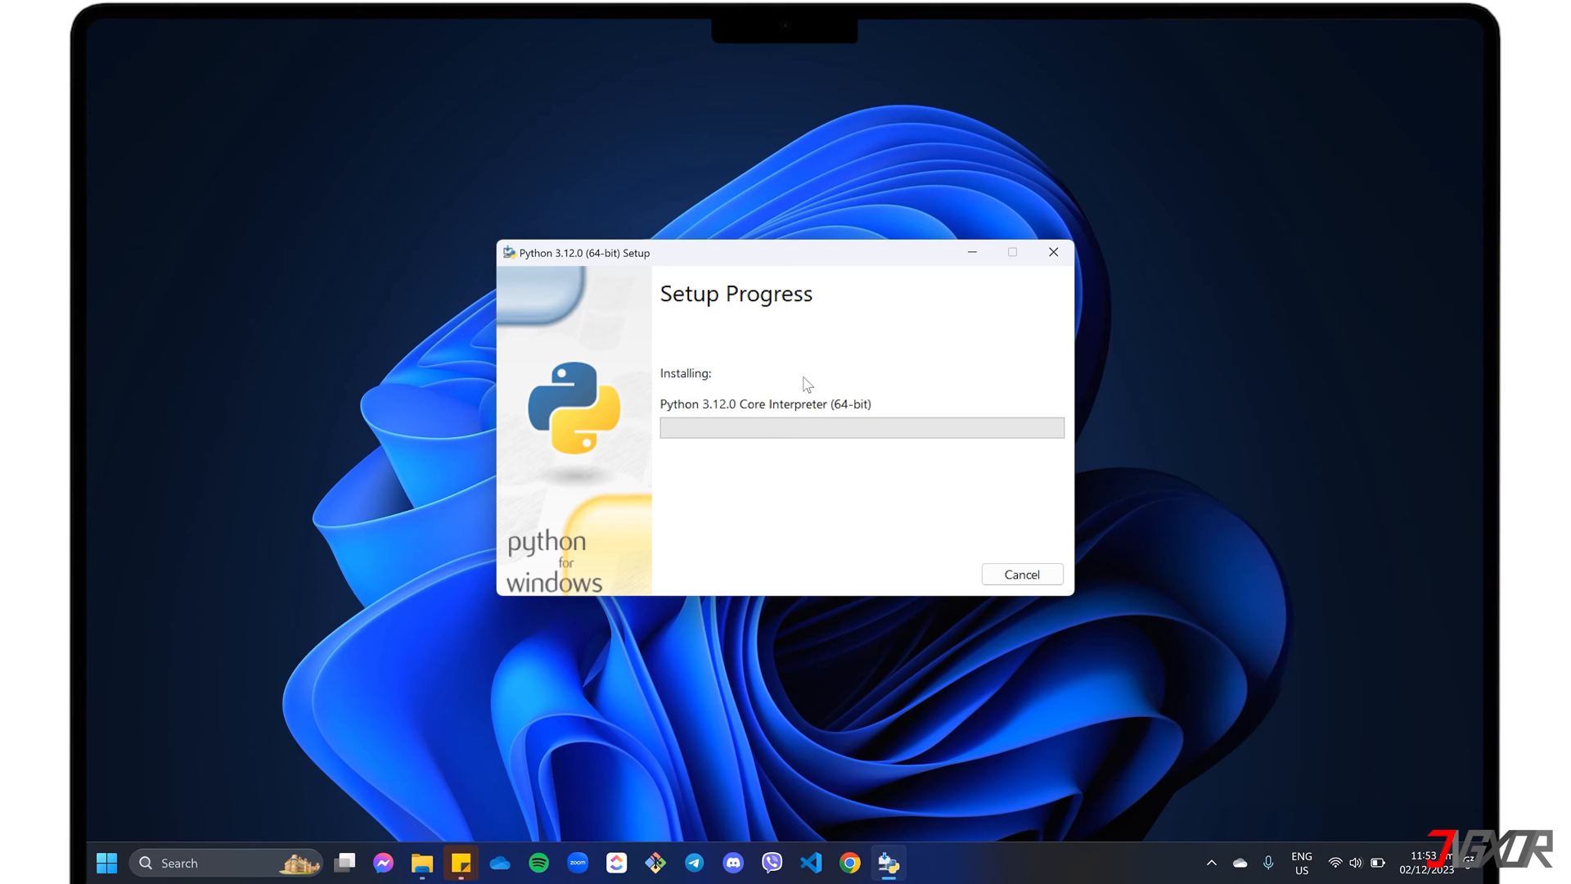
pyautogui.moveTo(889, 509)
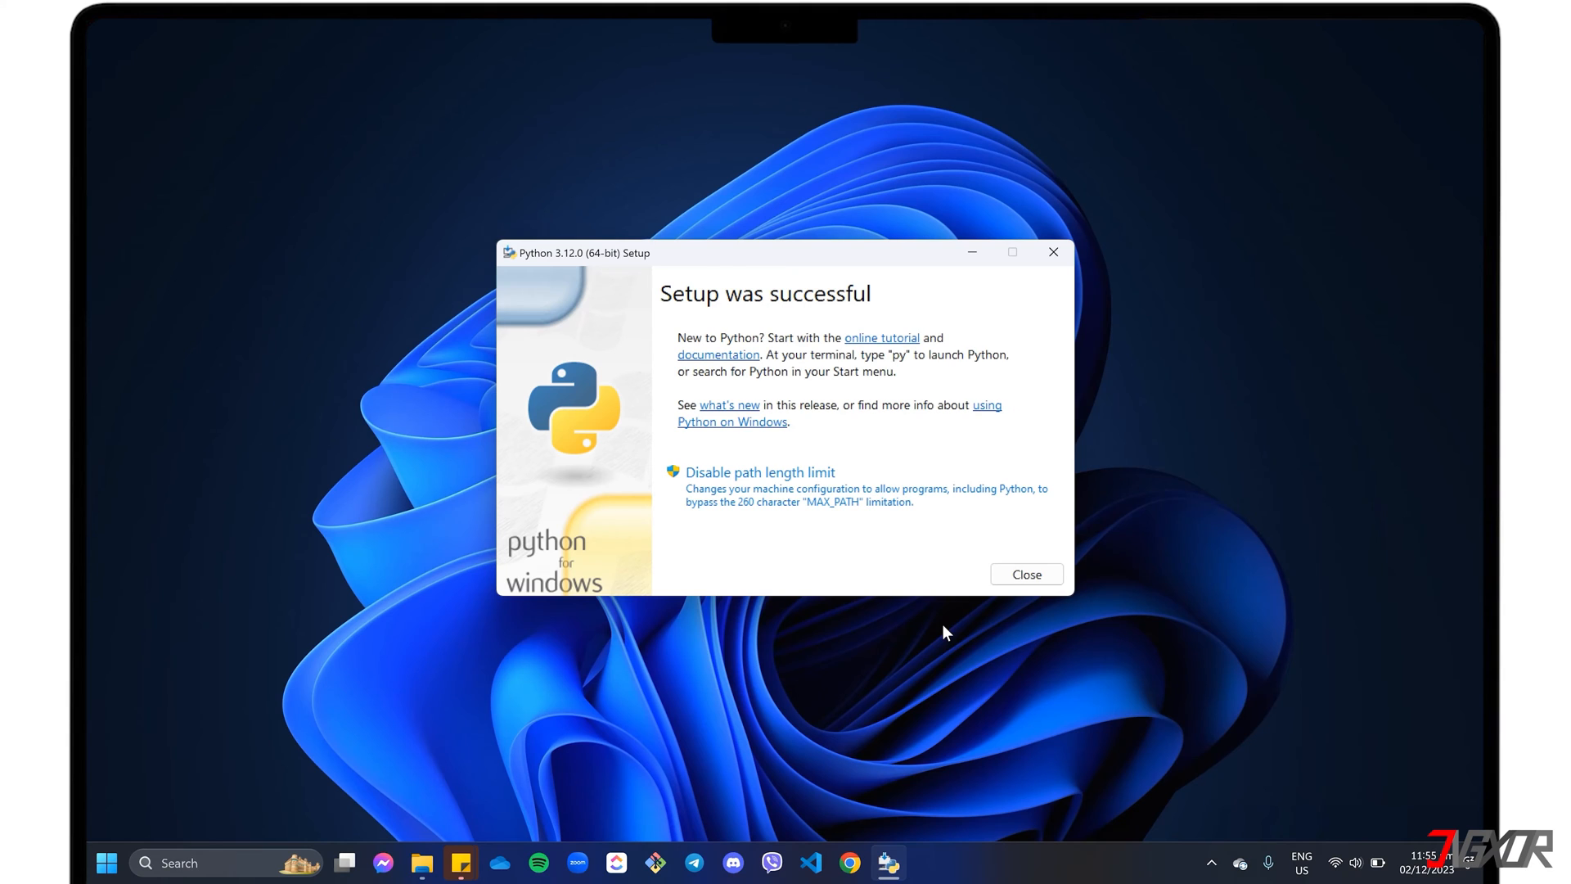
pyautogui.click(1025, 572)
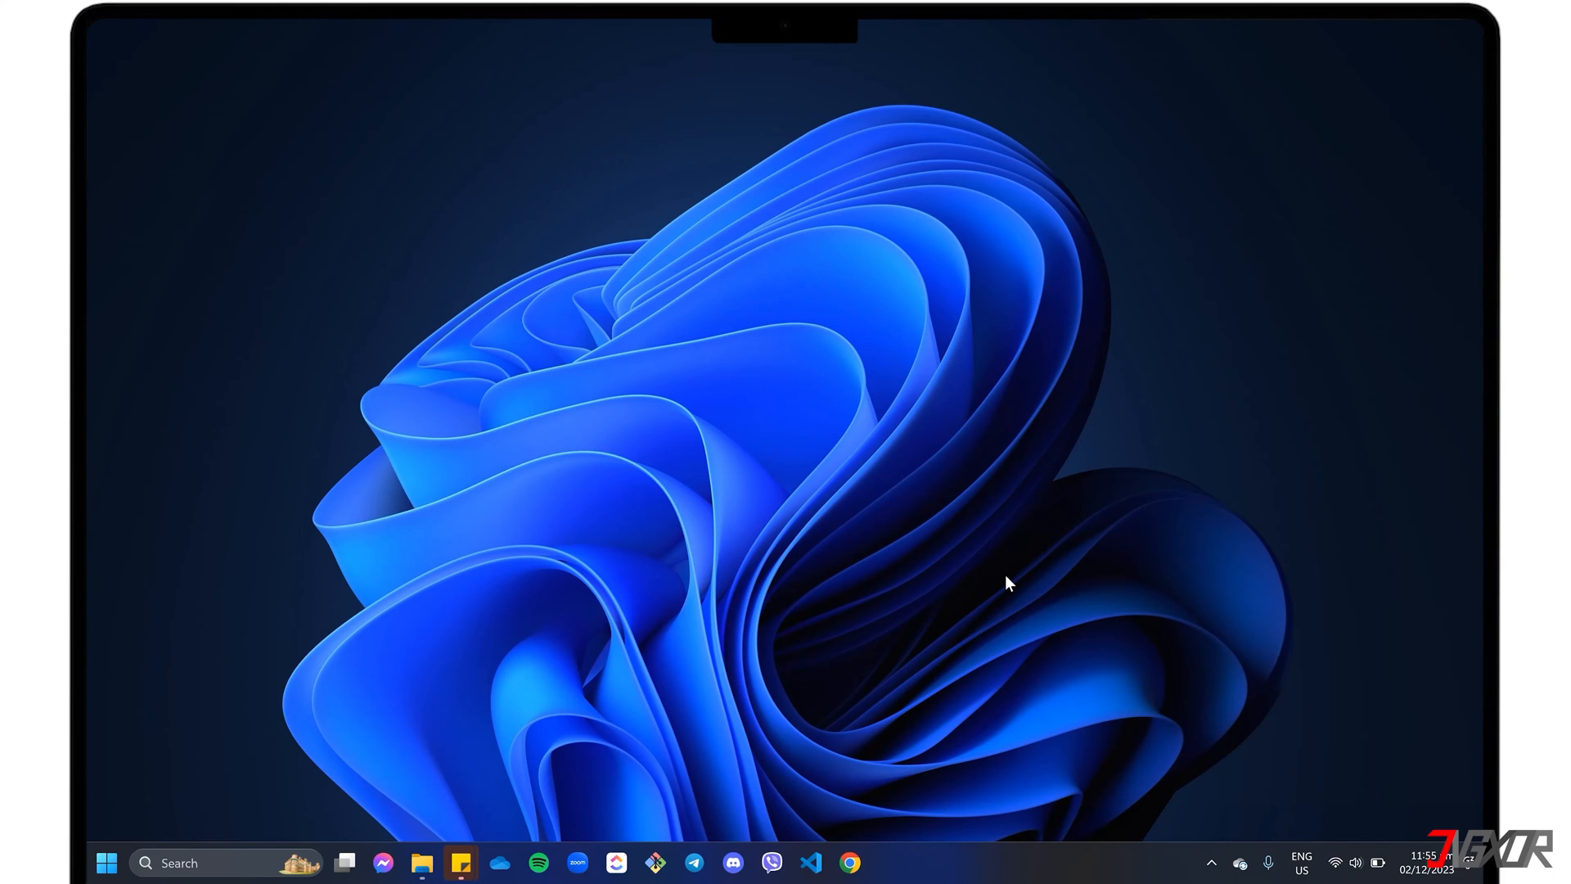
pyautogui.moveTo(885, 492)
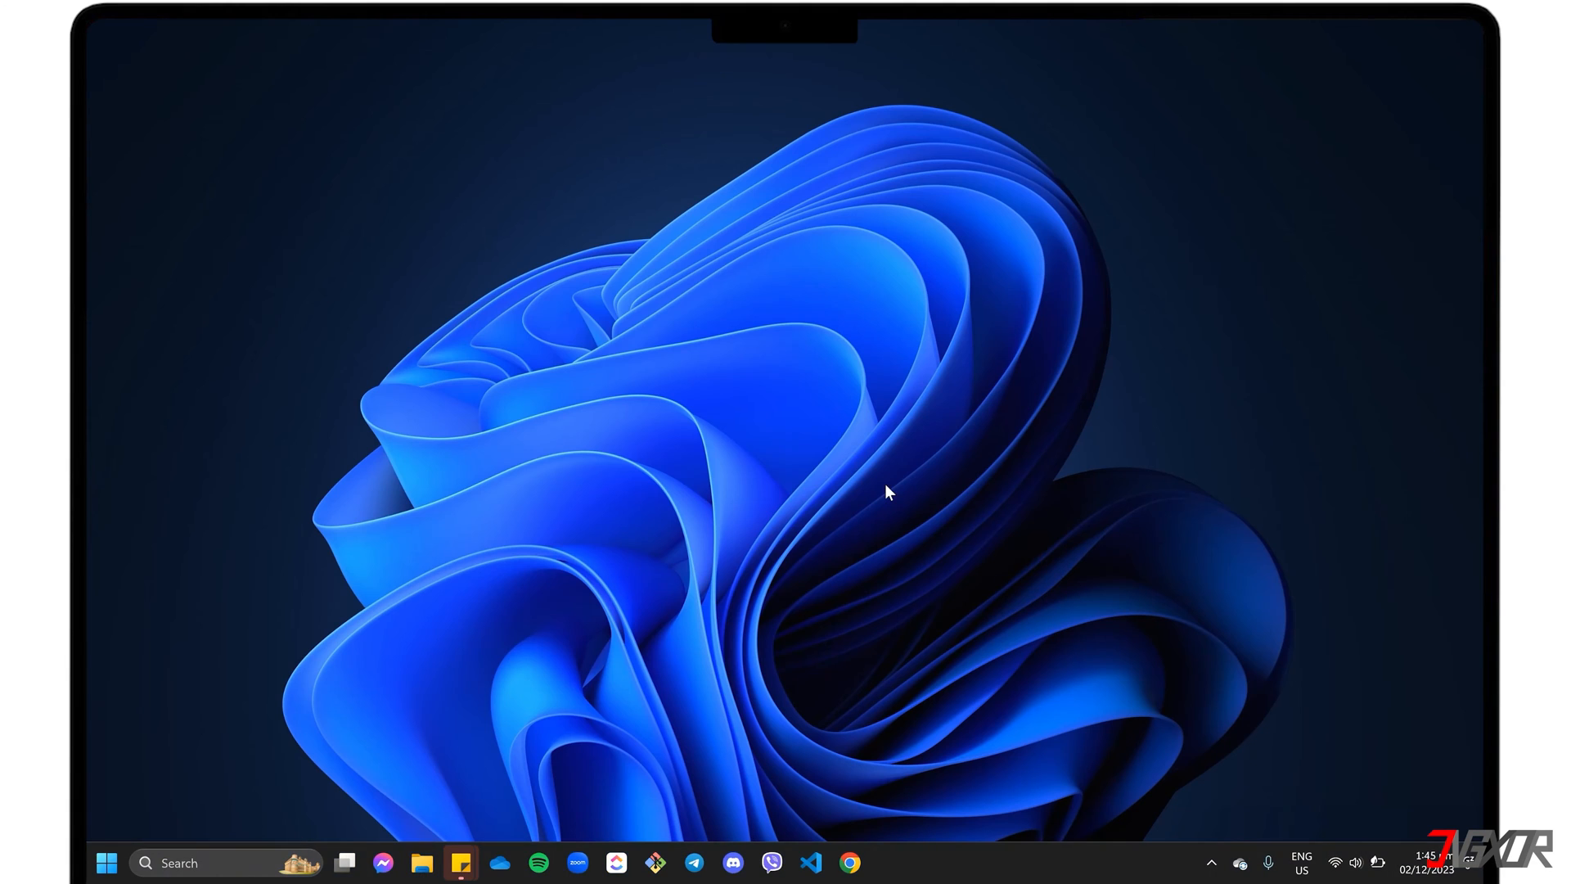
# Search Start for python.exe and open its file location in the WindowsApps folder
pyautogui.click(105, 862)
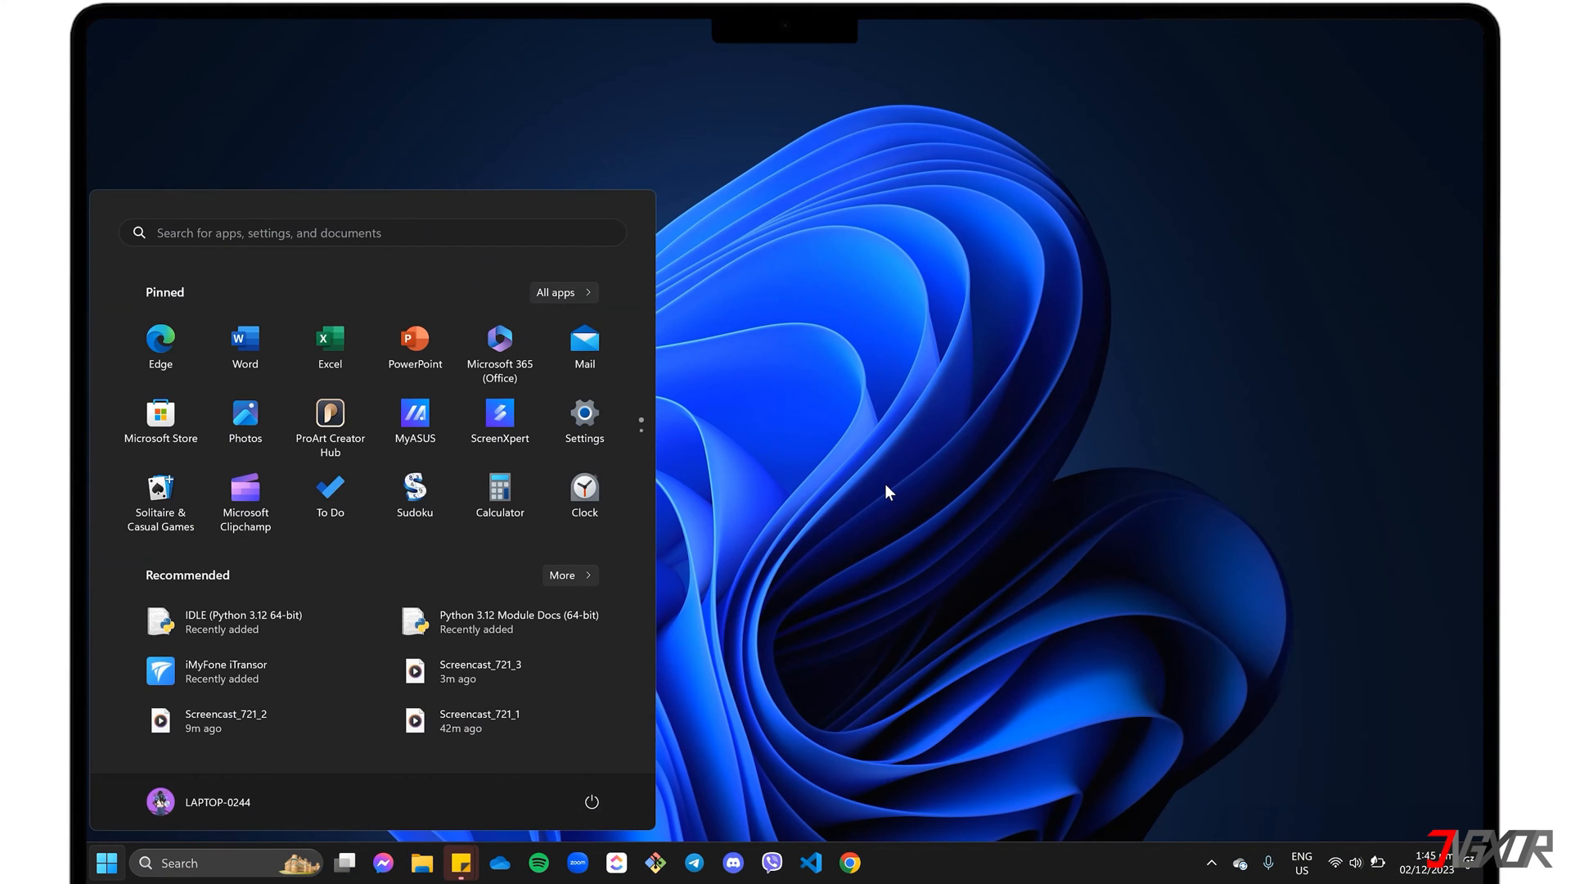
pyautogui.write("python.exe can't open file")
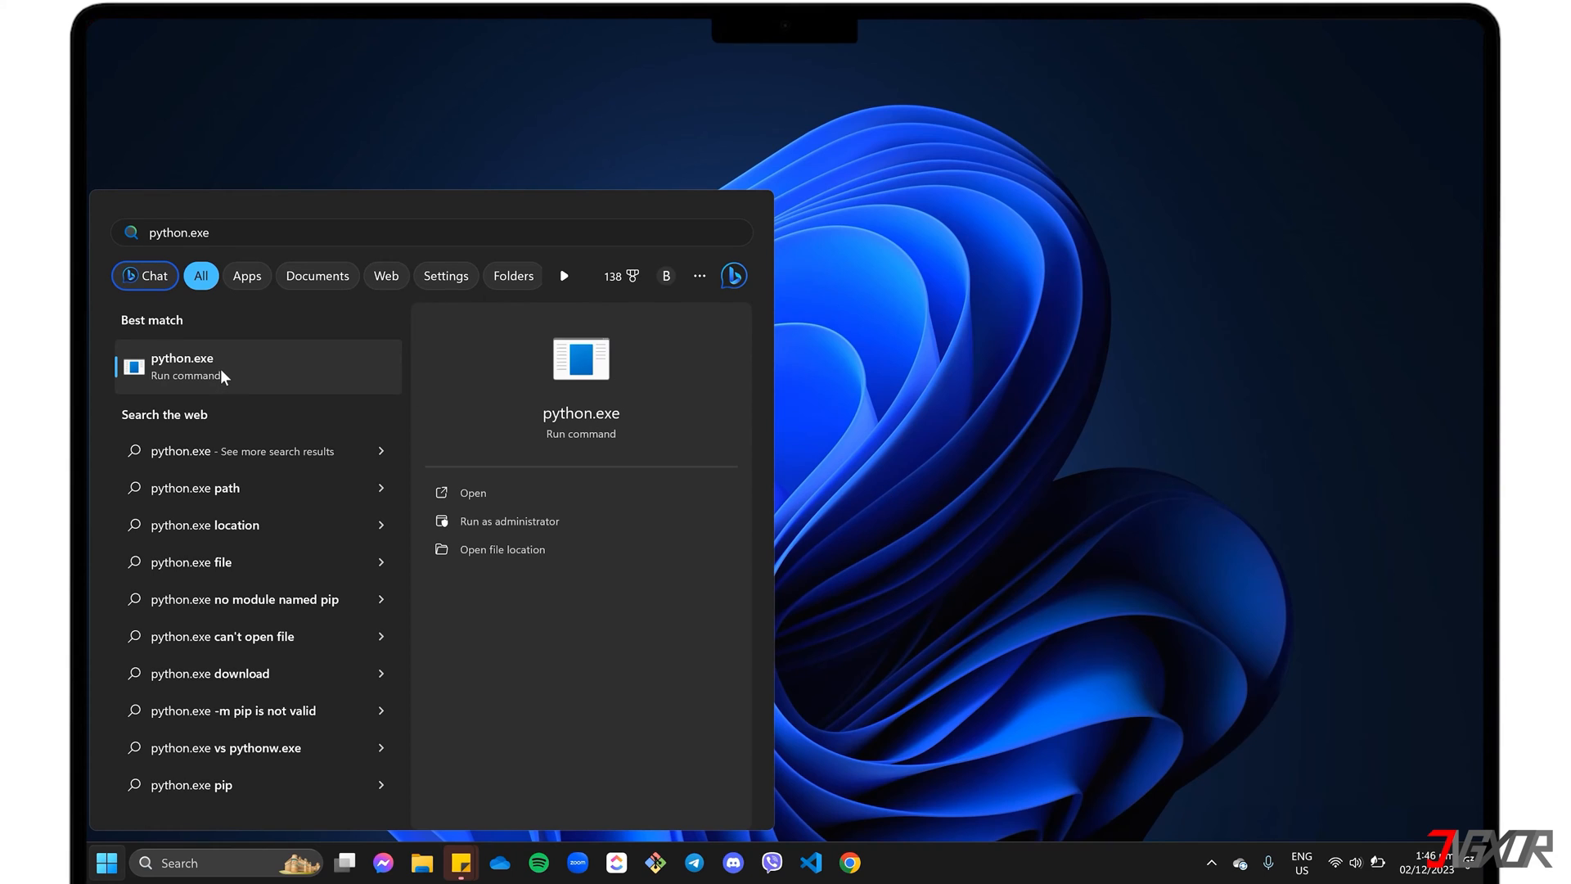
pyautogui.rightClick(182, 365)
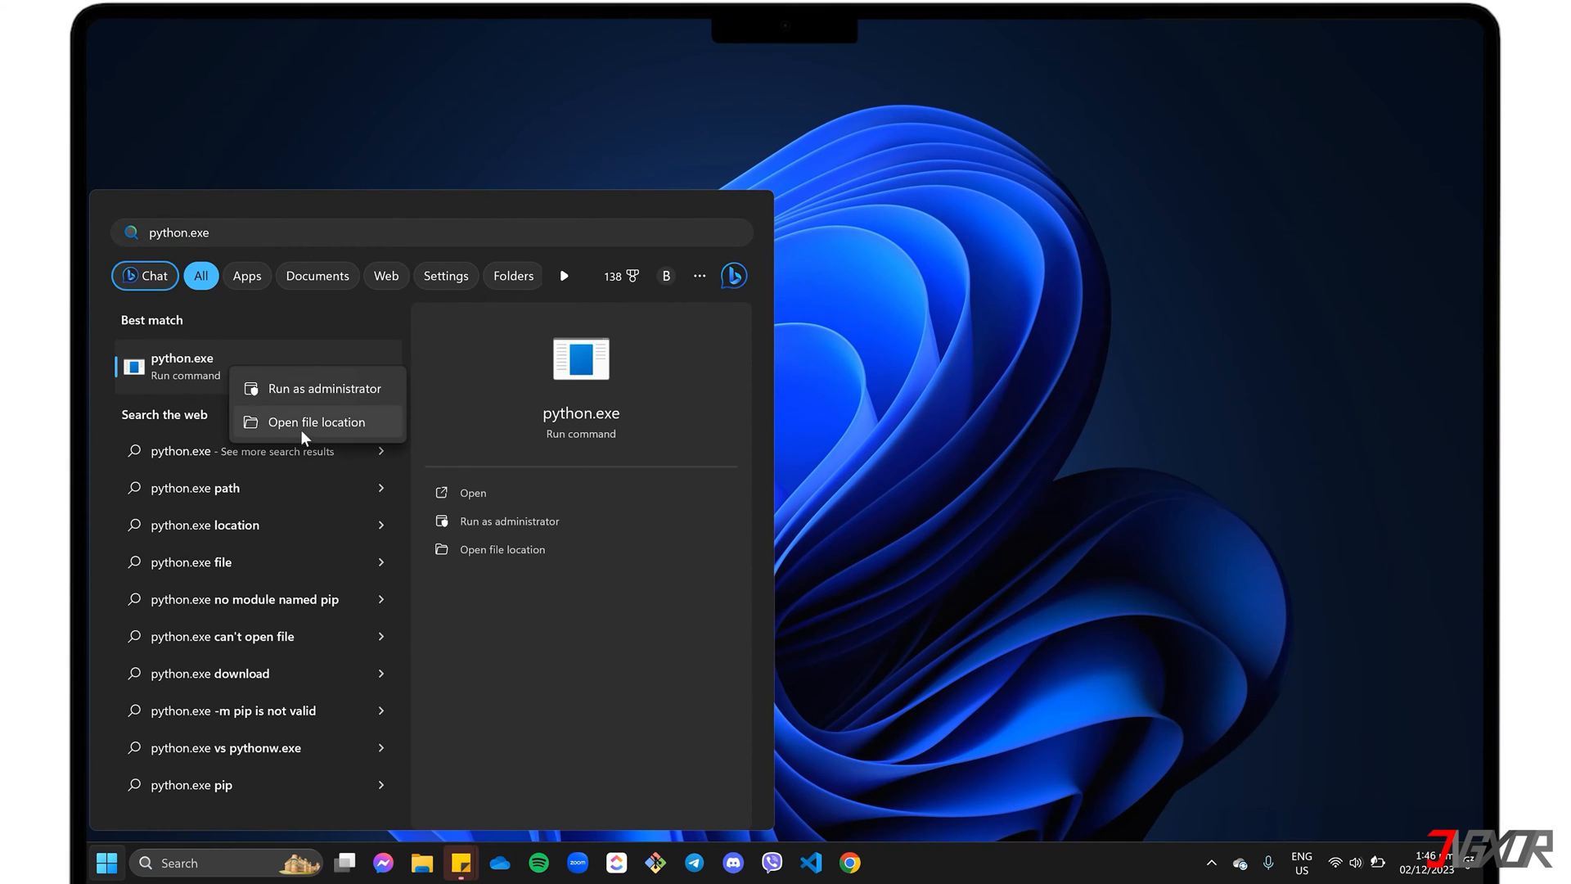
pyautogui.click(316, 422)
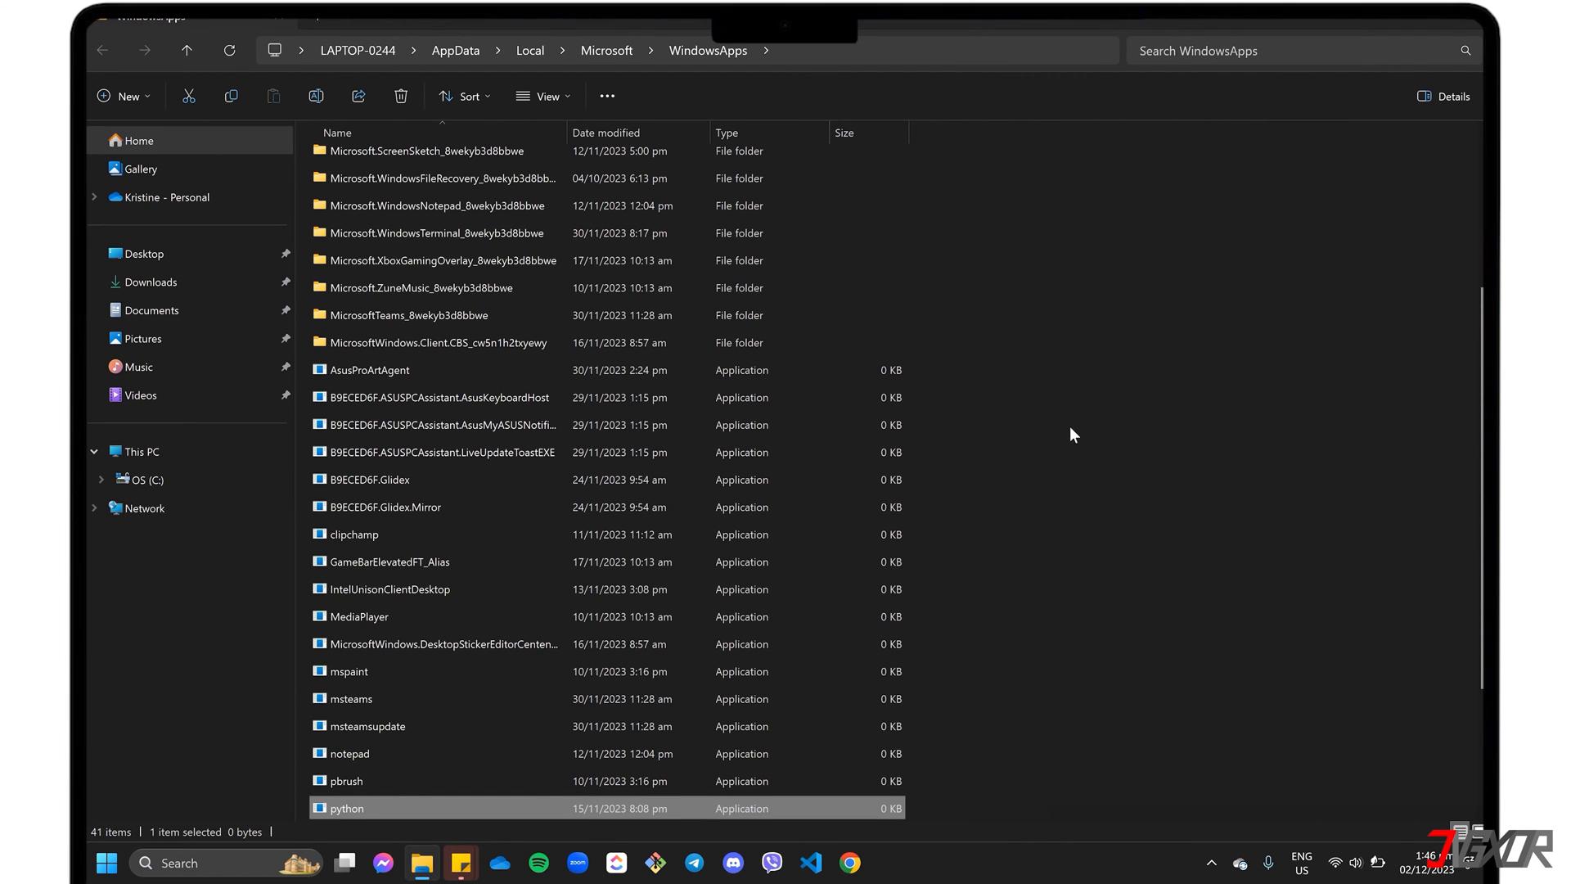
pyautogui.moveTo(784, 55)
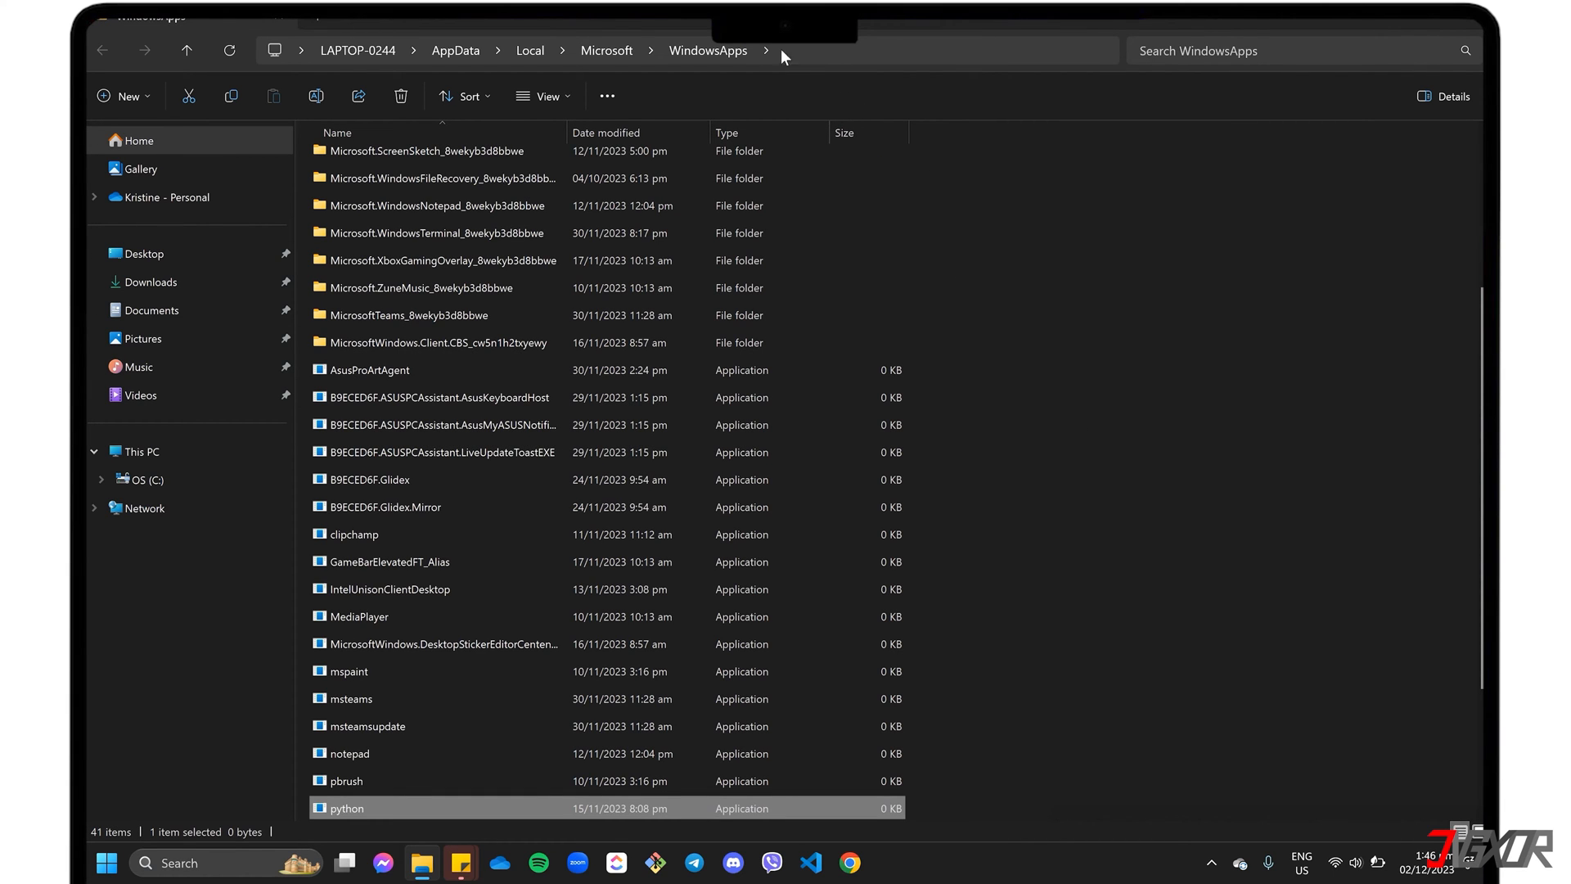
# Navigate from Local through Programs and Python to the Python312 install folder and select its address path
pyautogui.click(529, 51)
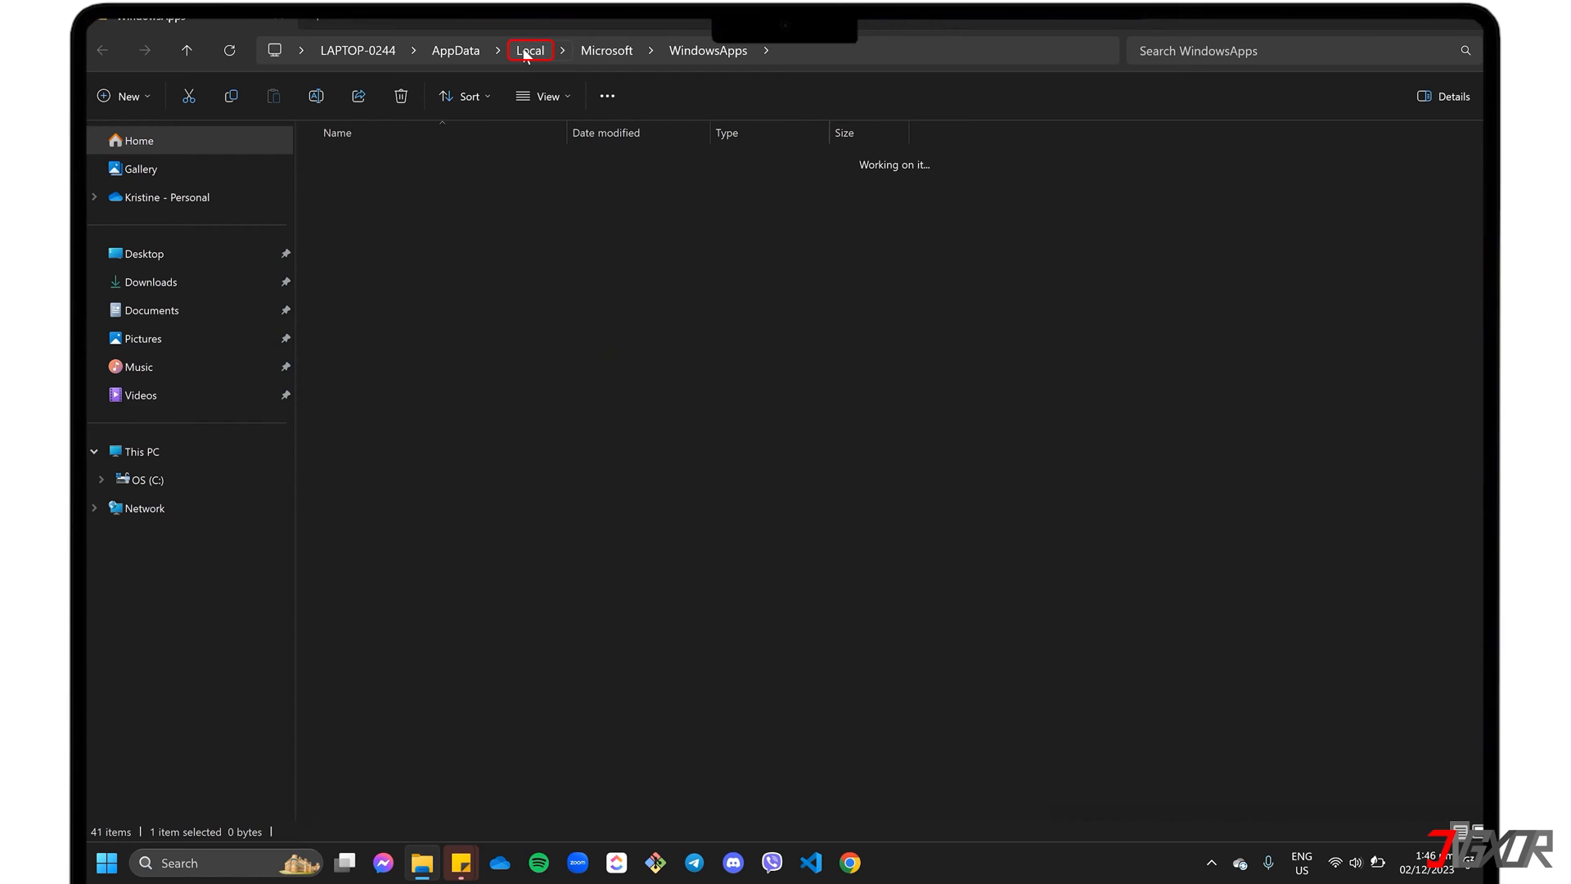
pyautogui.click(528, 51)
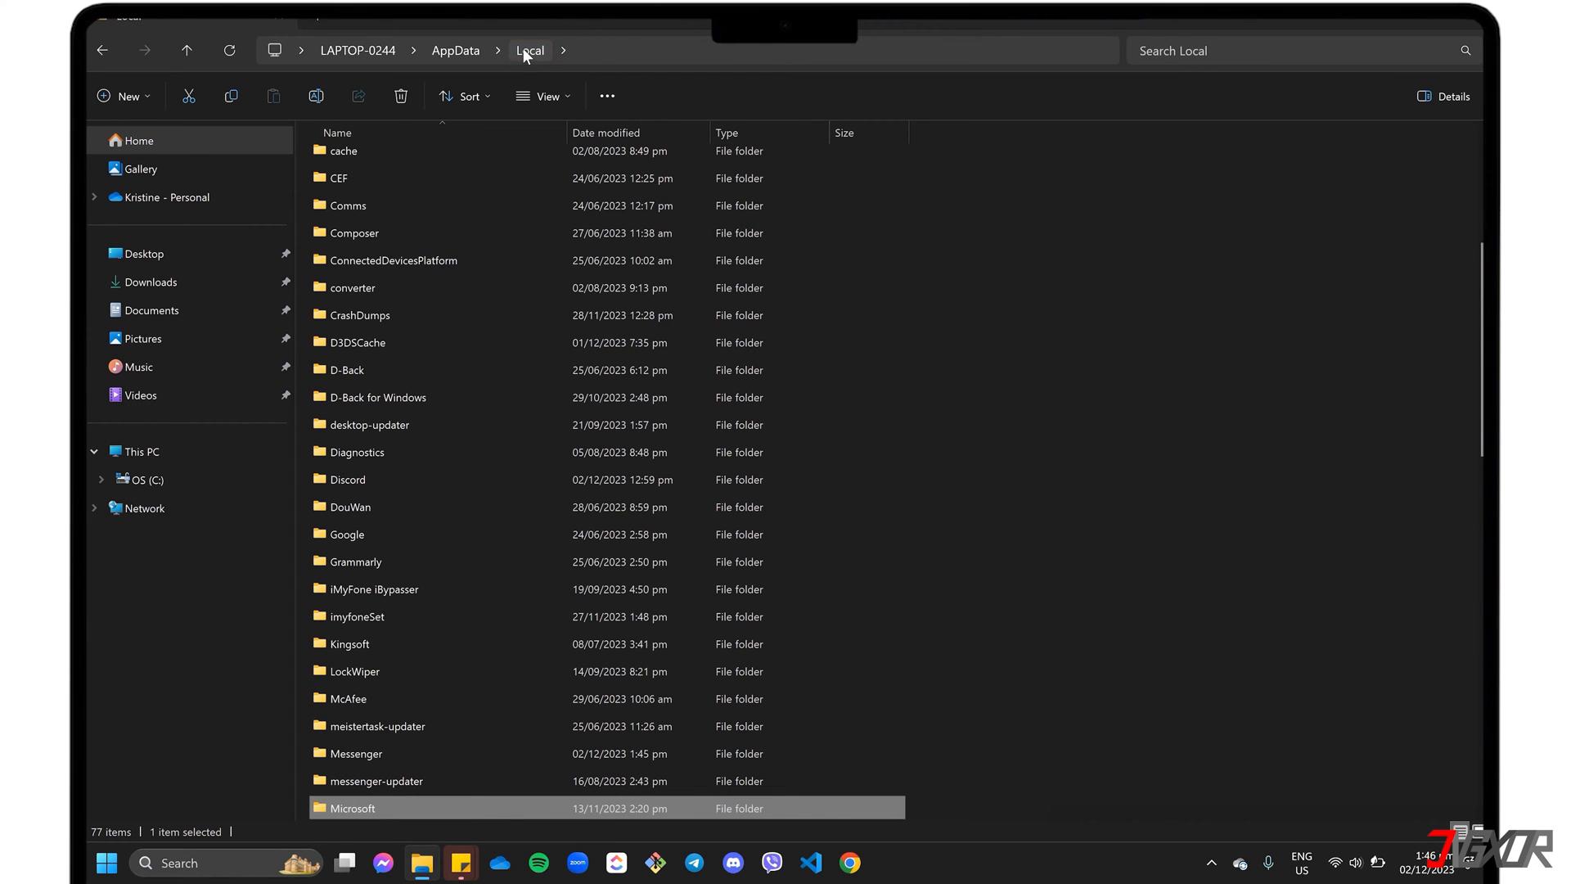
pyautogui.scroll(-3)
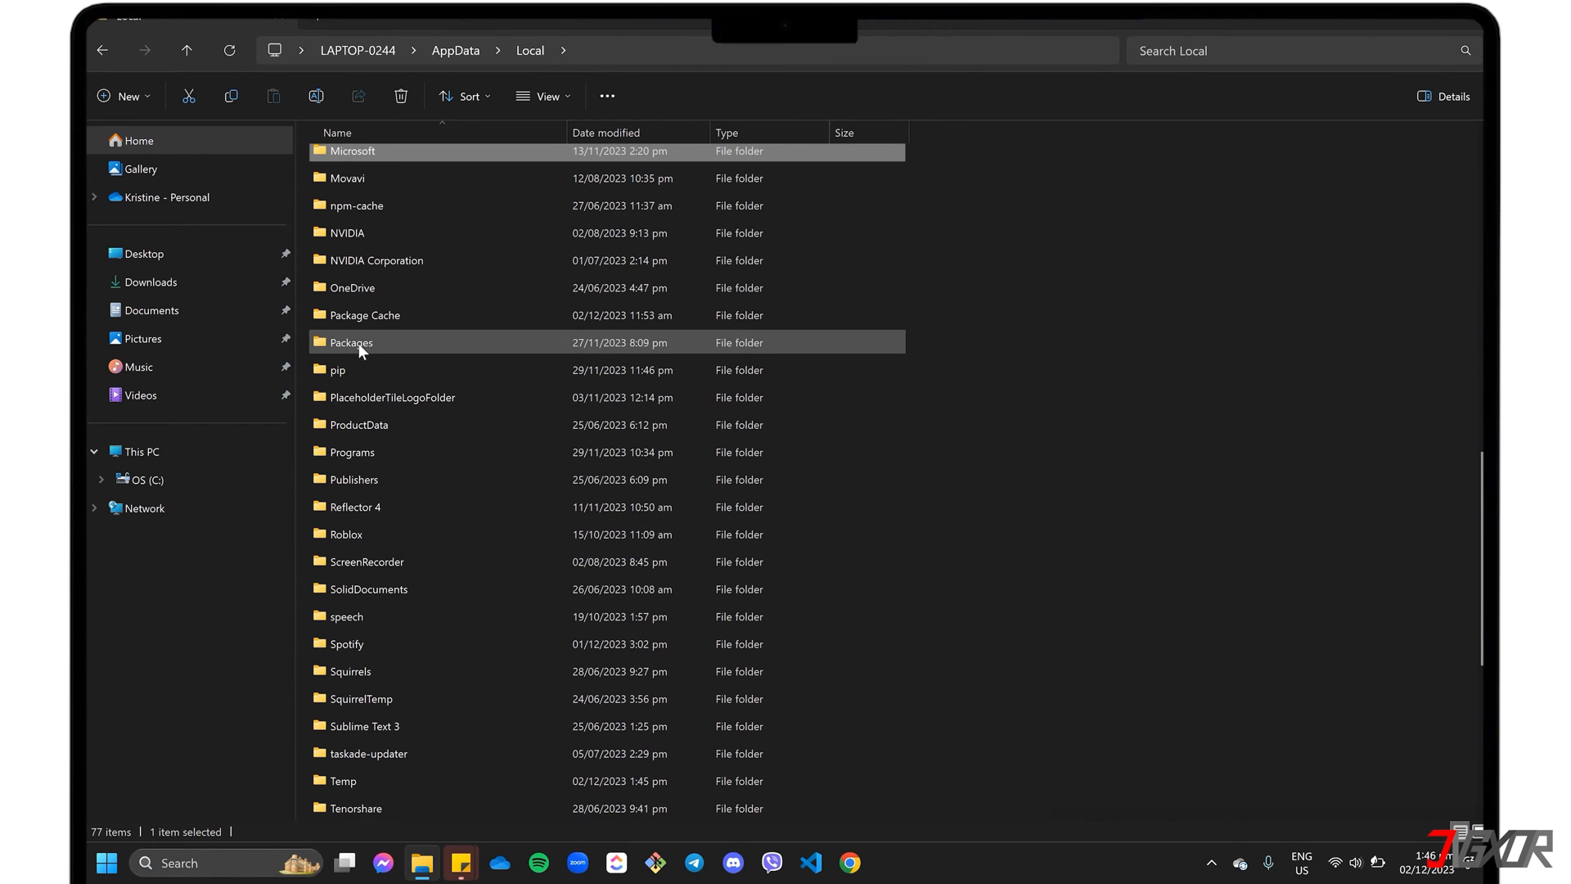
pyautogui.doubleClick(351, 342)
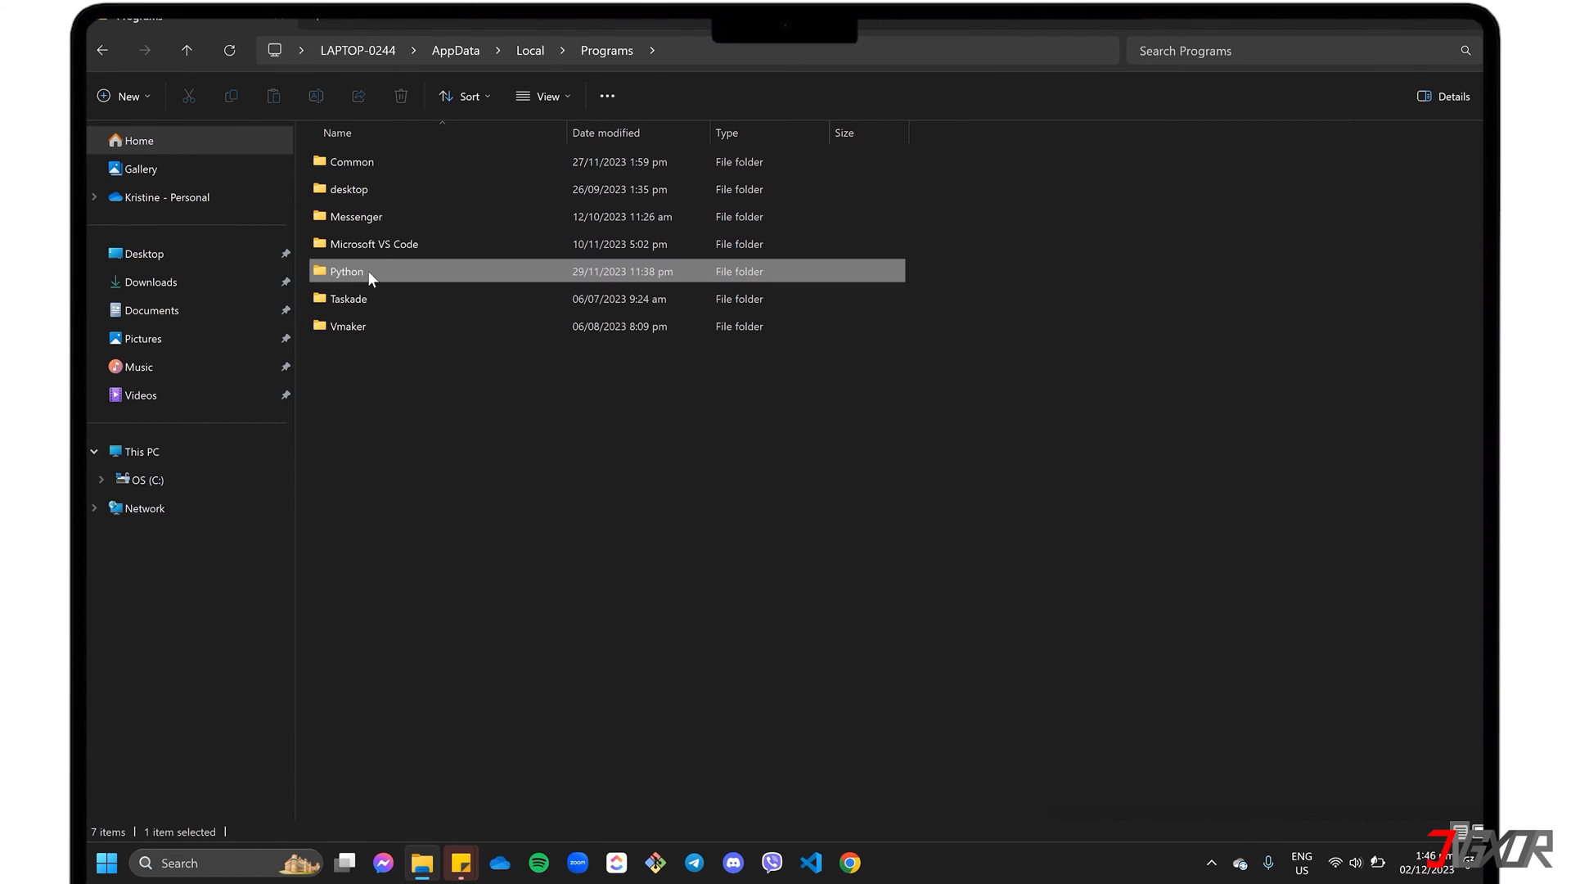
pyautogui.doubleClick(345, 270)
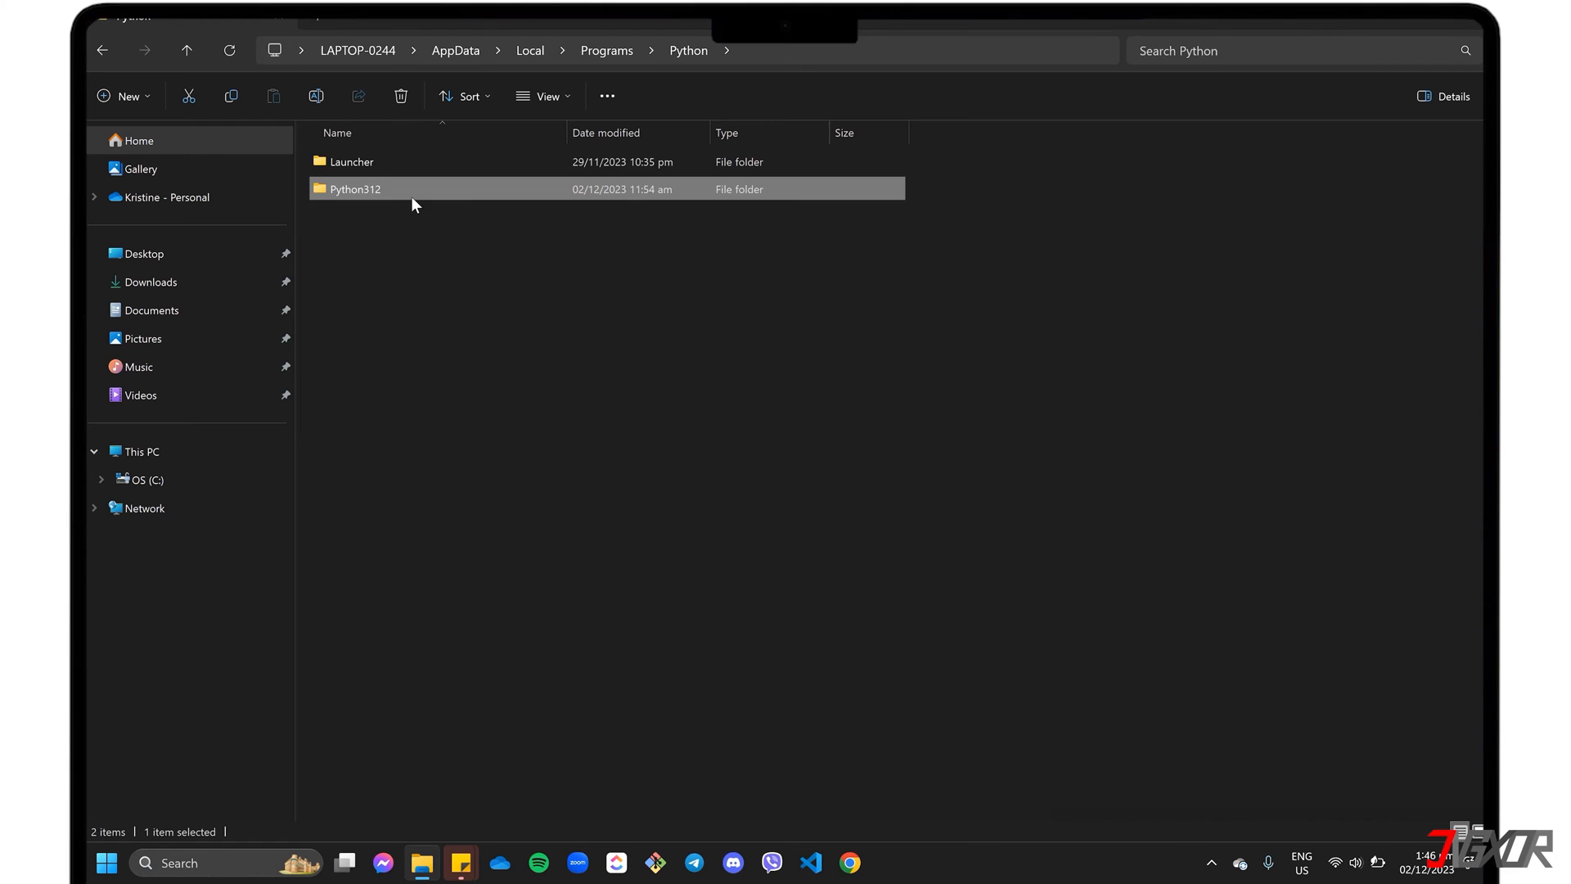
pyautogui.doubleClick(353, 188)
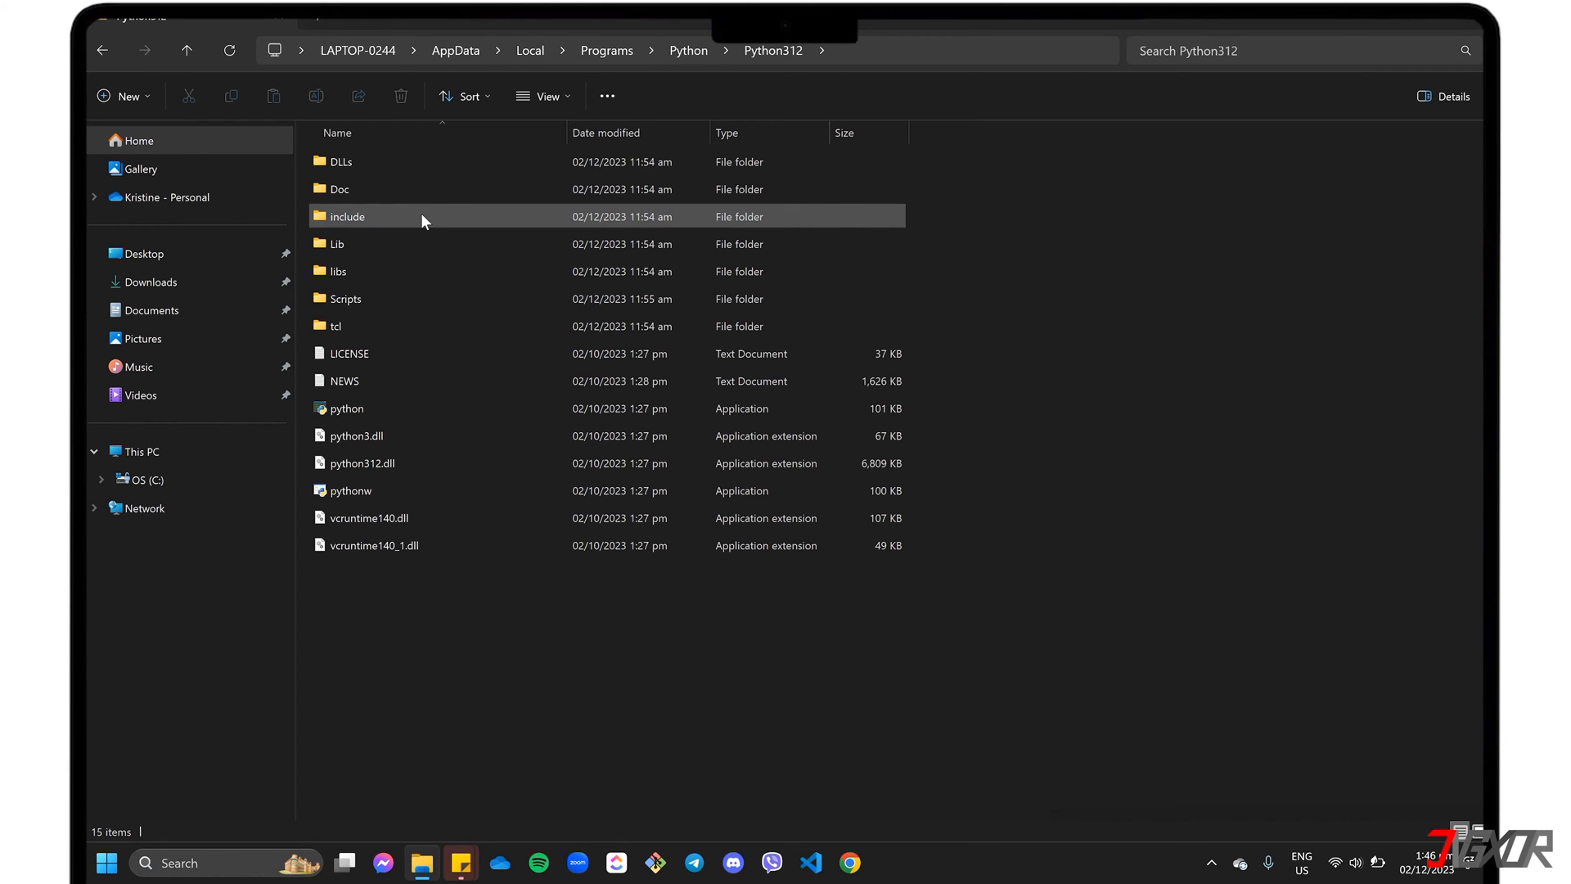
pyautogui.click(452, 51)
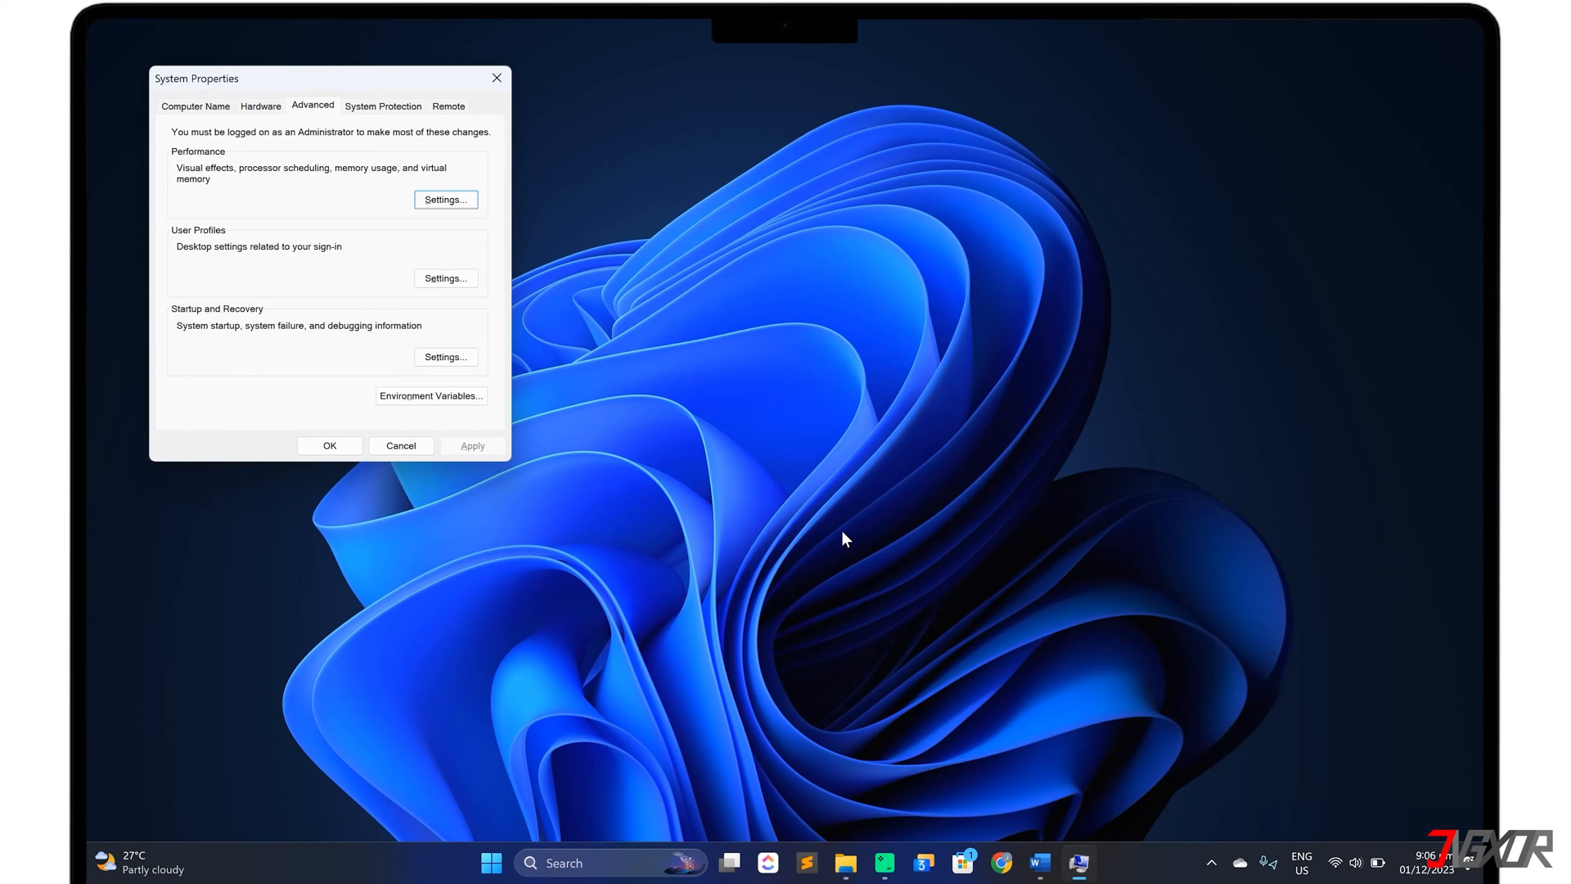
pyautogui.moveTo(765, 493)
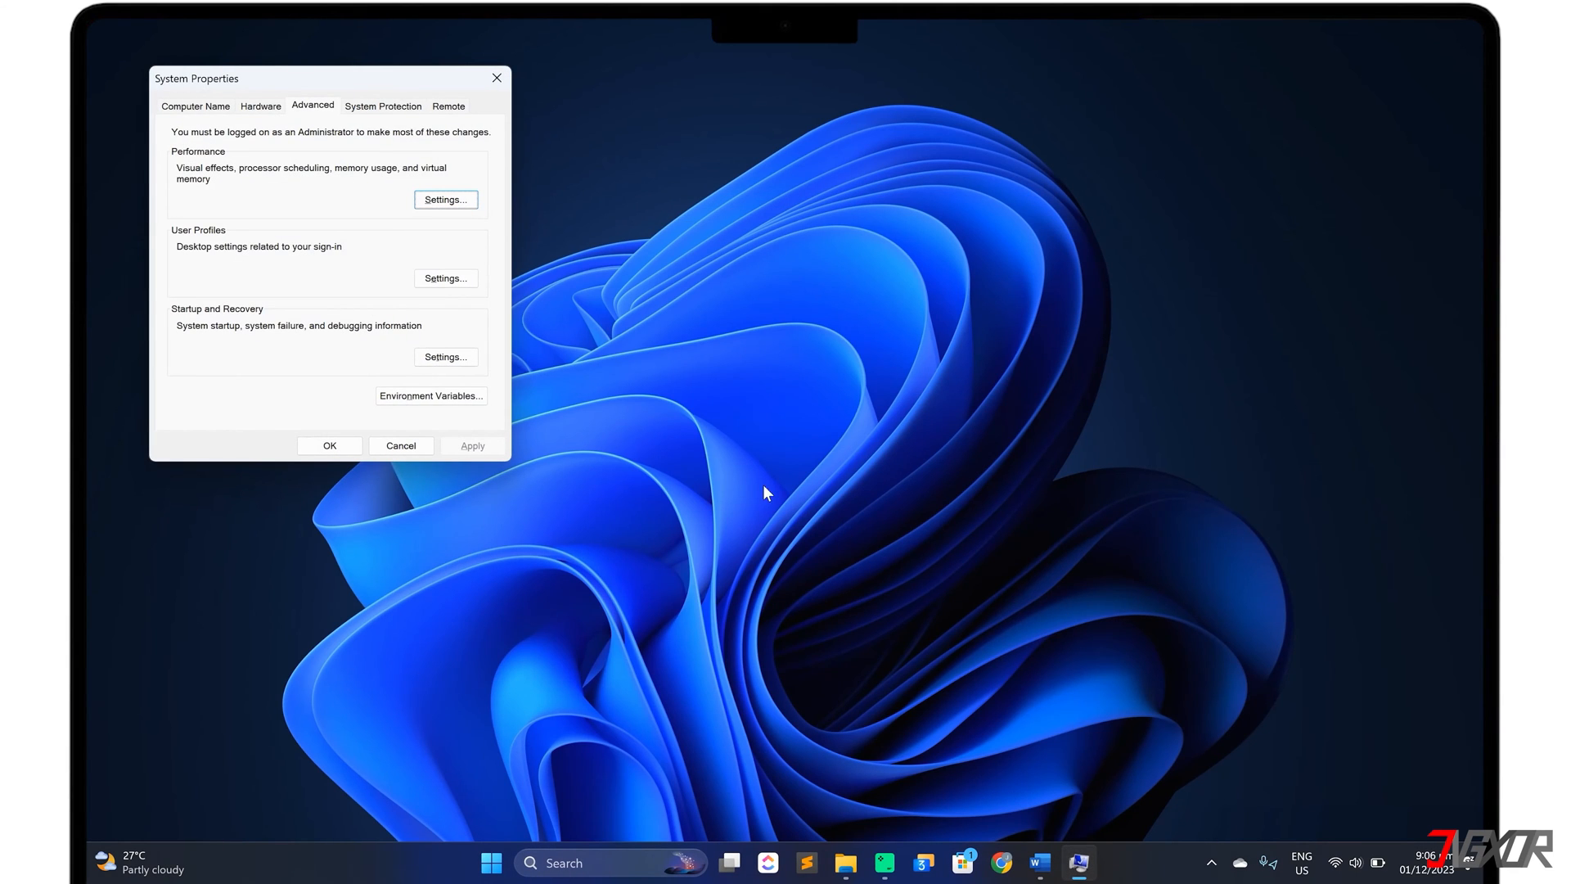
# Add C:\Users\jigxo\AppData\Local\Programs\Python\Python312 as a new entry in the user Path variable
pyautogui.click(430, 395)
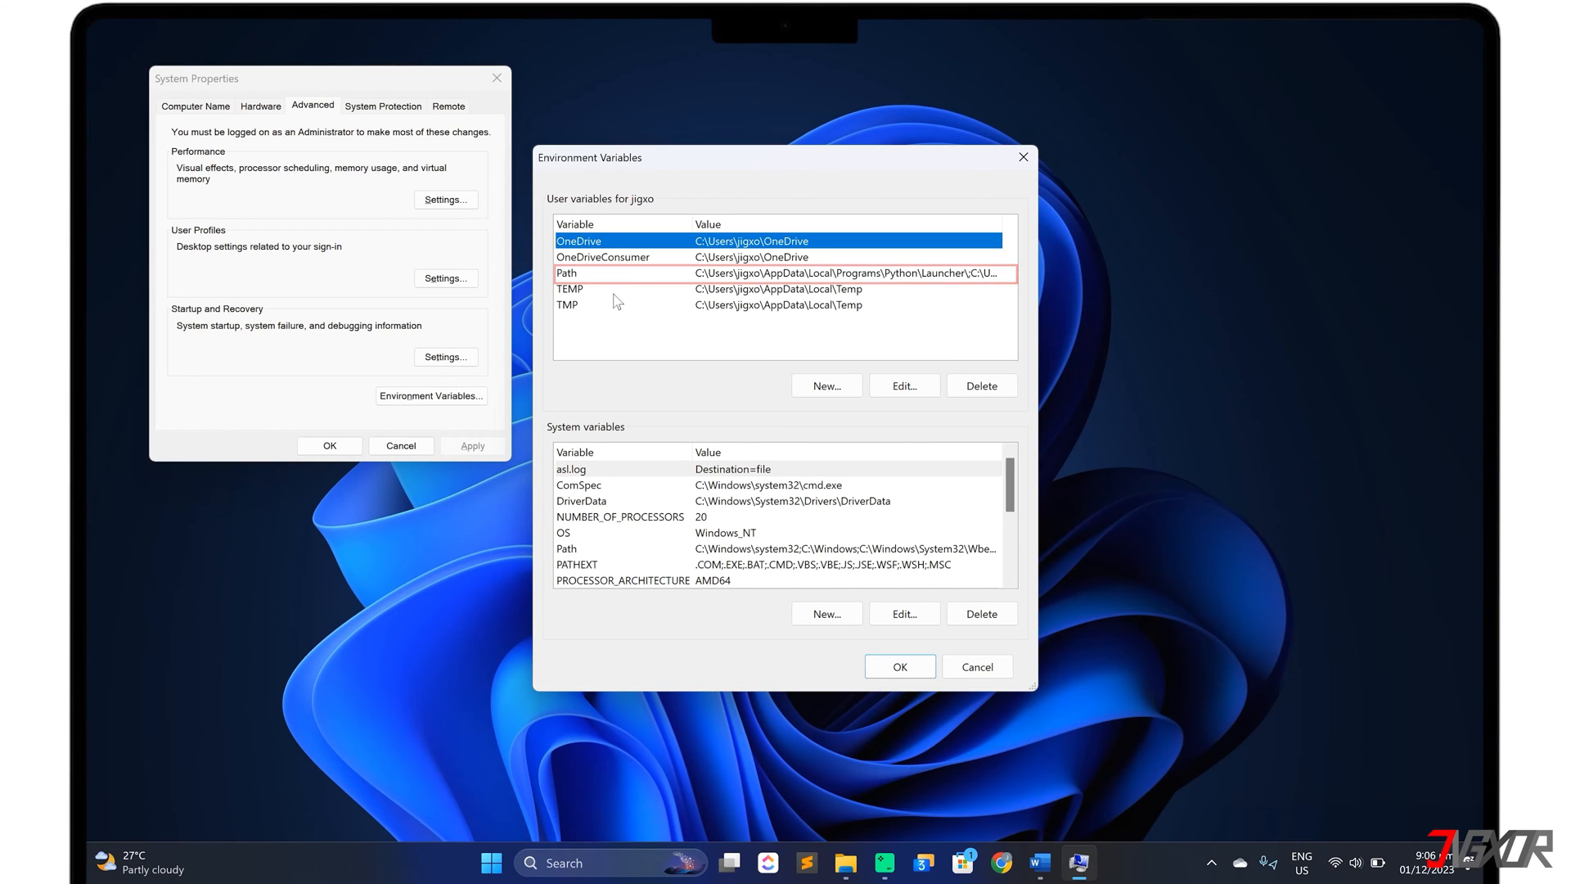
pyautogui.click(903, 386)
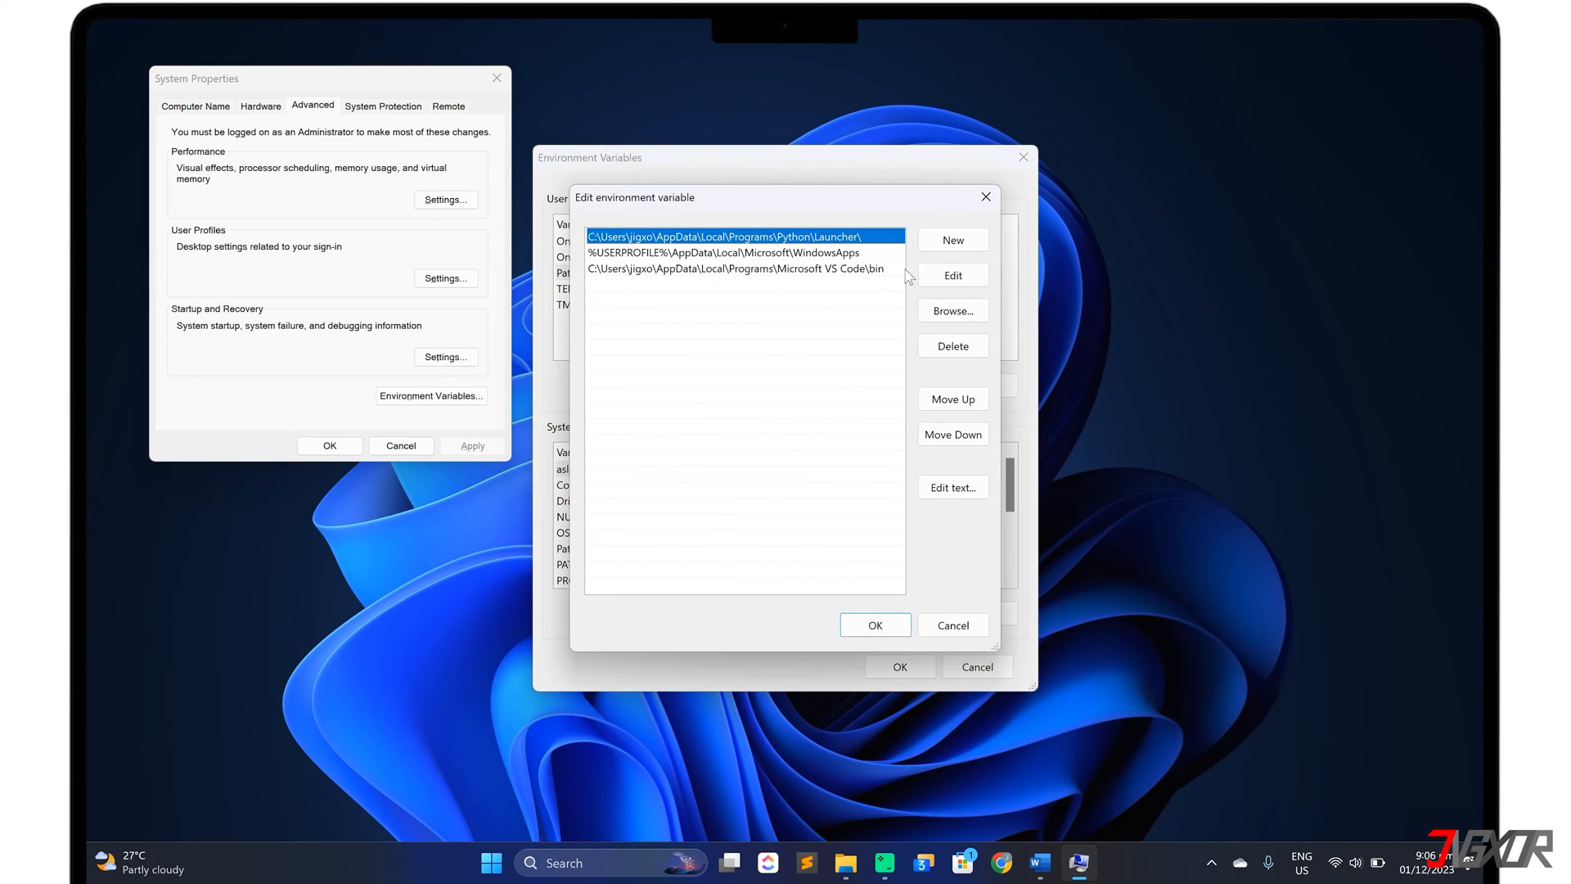
pyautogui.click(951, 239)
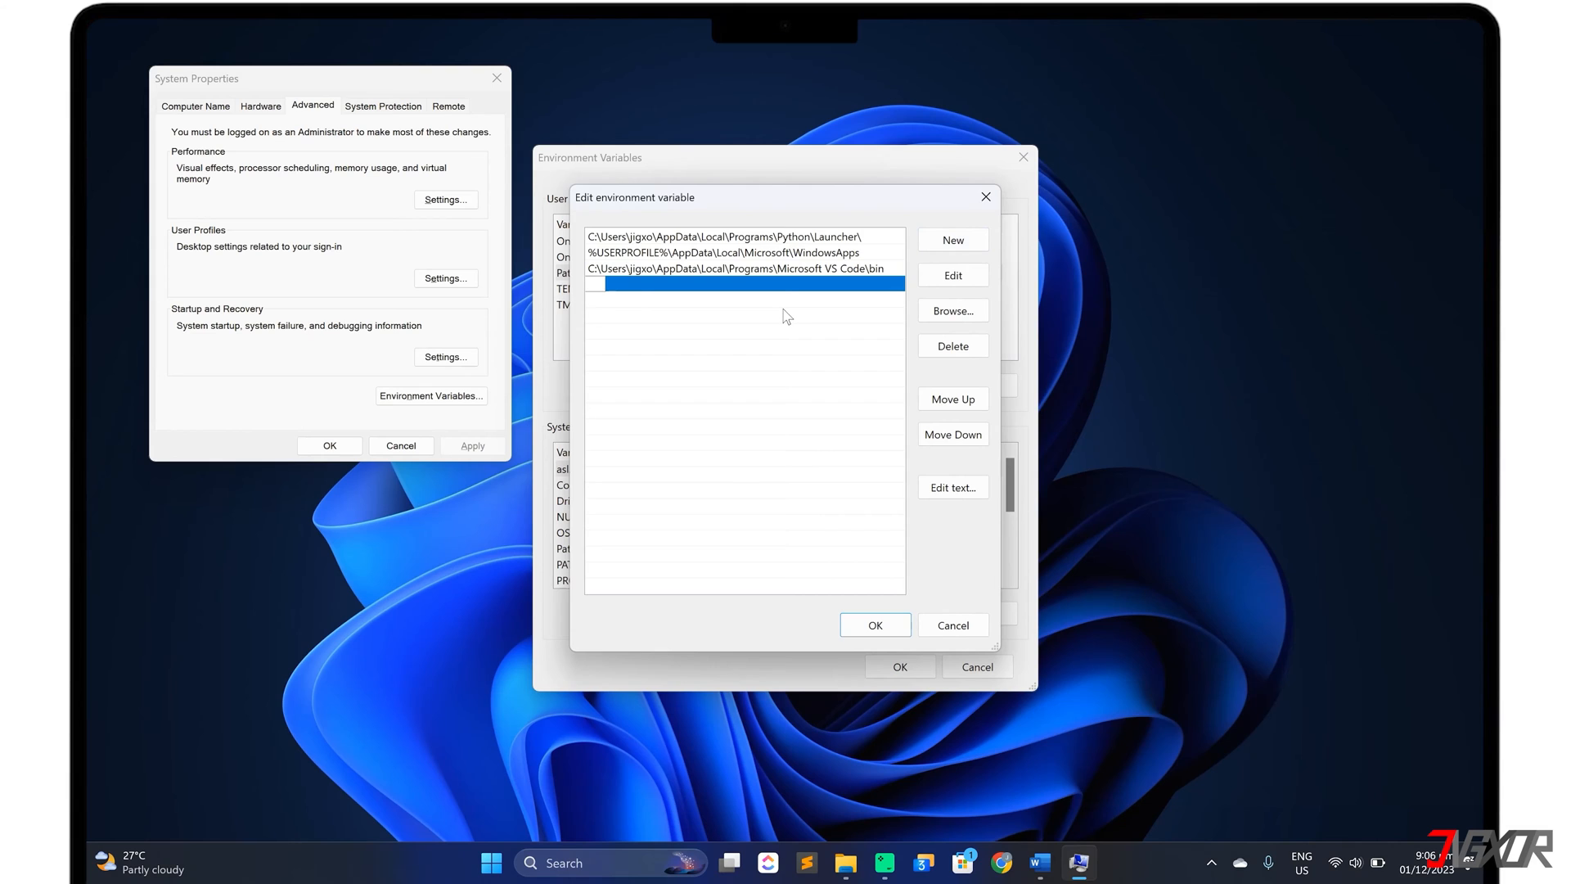
pyautogui.write('C:\\Users\\jigxo\\AppData\\Local\\Programs\\Python\\Python312')
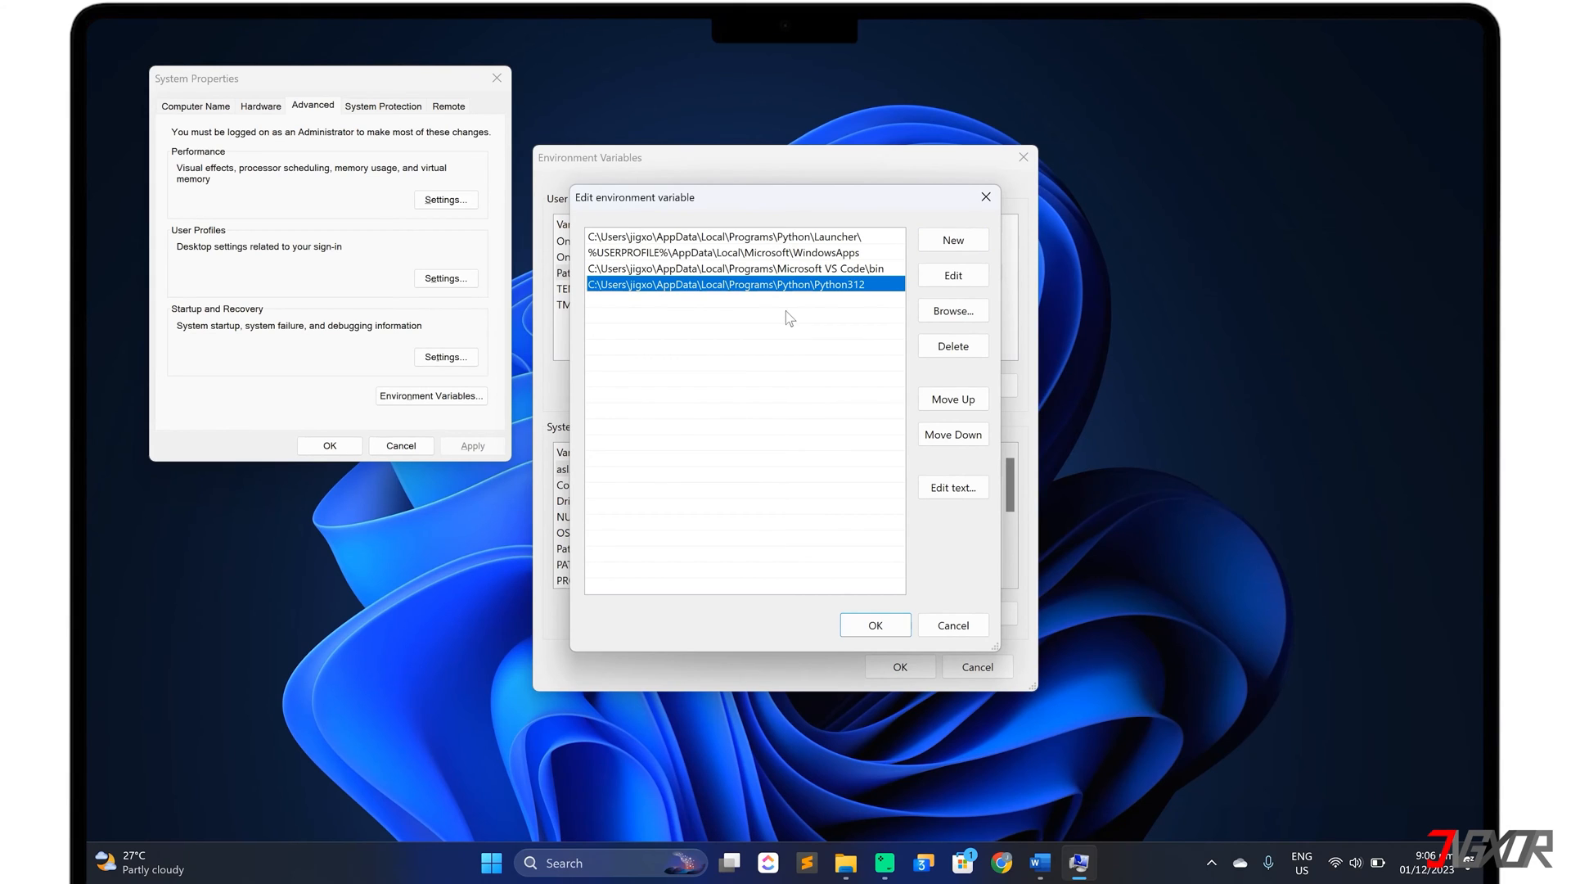
# Confirm the Path, Environment Variables and System Properties dialogs, returning to the Start menu
pyautogui.click(874, 624)
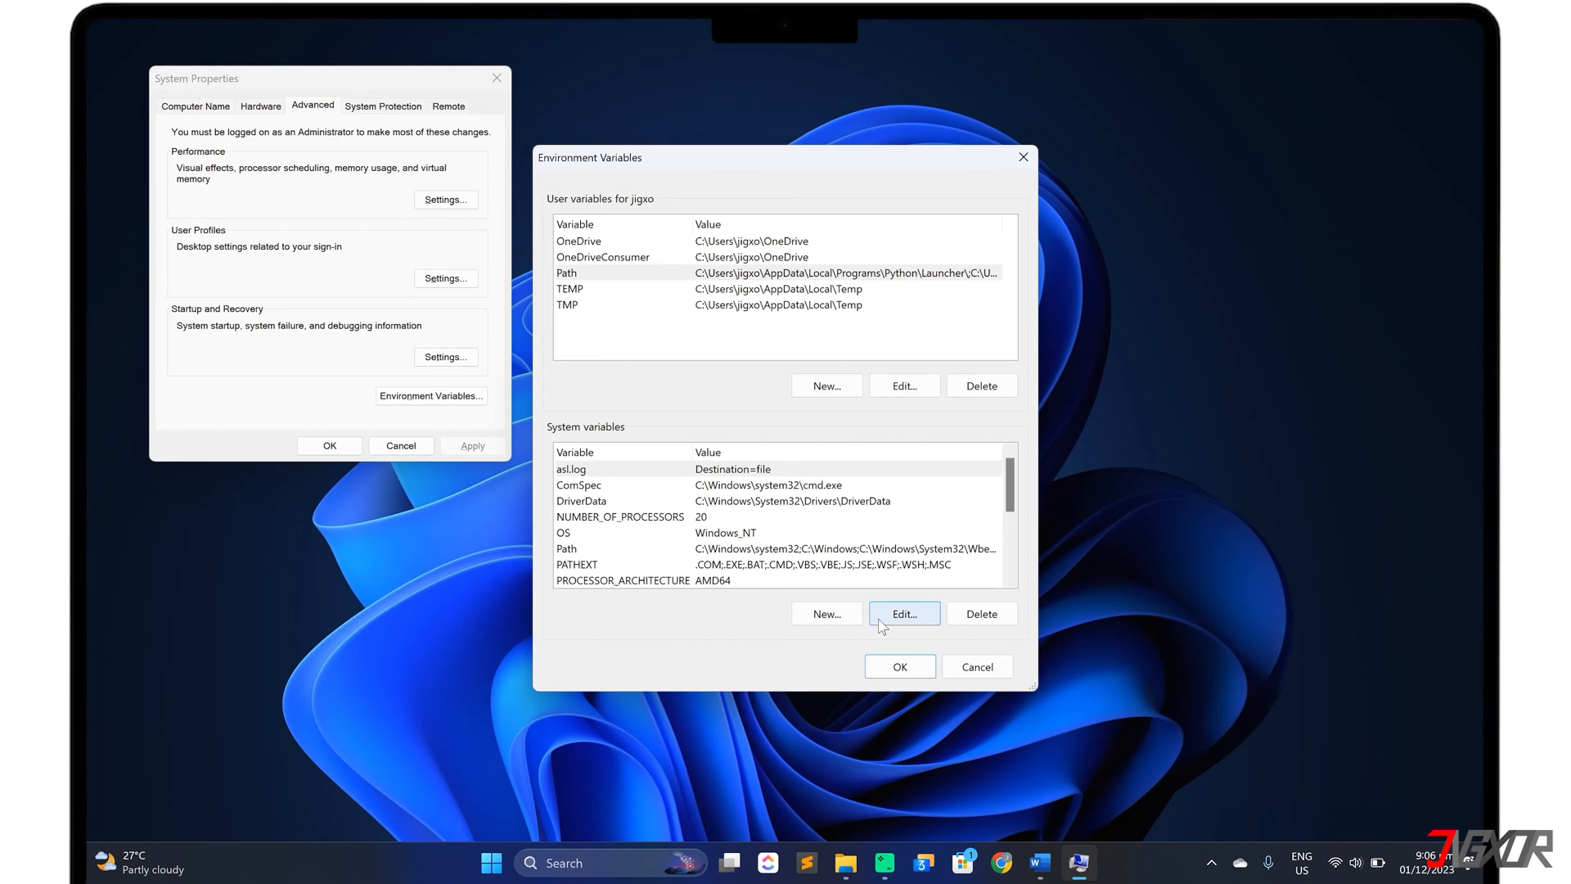
pyautogui.click(899, 666)
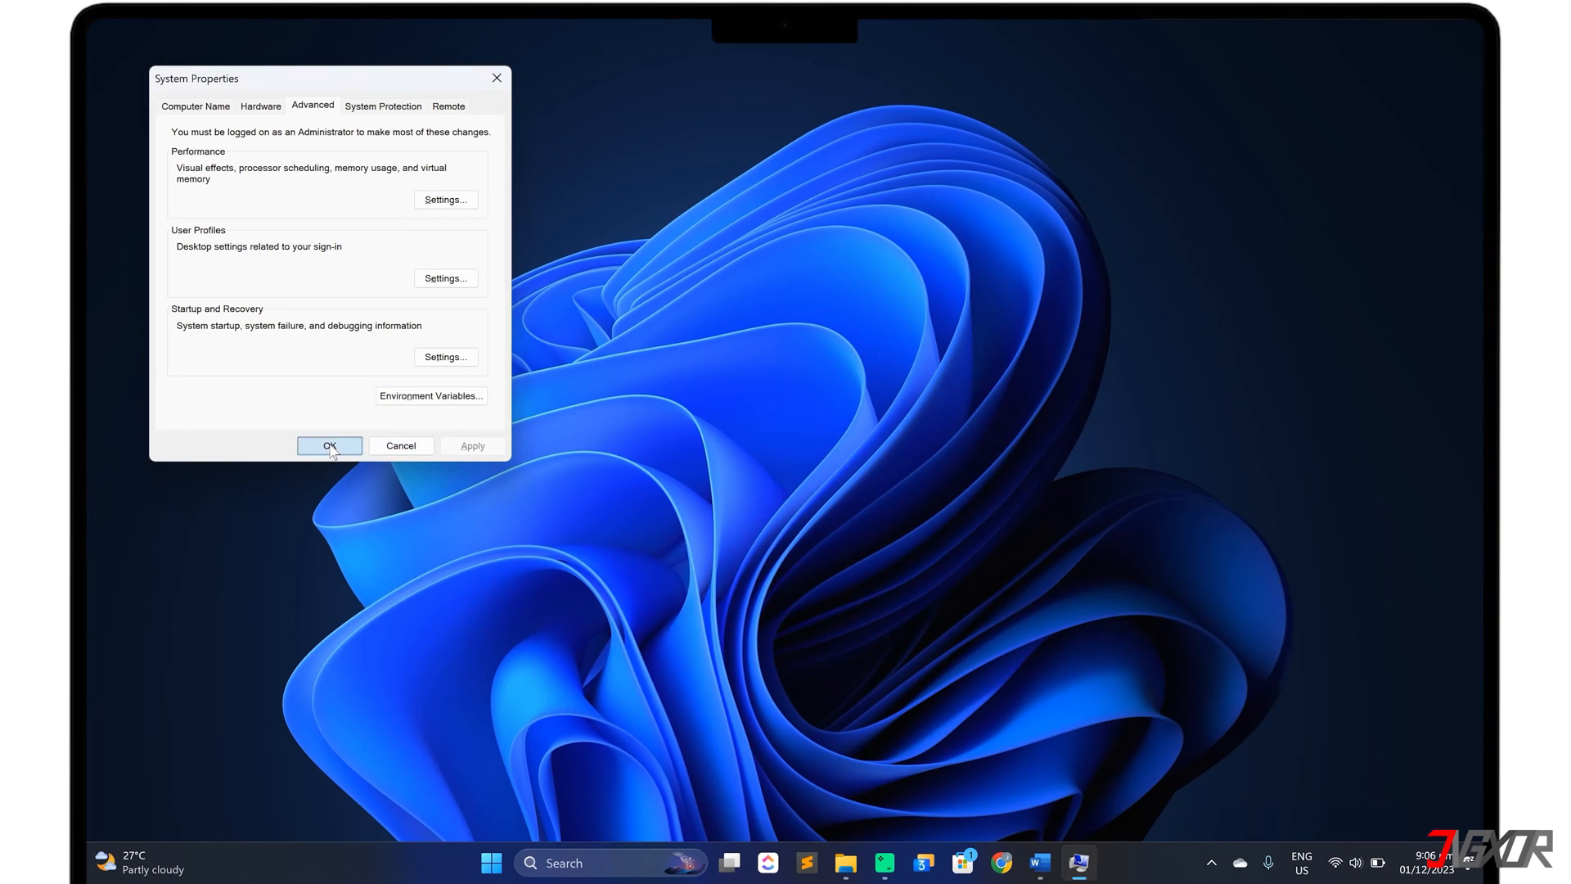
pyautogui.click(329, 445)
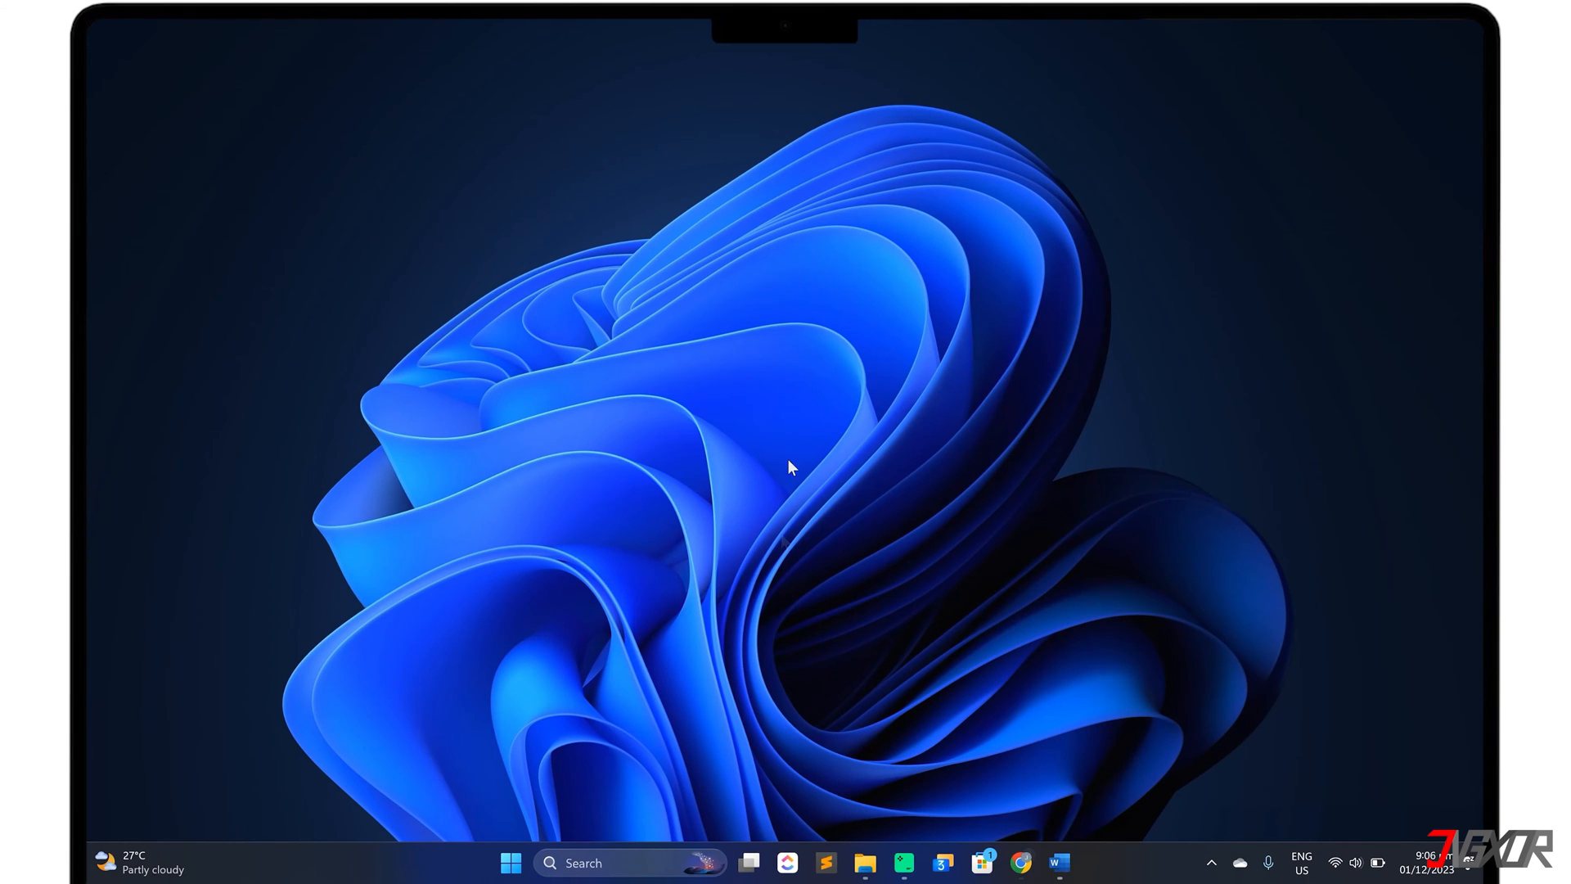
pyautogui.click(511, 863)
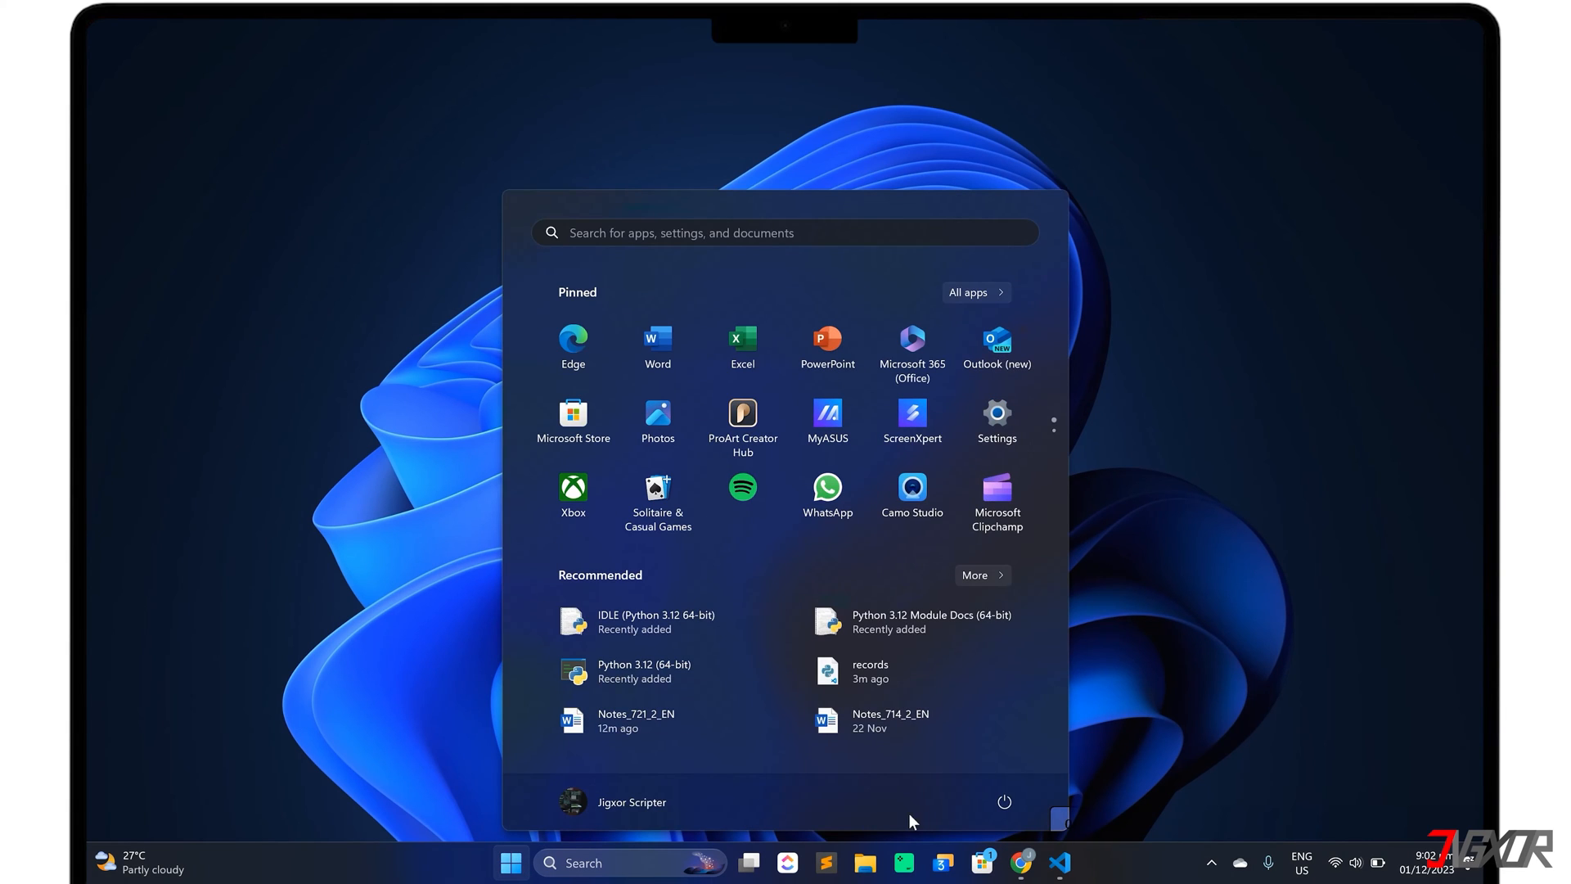
# Dismiss the Microsoft Store's Python 3.11 page without installing it
pyautogui.click(1004, 801)
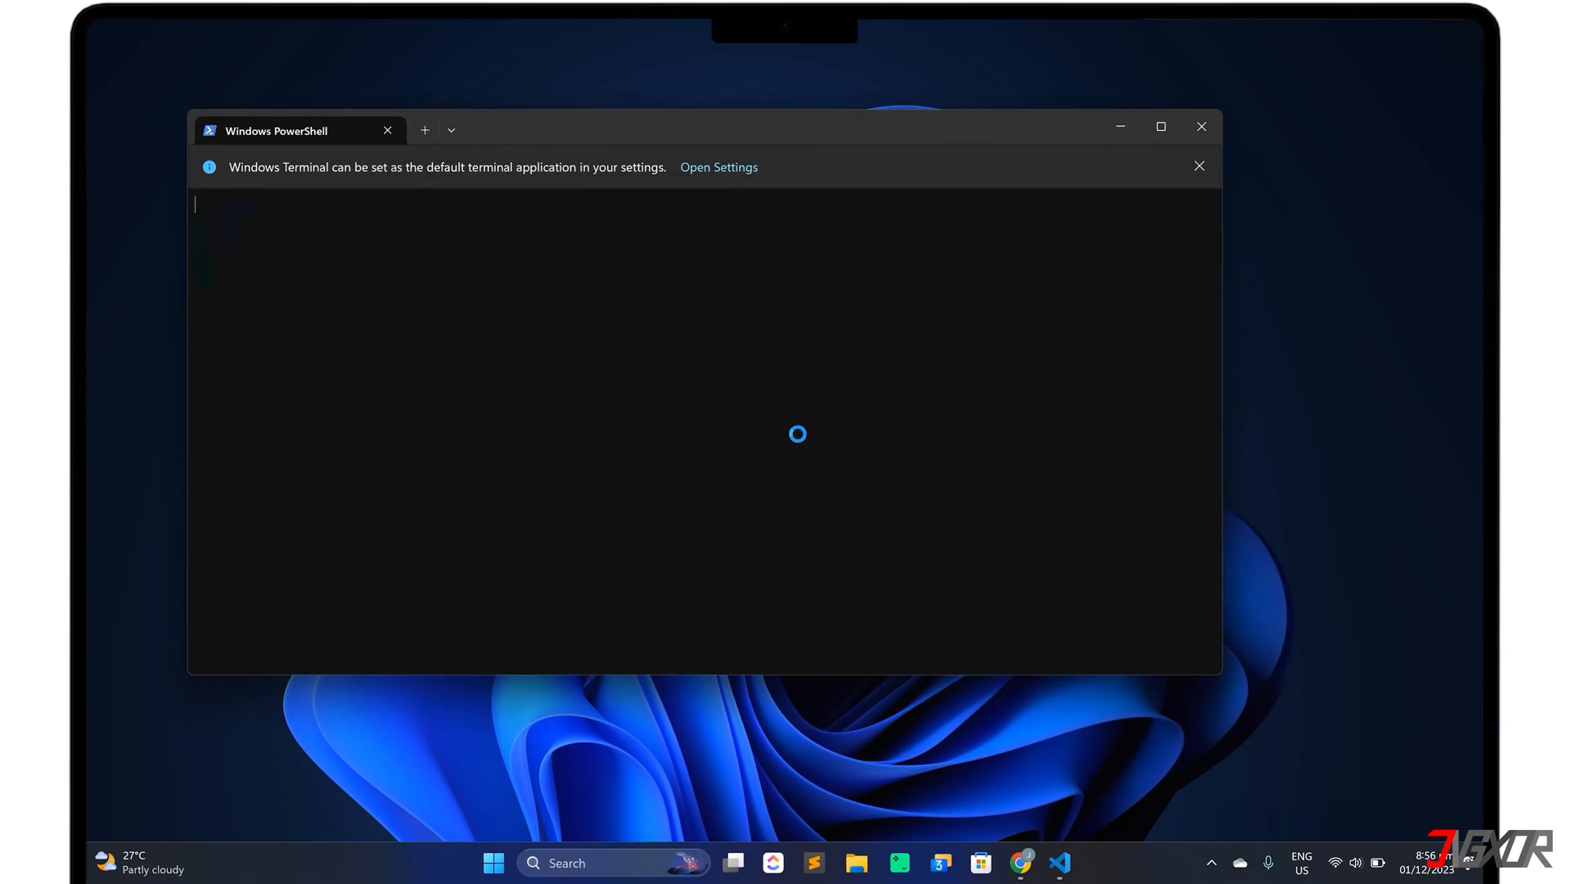
pyautogui.write('p')
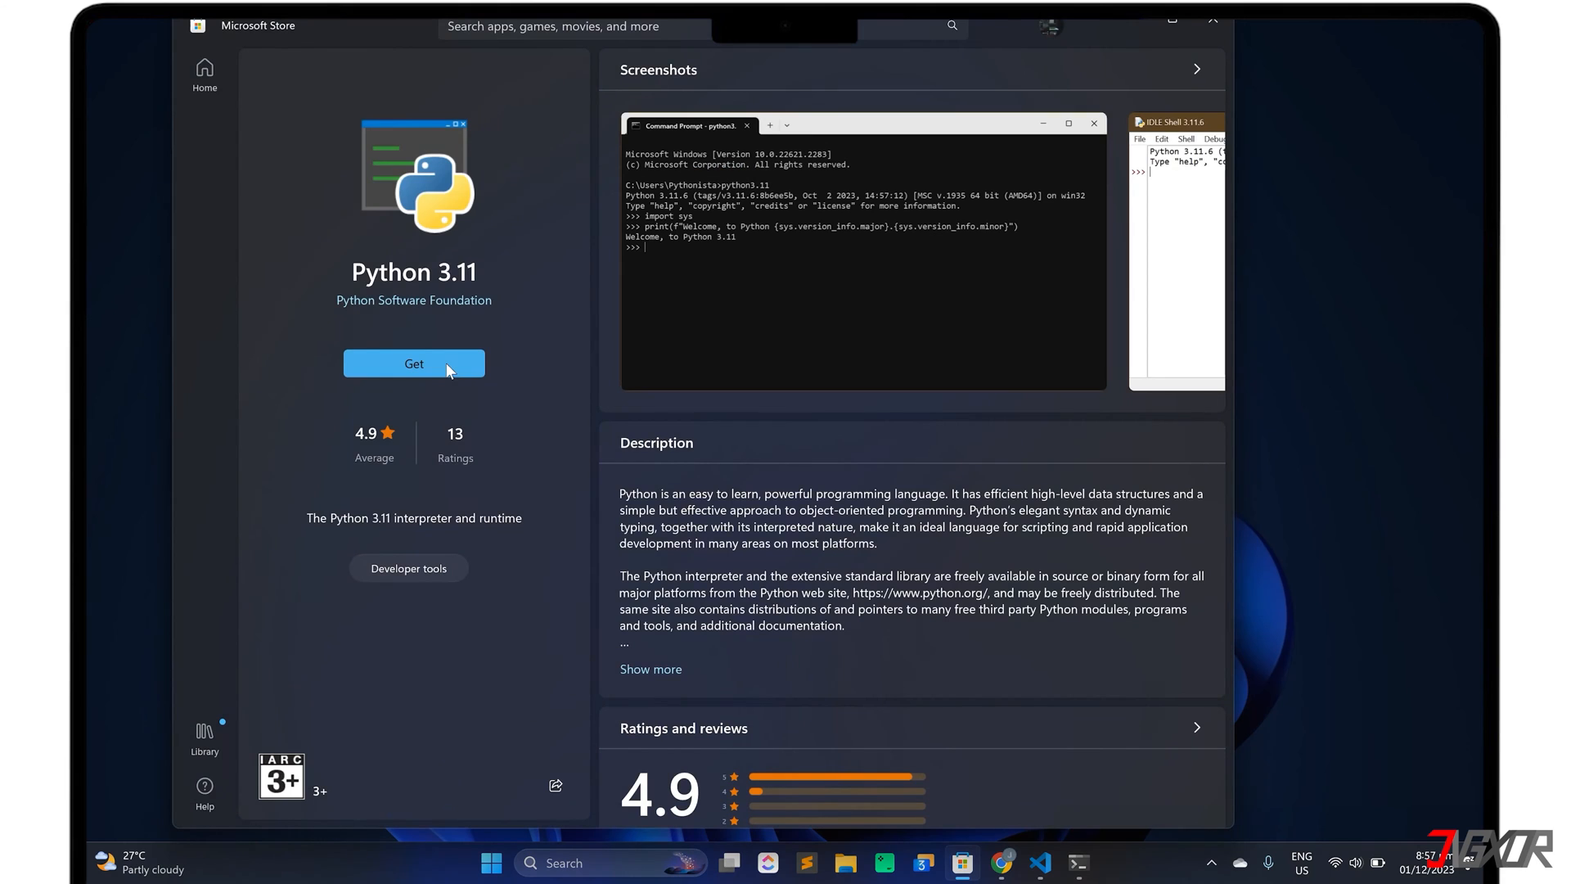
pyautogui.moveTo(389, 368)
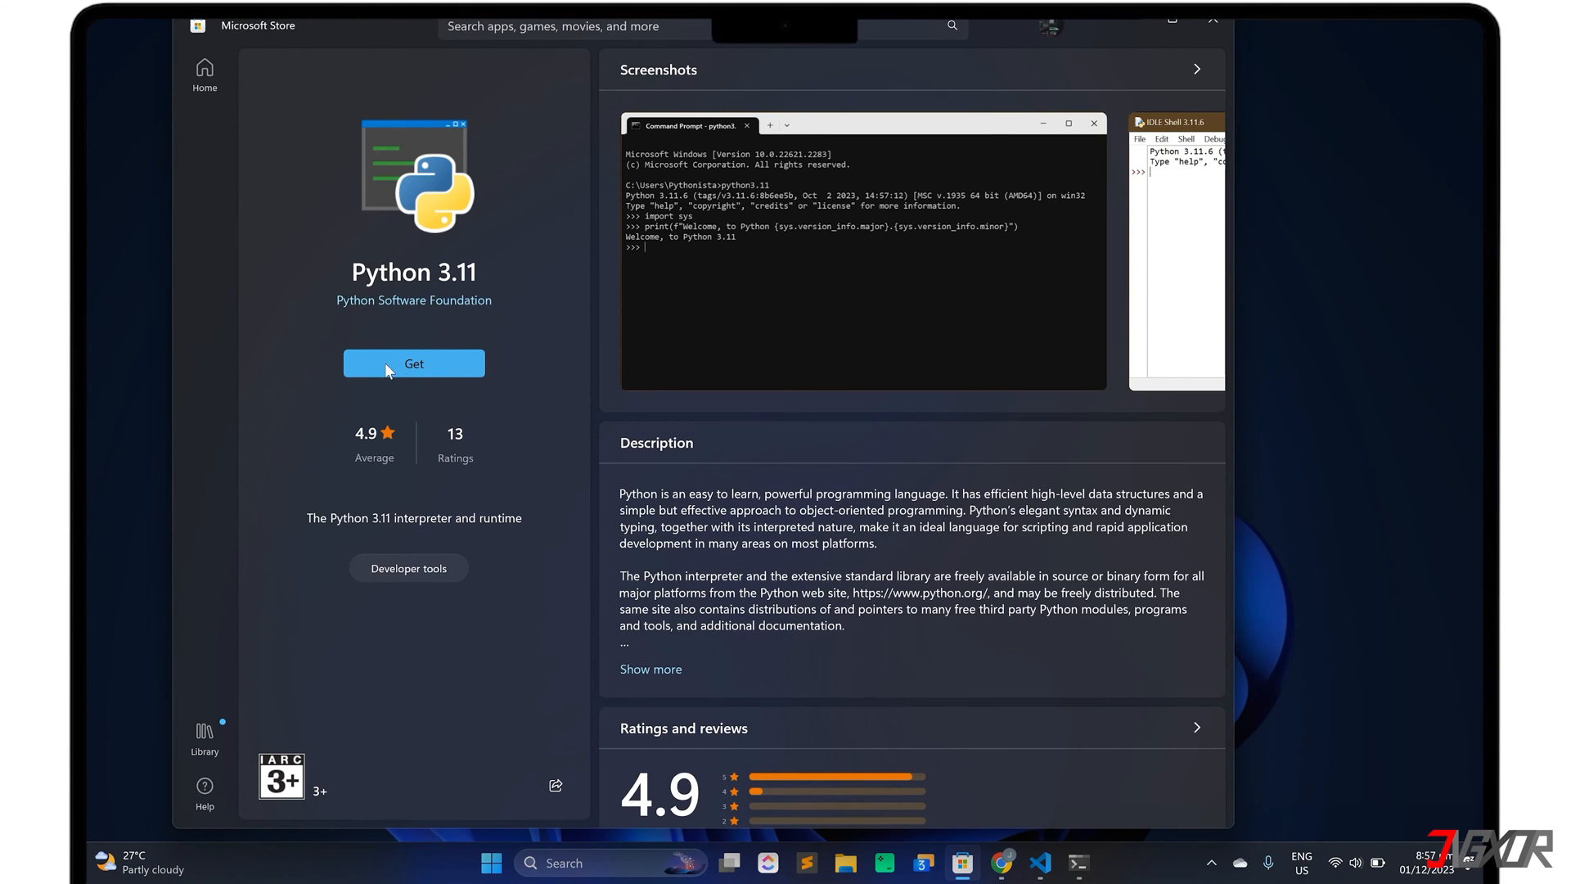
pyautogui.moveTo(456, 377)
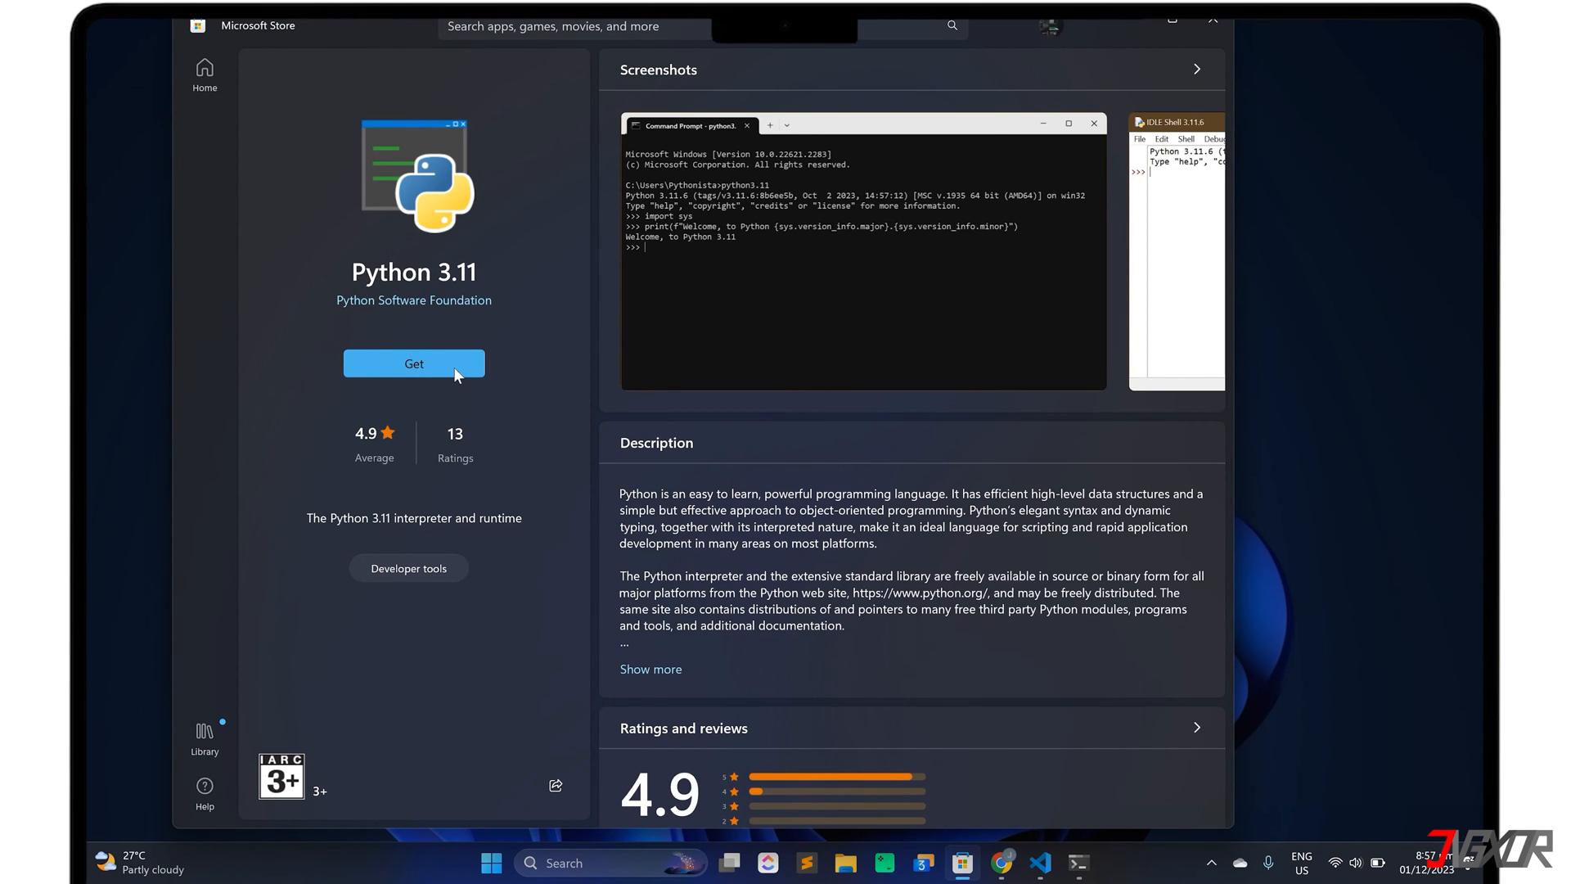
pyautogui.click(1211, 20)
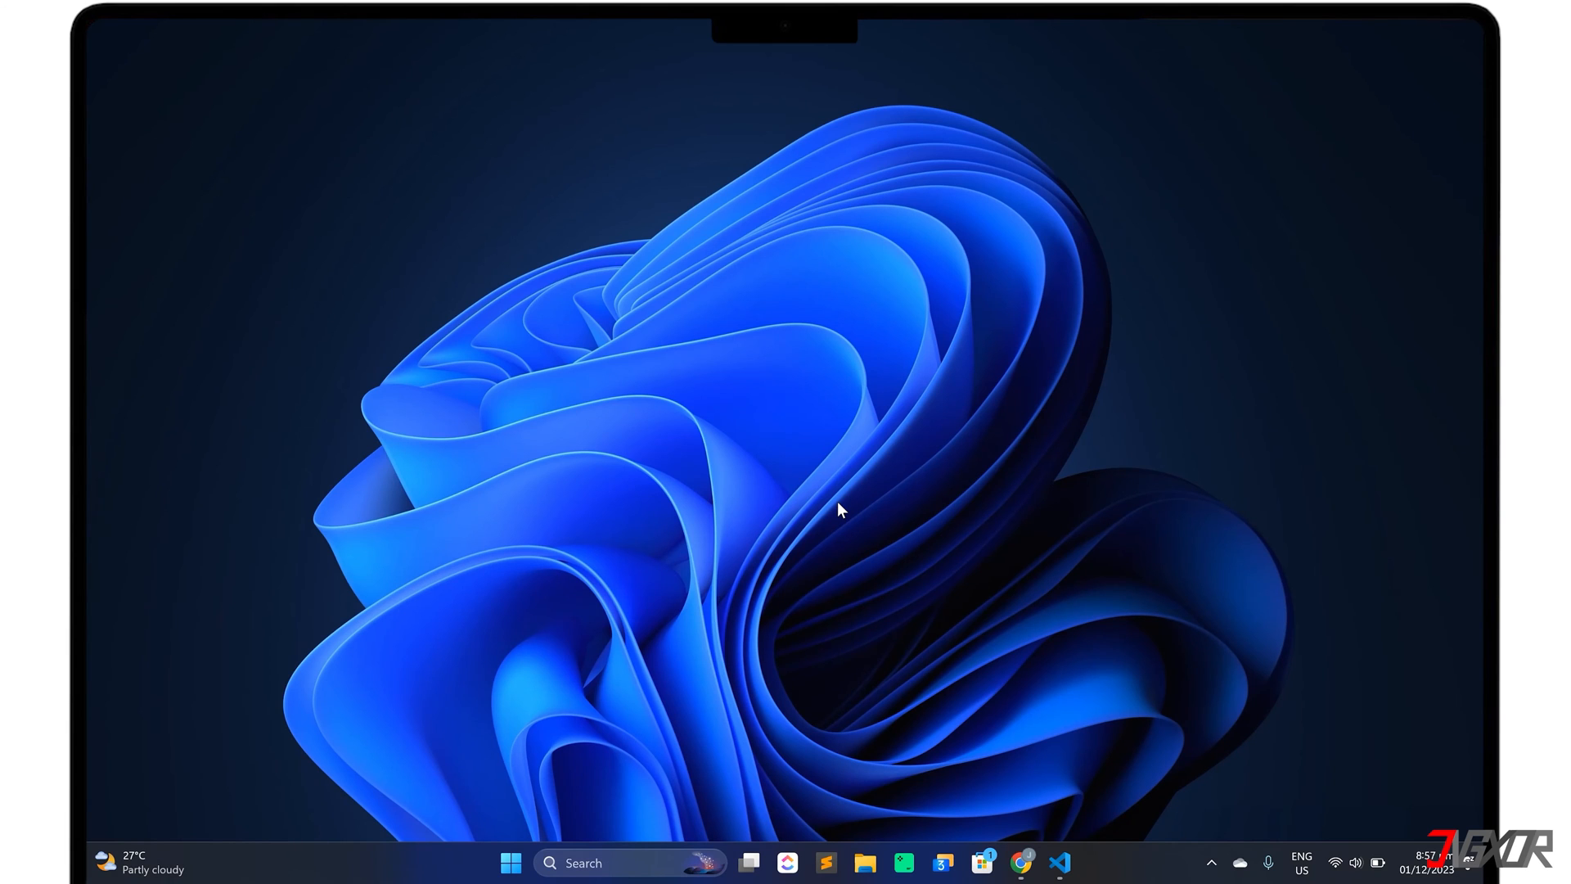
# Launch Terminal from Start and run a py --version check in PowerShell
pyautogui.write('ter')
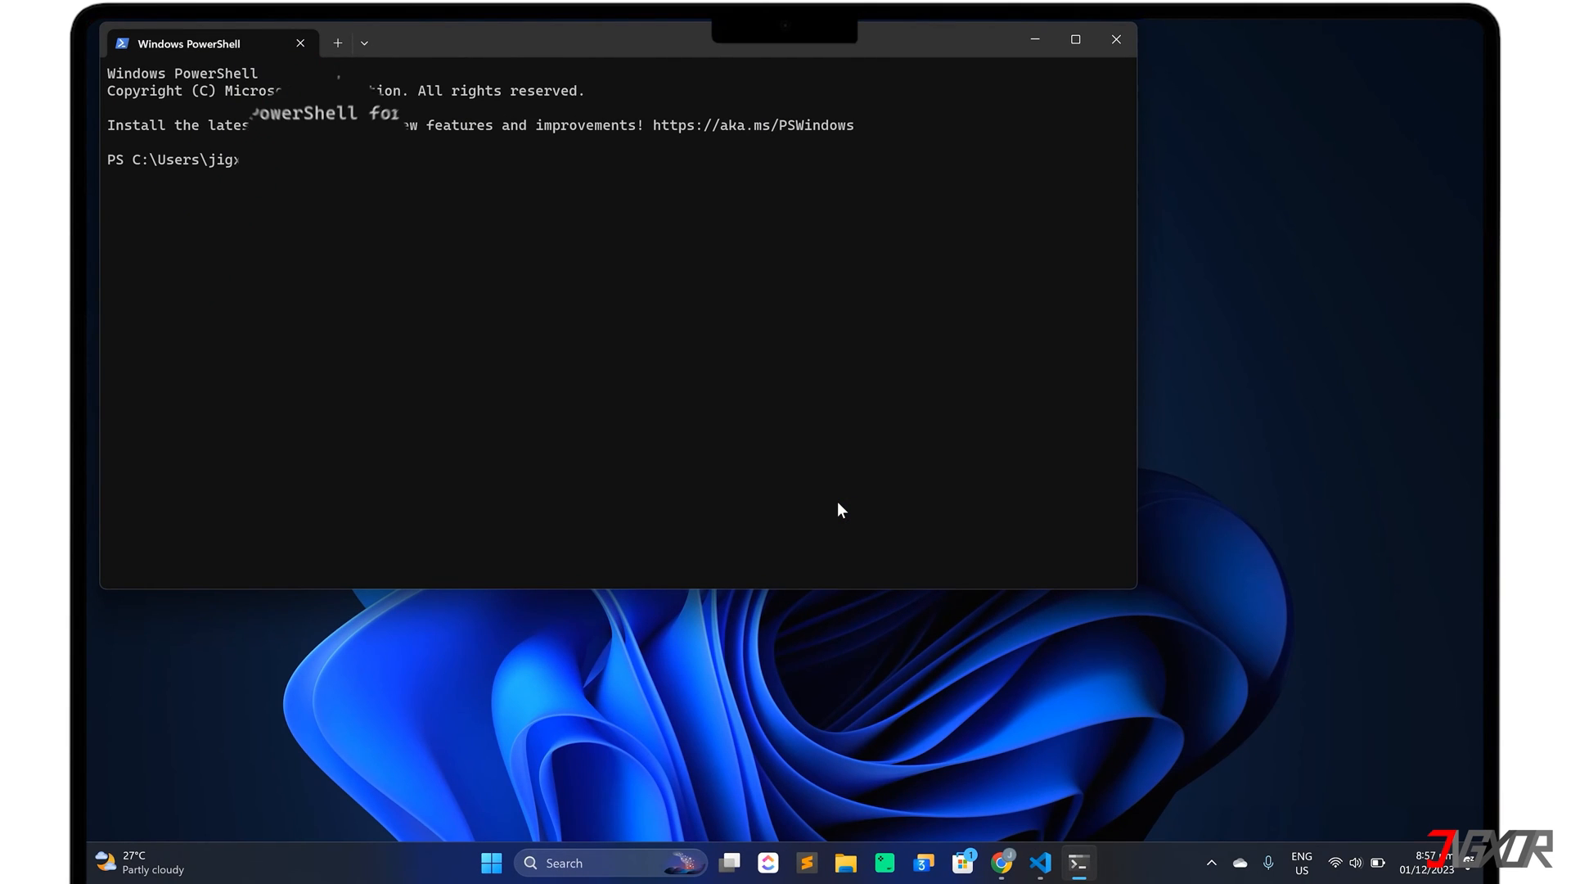
pyautogui.write('py --versi')
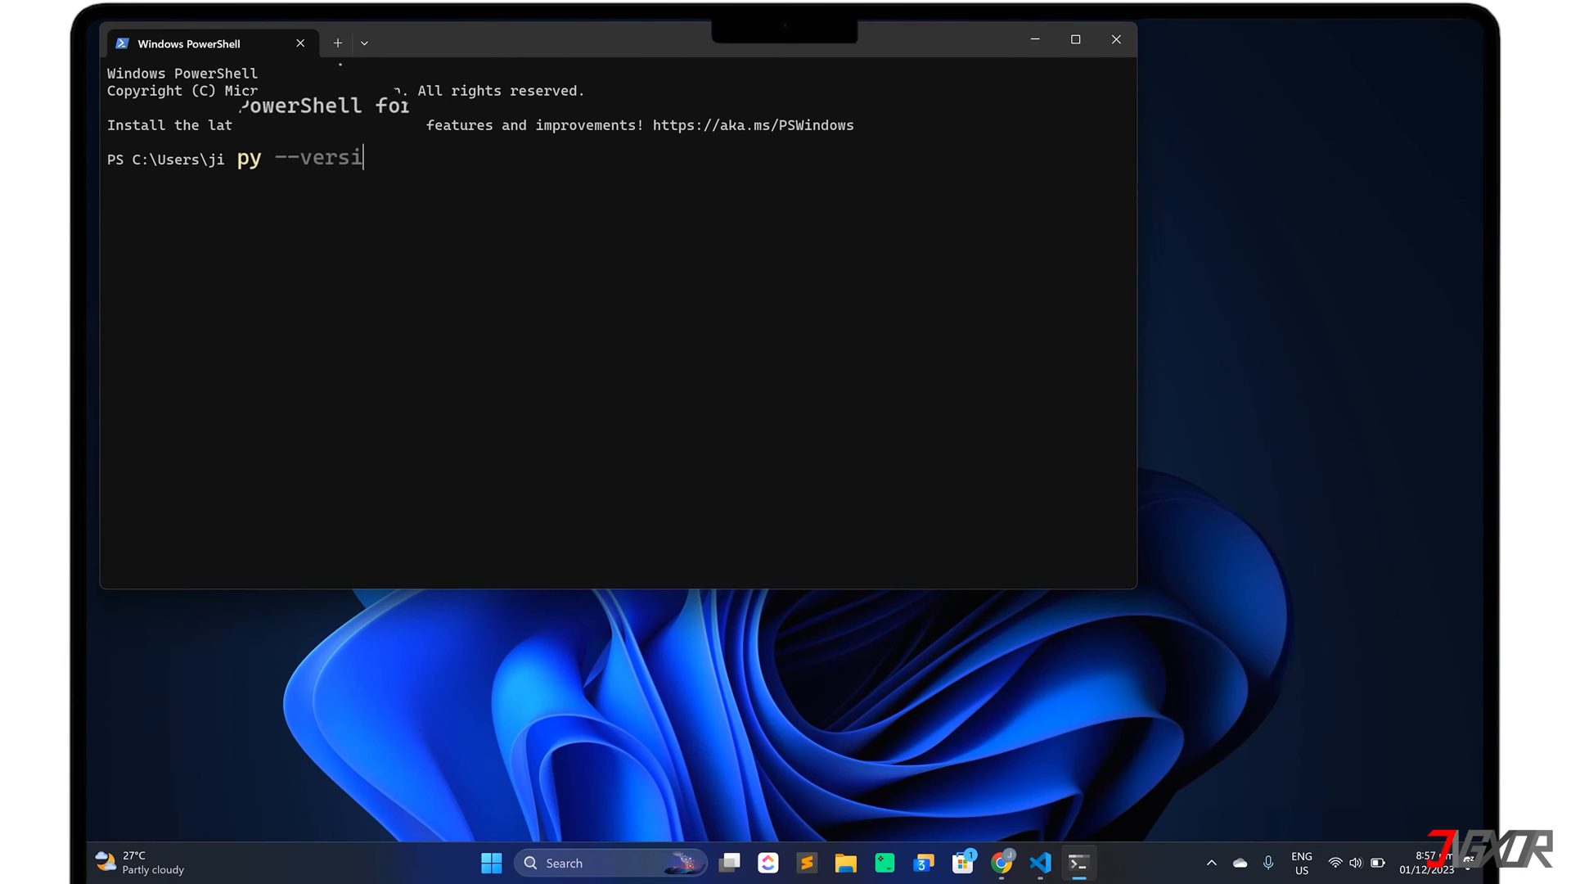
pyautogui.press('Return')
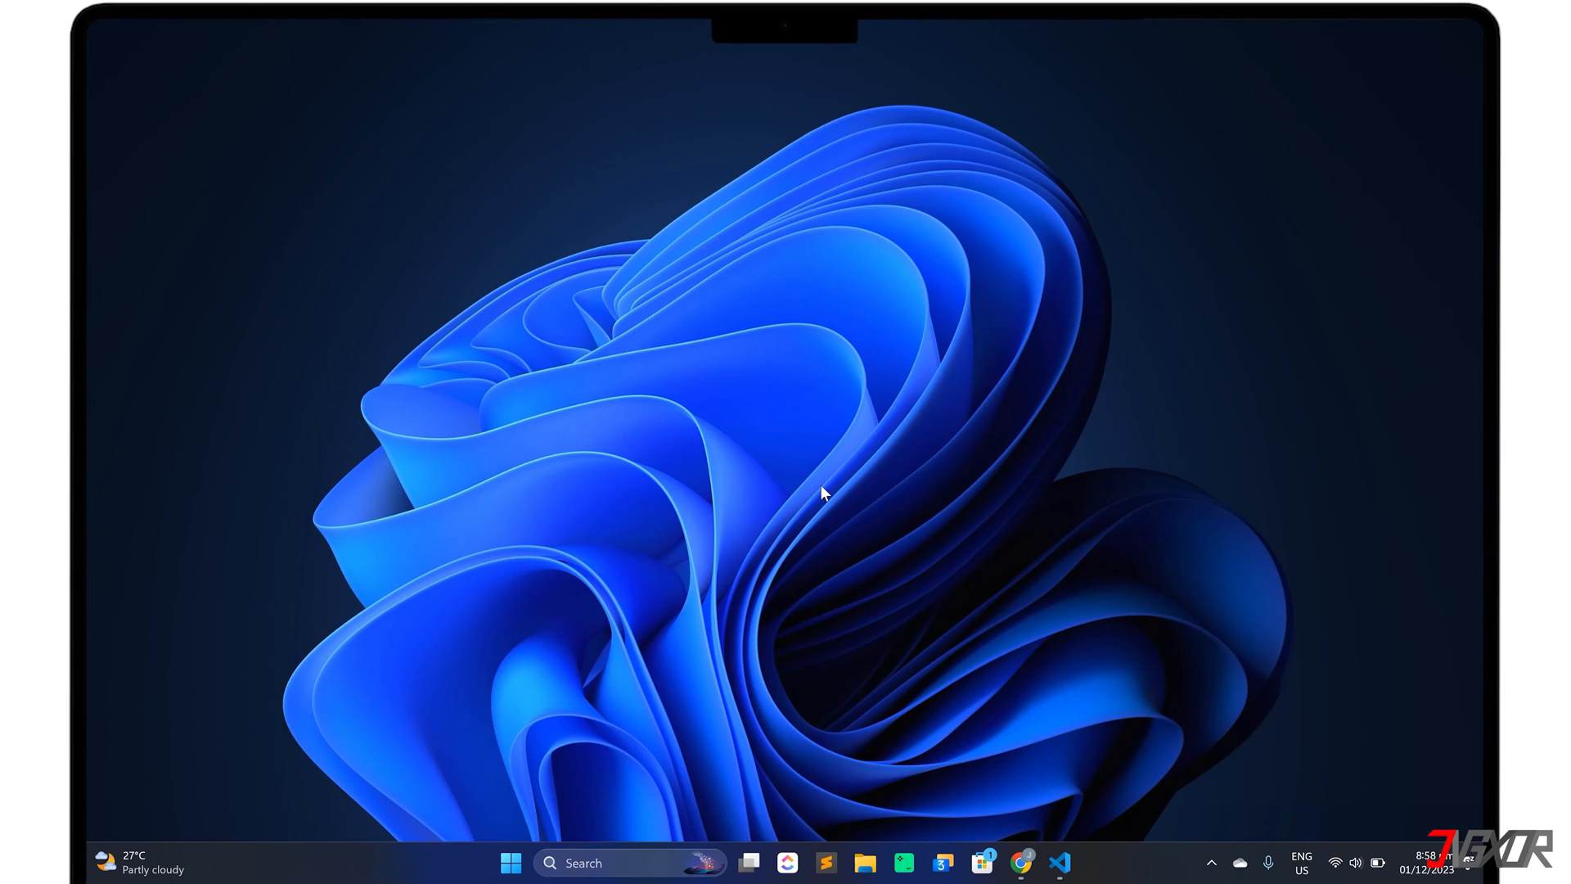
# Find Microsoft's Python extension in the VS Code marketplace and install it
pyautogui.click(1060, 862)
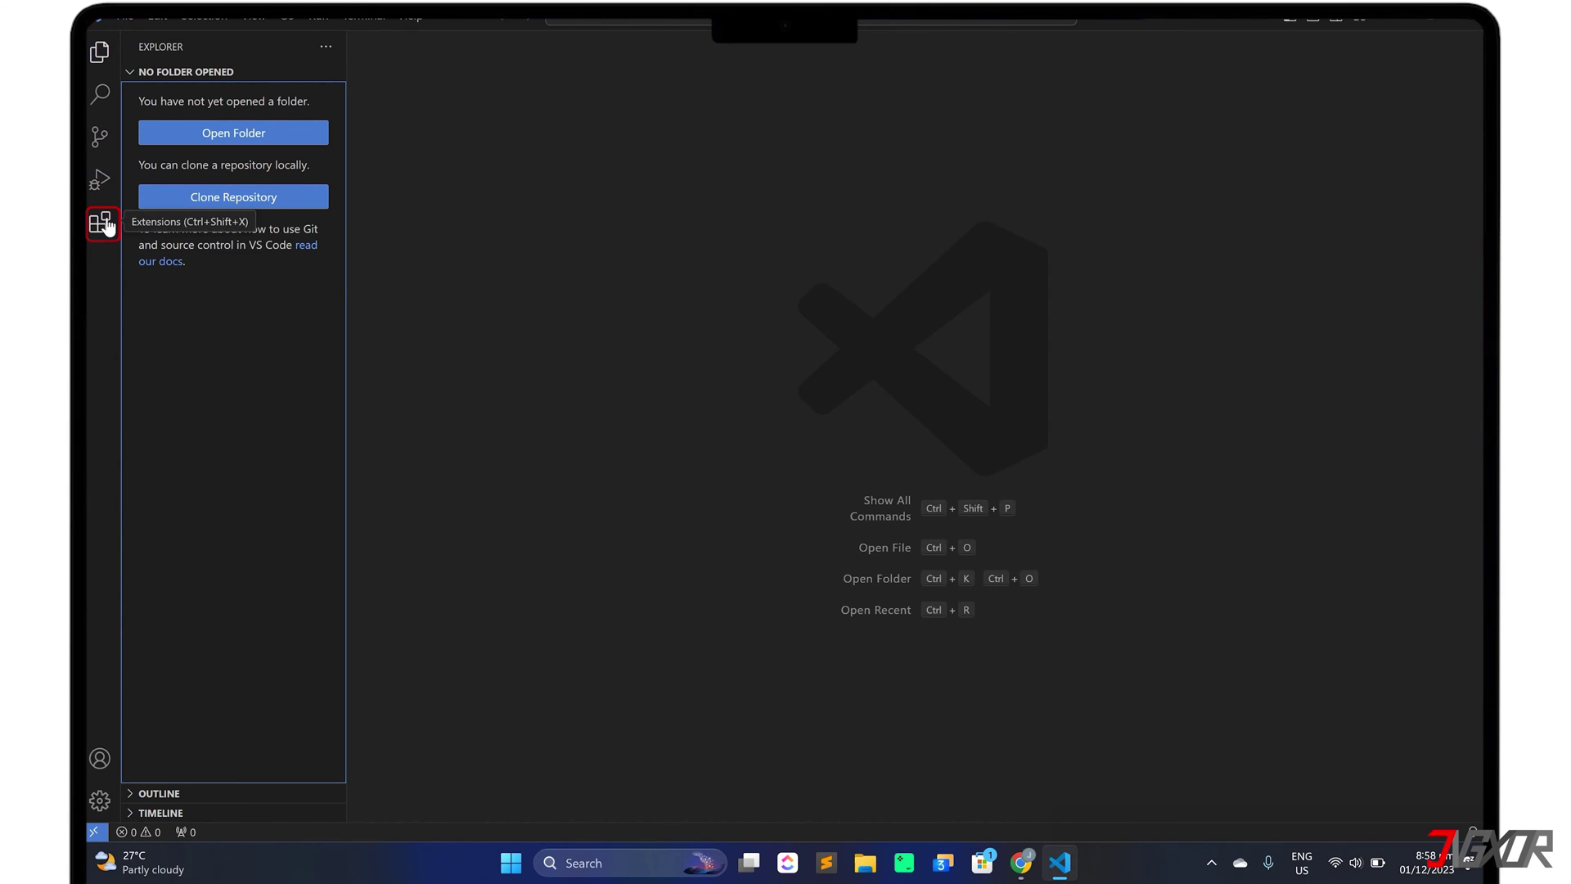
pyautogui.click(100, 223)
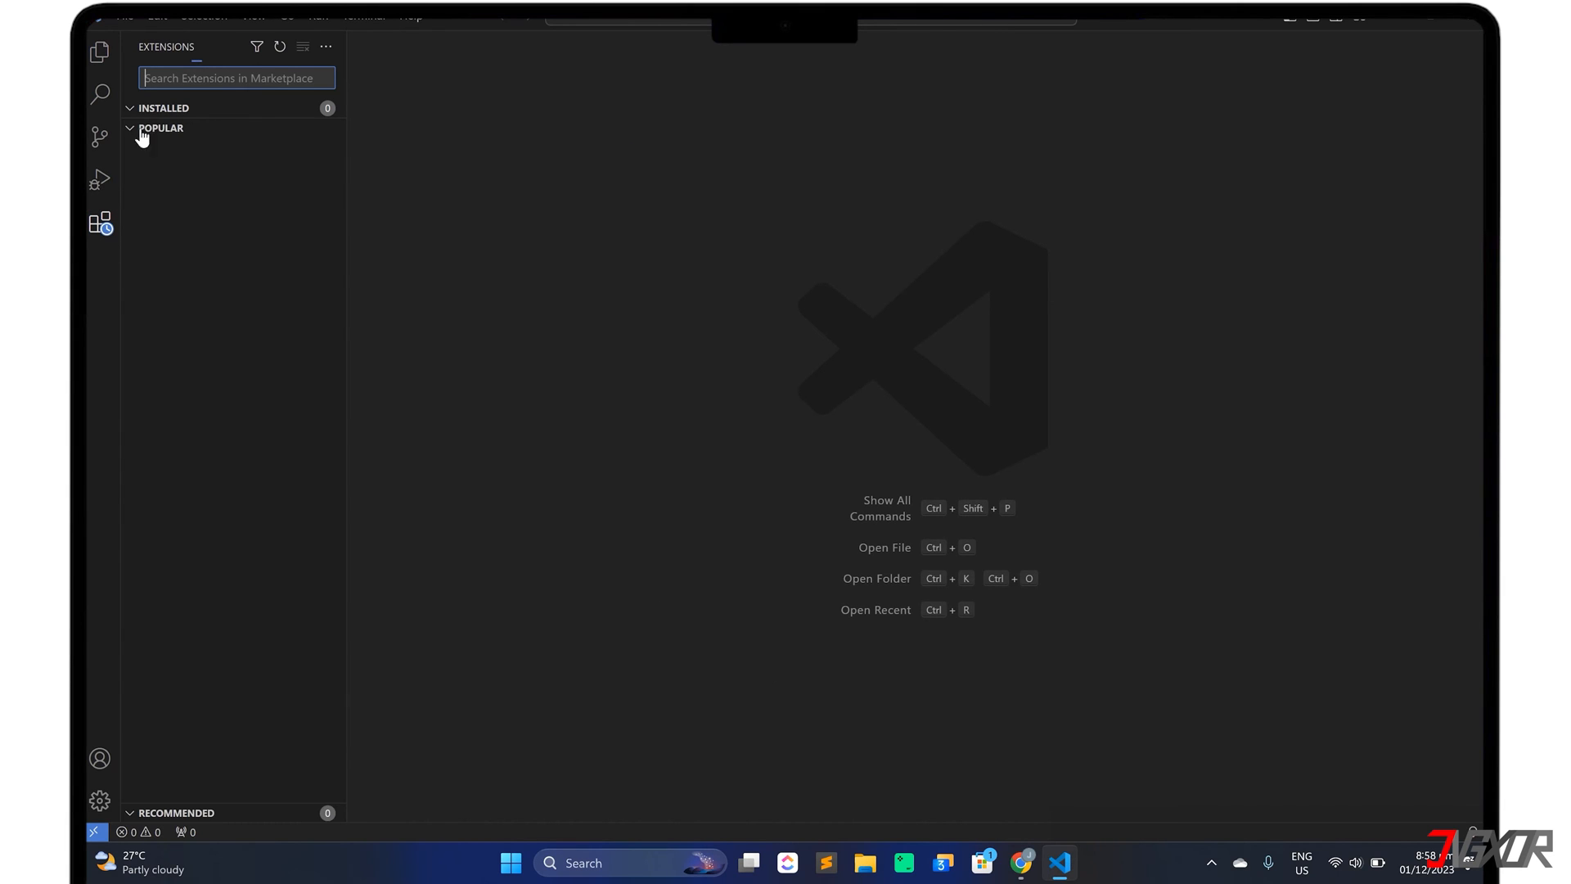
pyautogui.write('python')
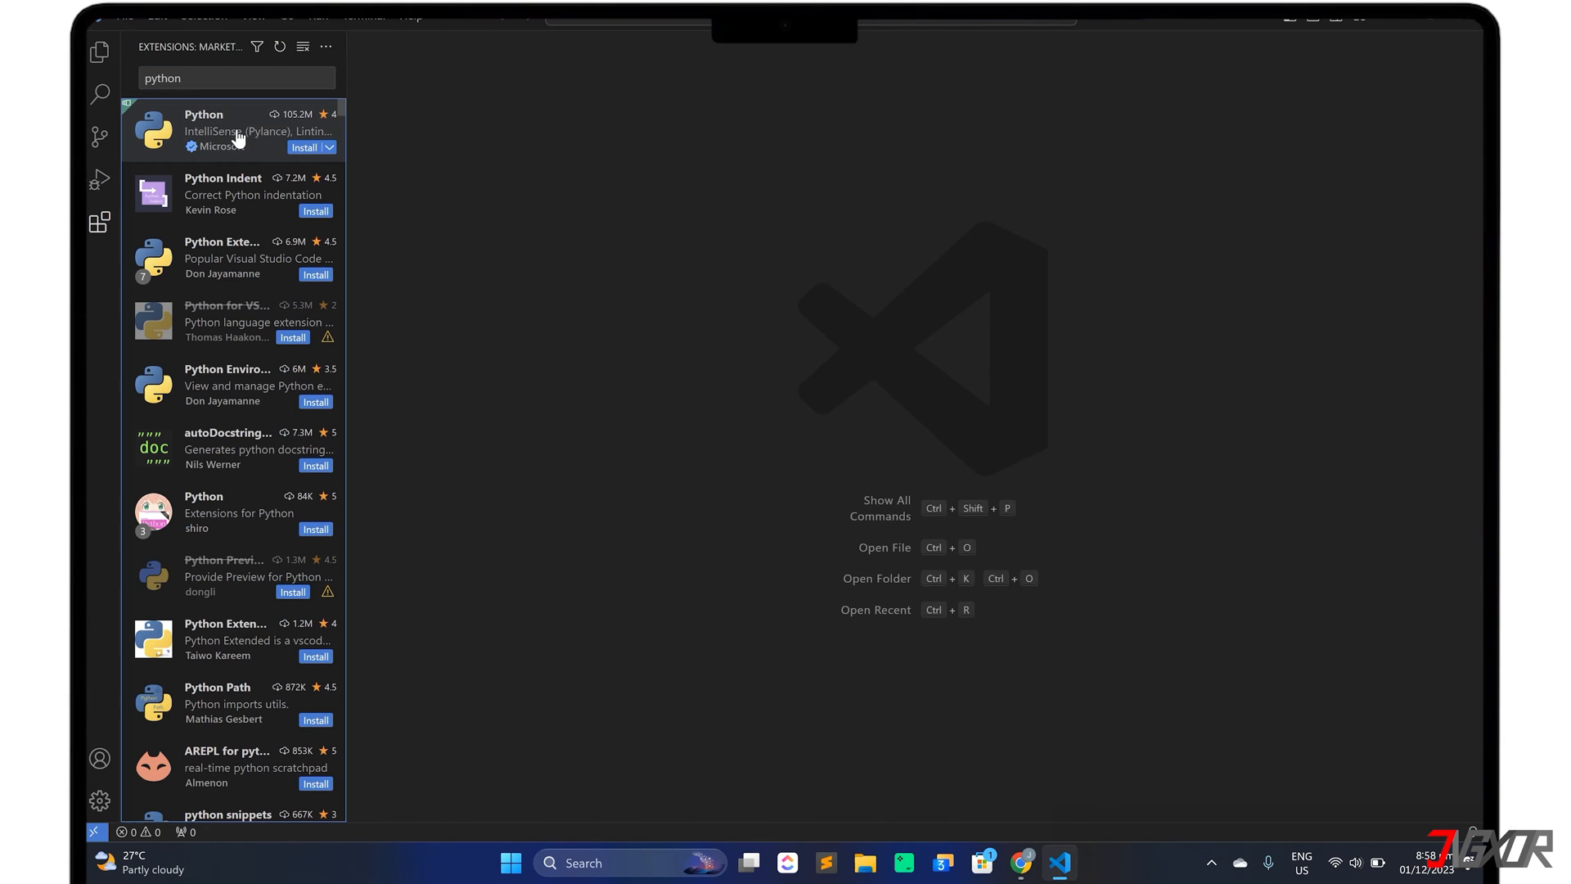
pyautogui.click(232, 131)
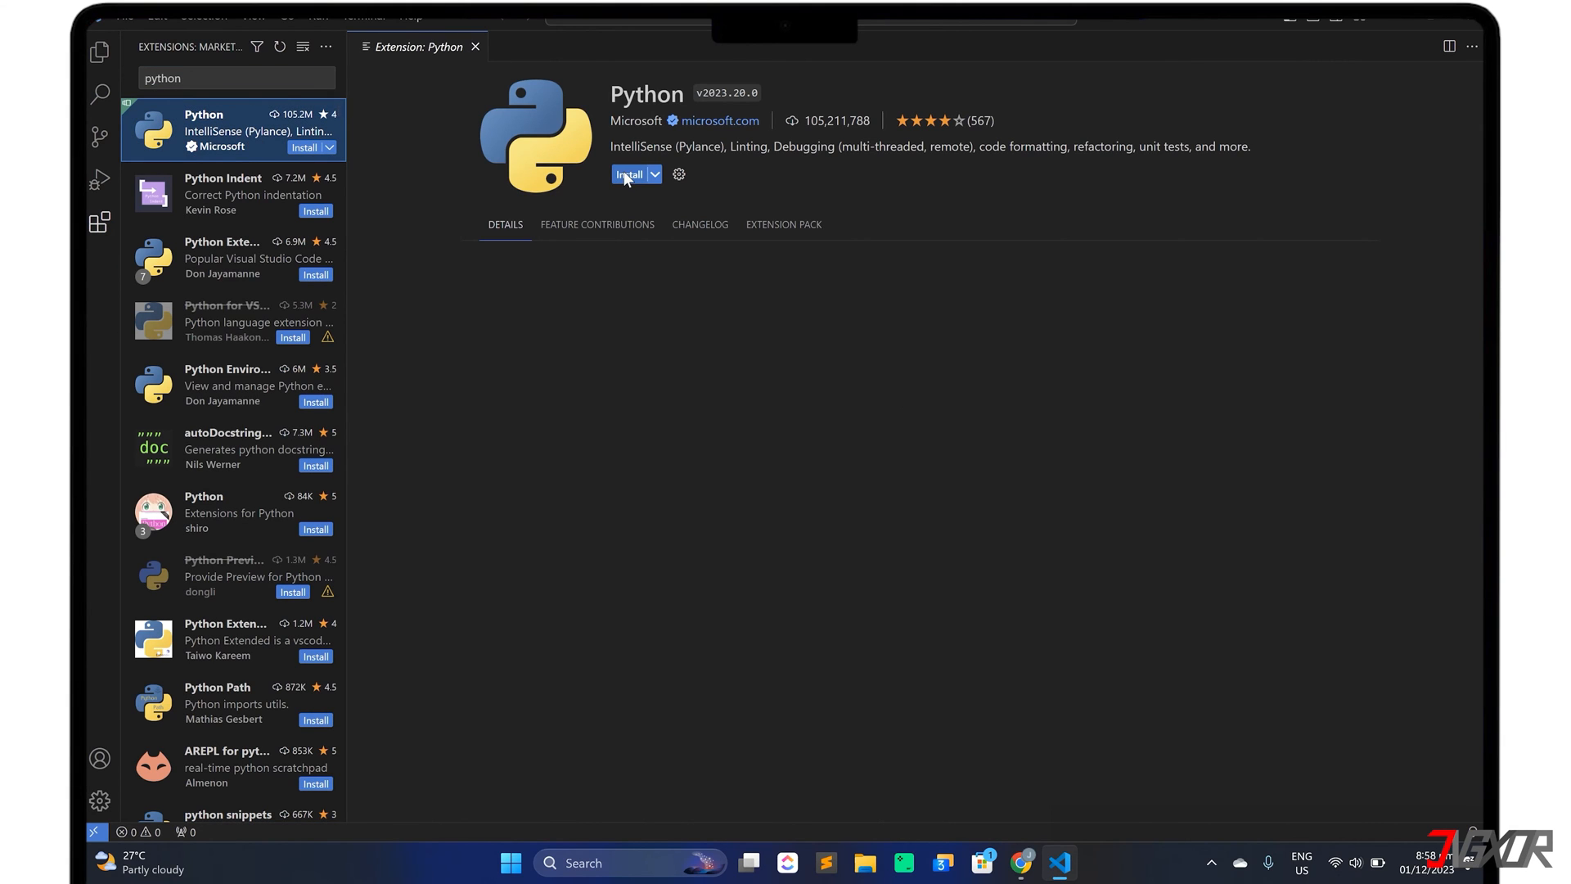
pyautogui.click(633, 173)
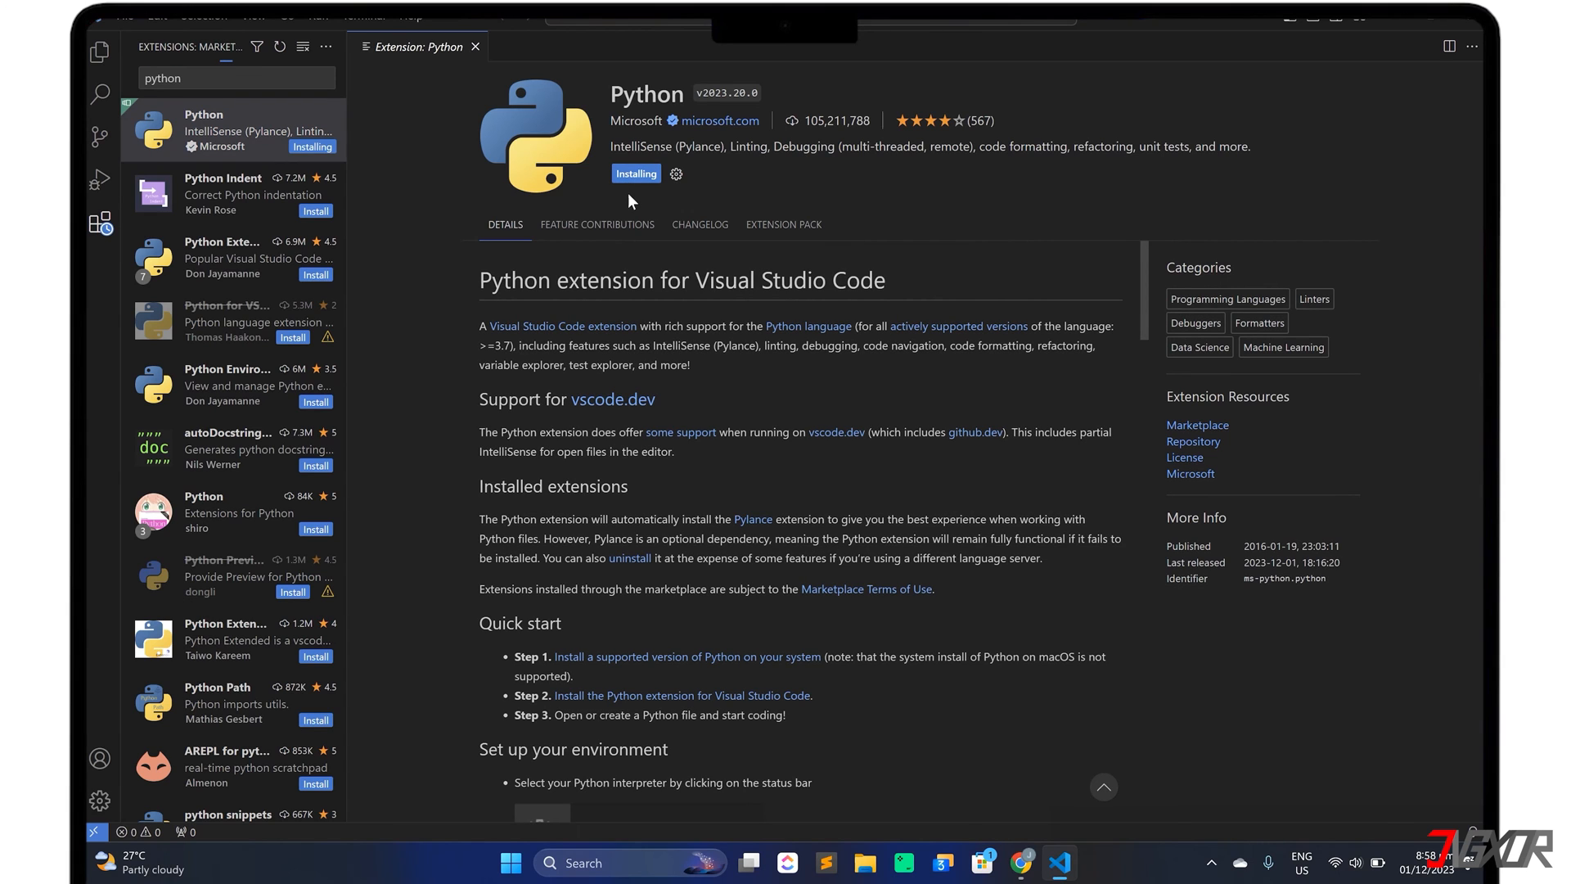
pyautogui.click(474, 46)
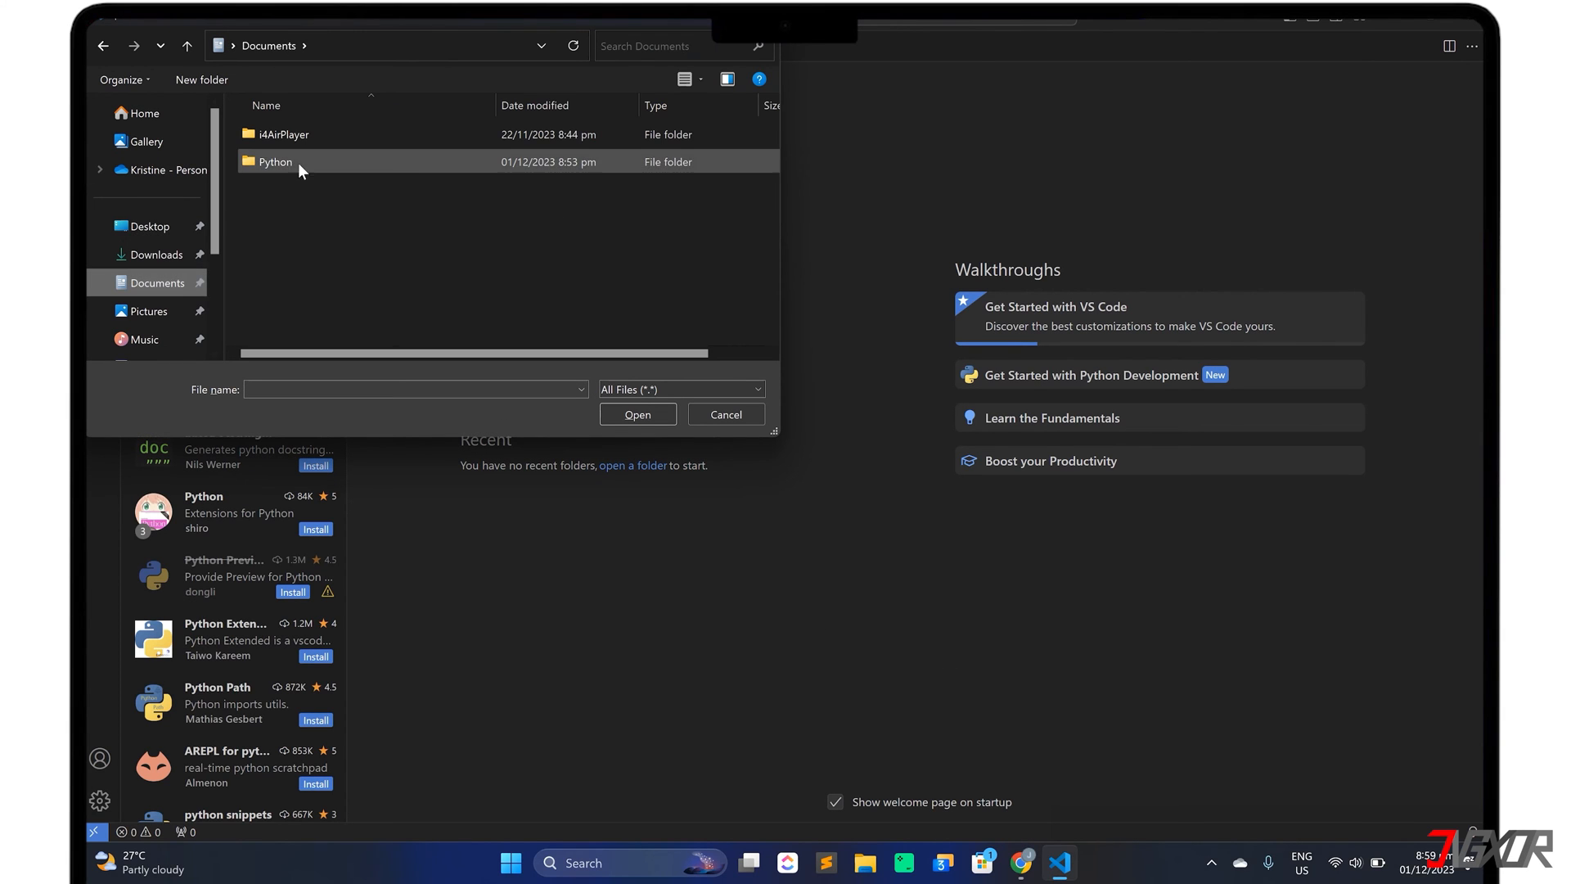
# Open records.py from the Documents Python folder and trust it so it shows in the editor
pyautogui.doubleClick(274, 162)
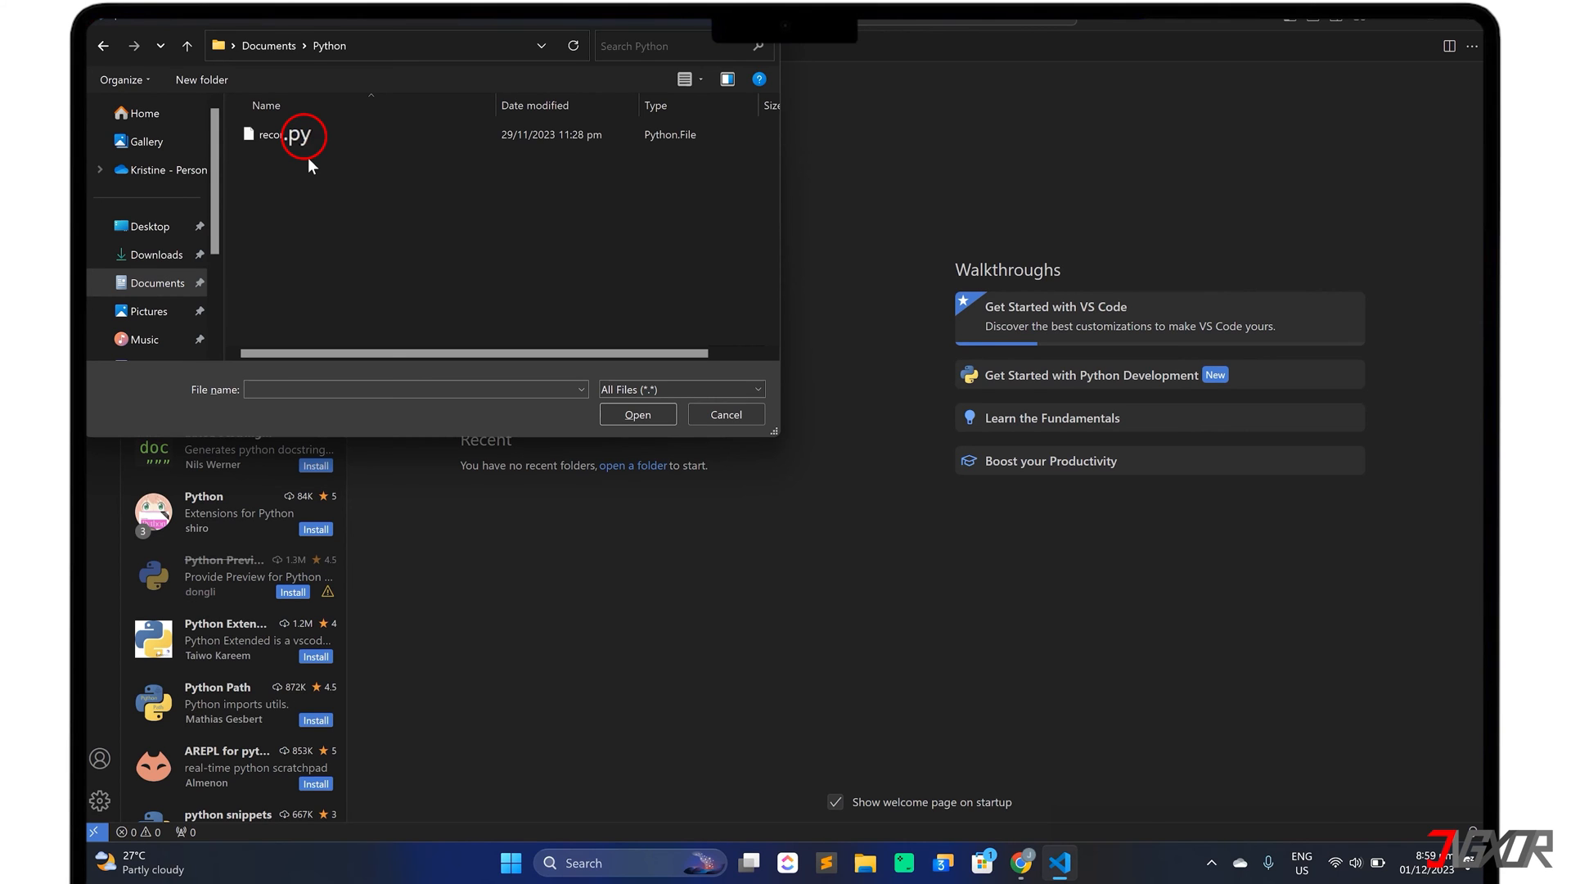
pyautogui.click(284, 132)
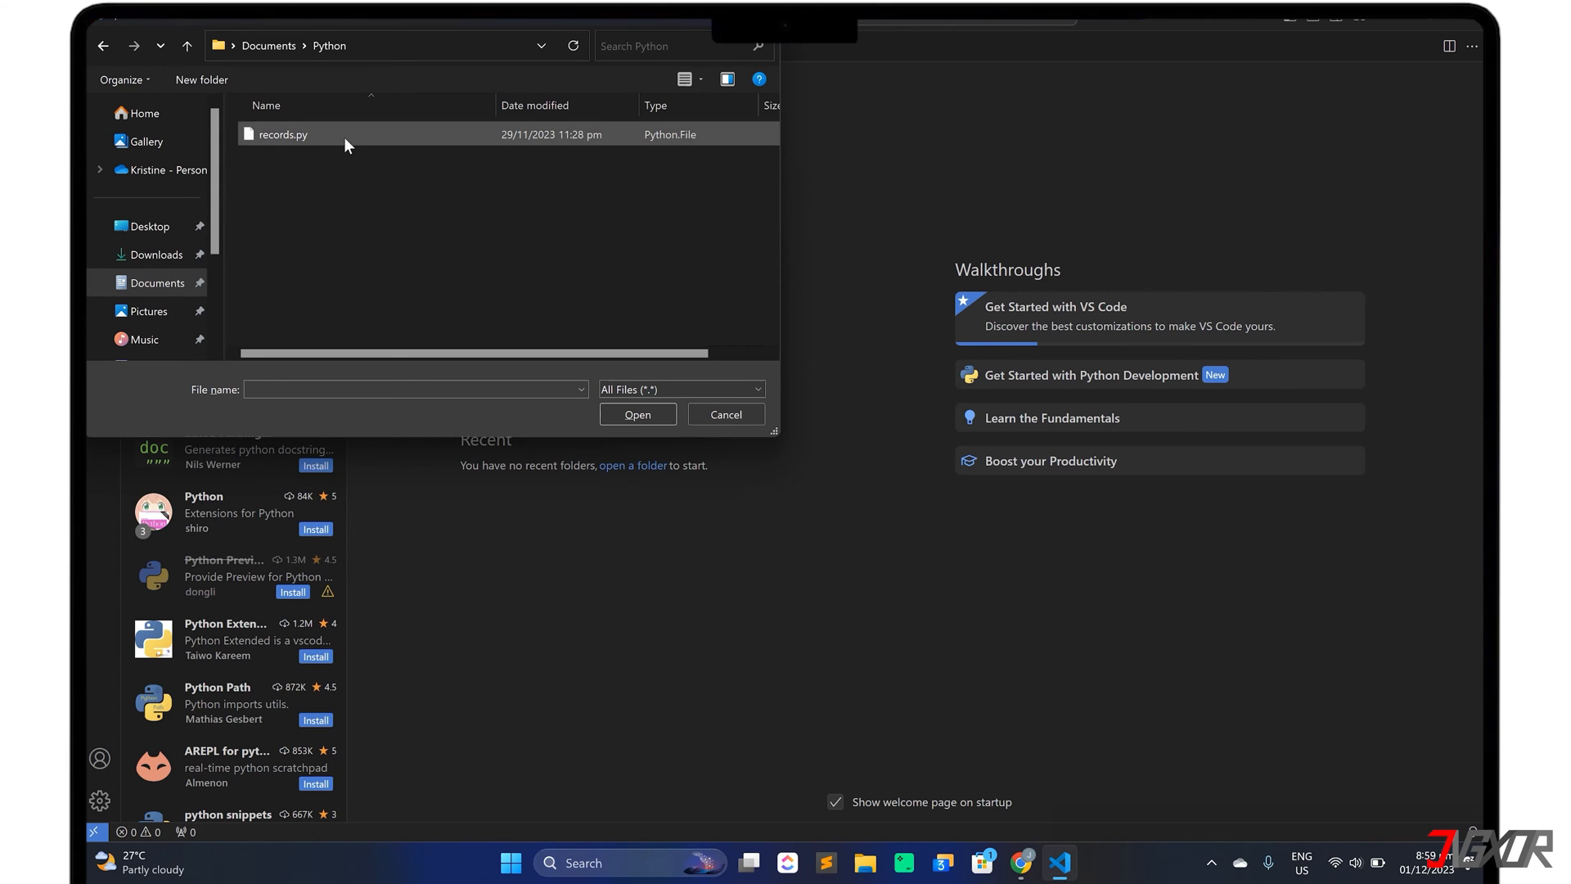
pyautogui.click(637, 414)
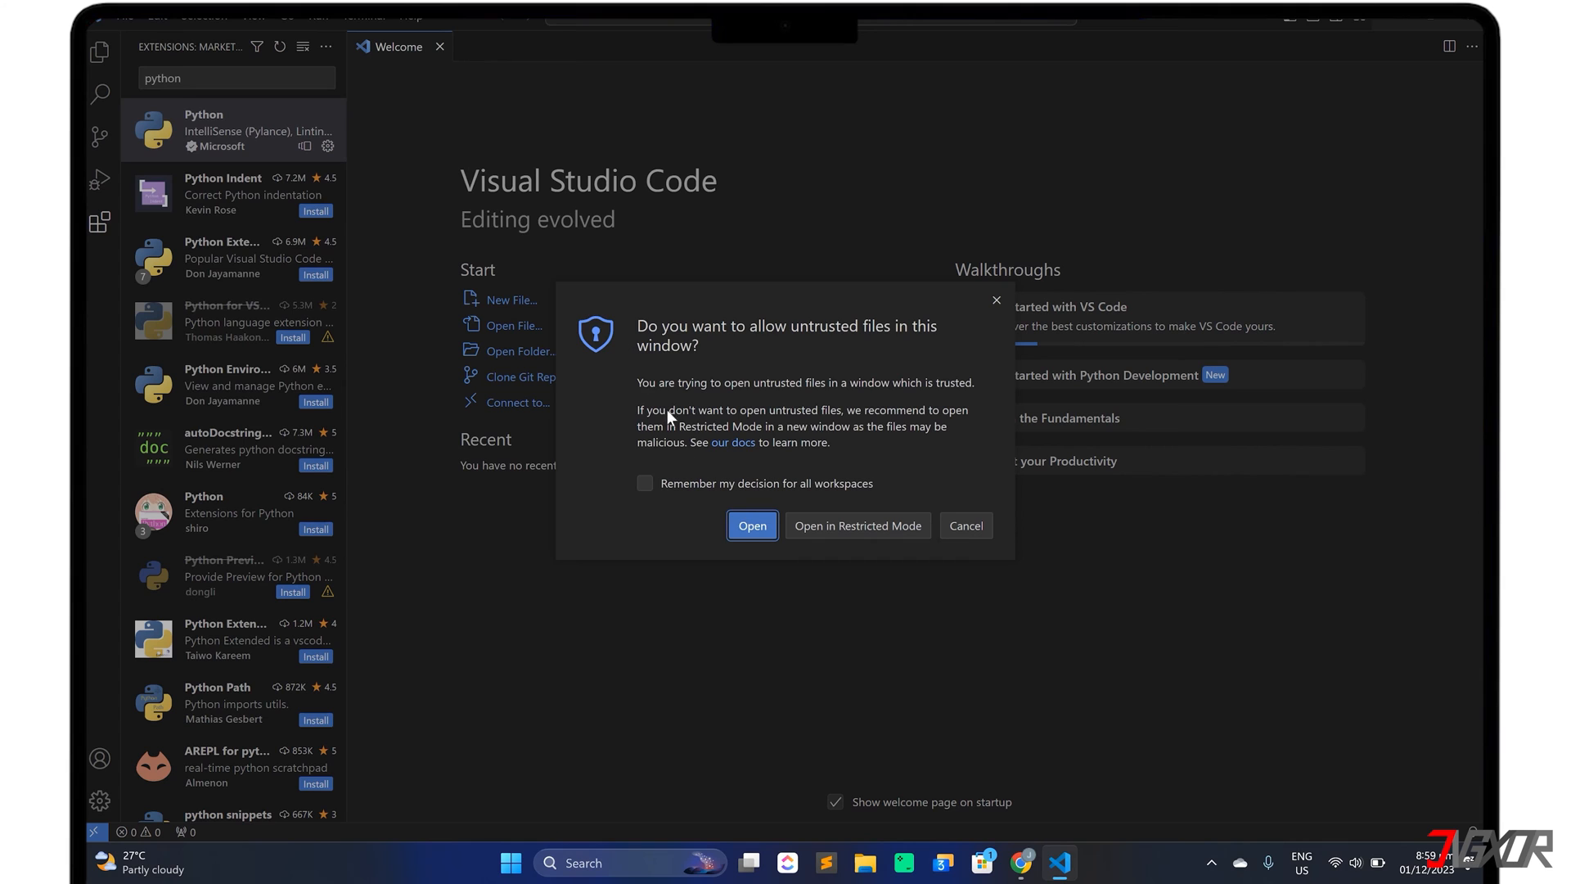
pyautogui.click(751, 525)
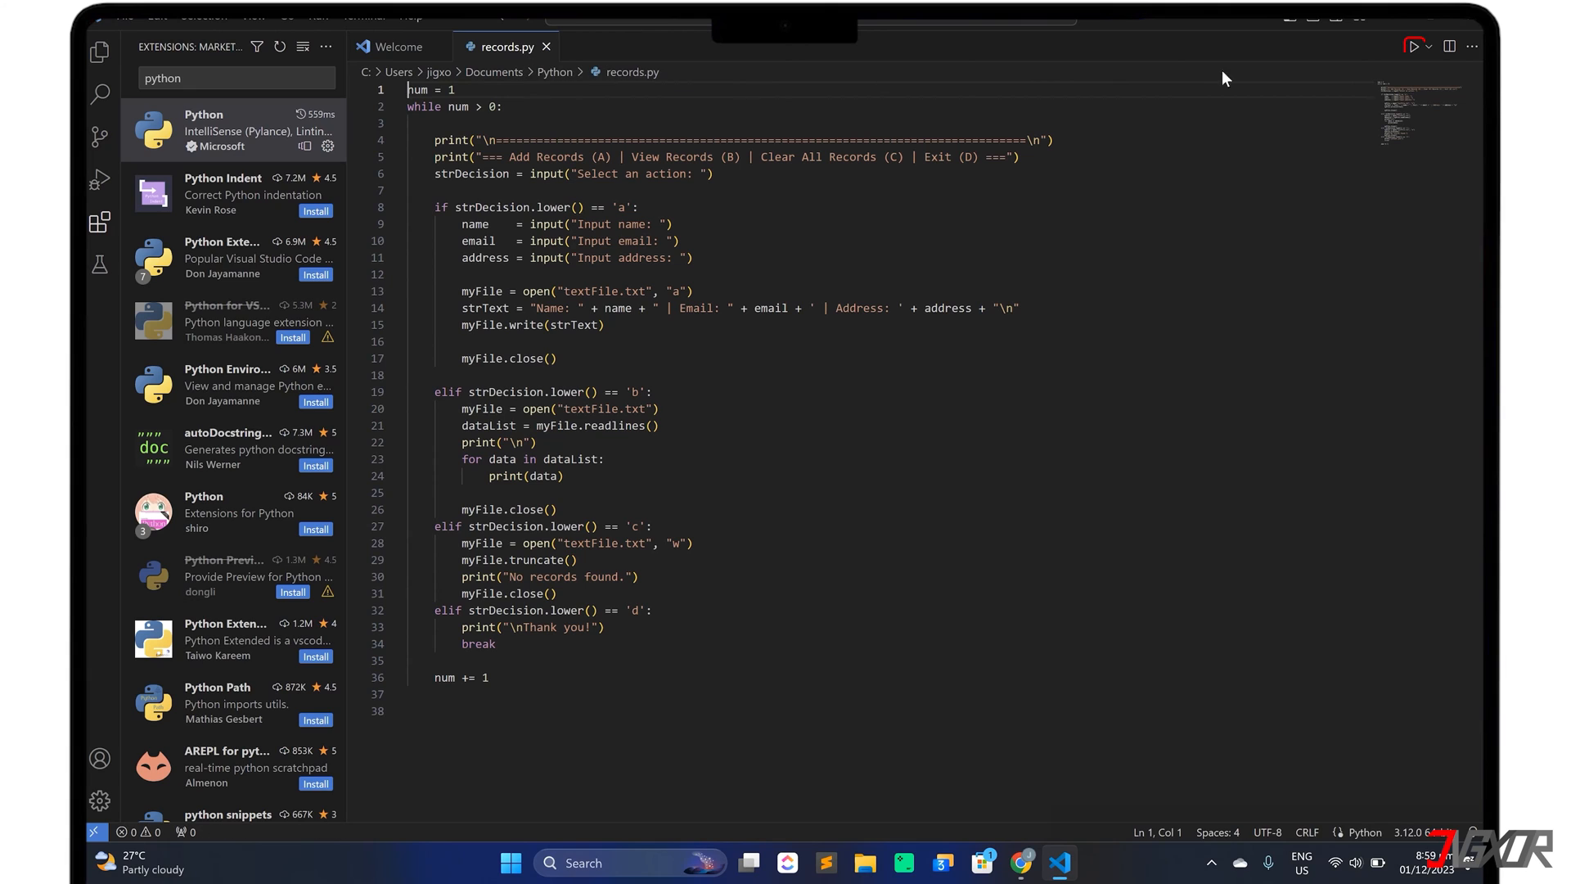
# Run records.py so its output appears in the terminal panel
pyautogui.click(1413, 46)
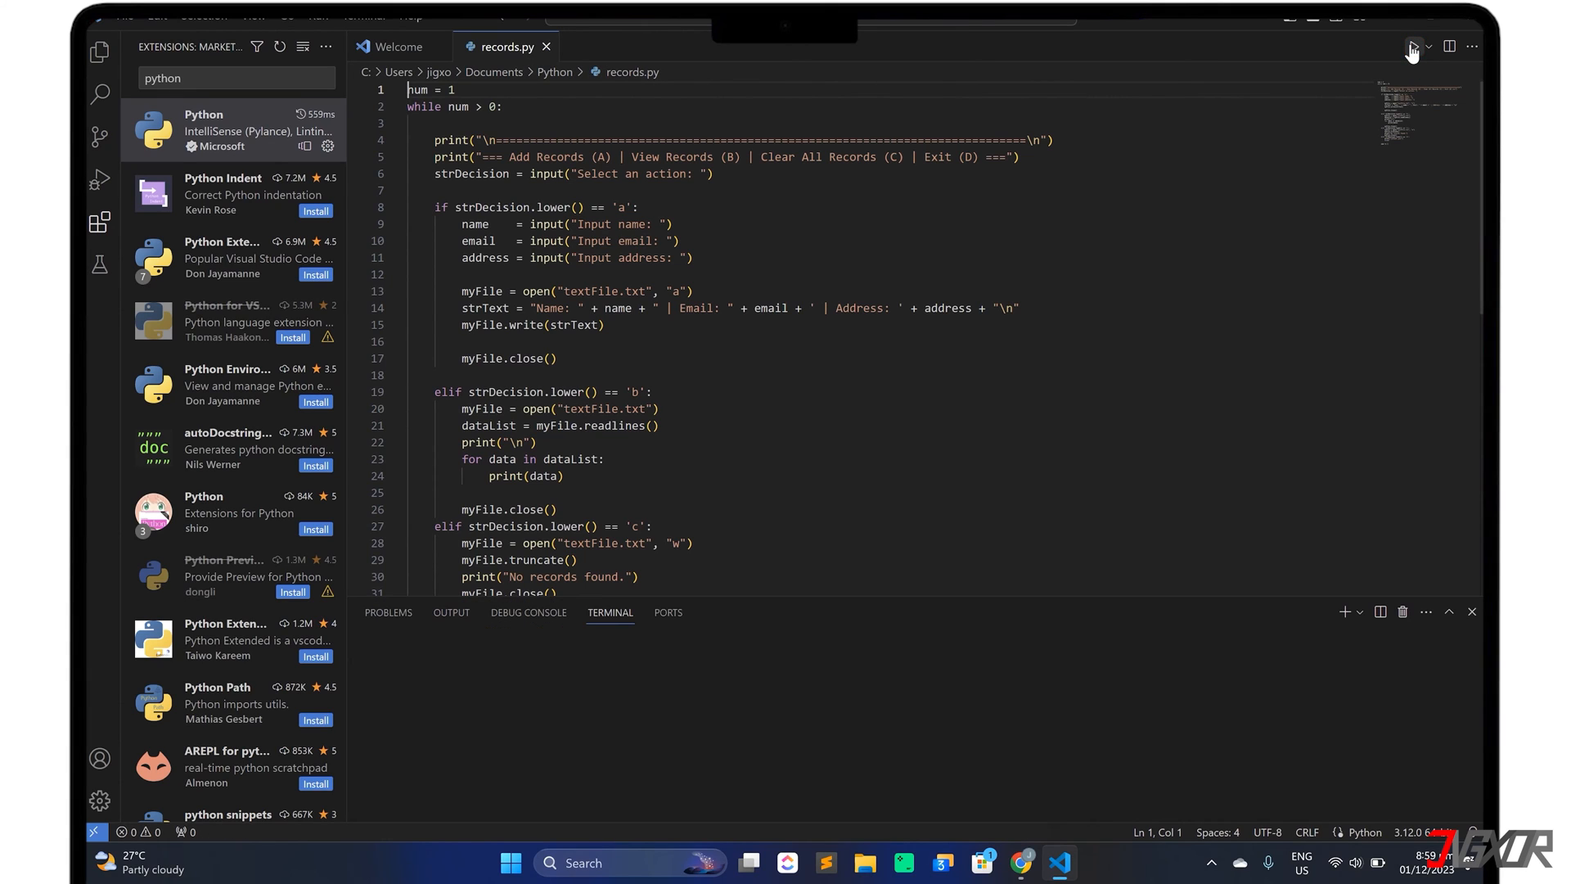
pyautogui.click(1414, 47)
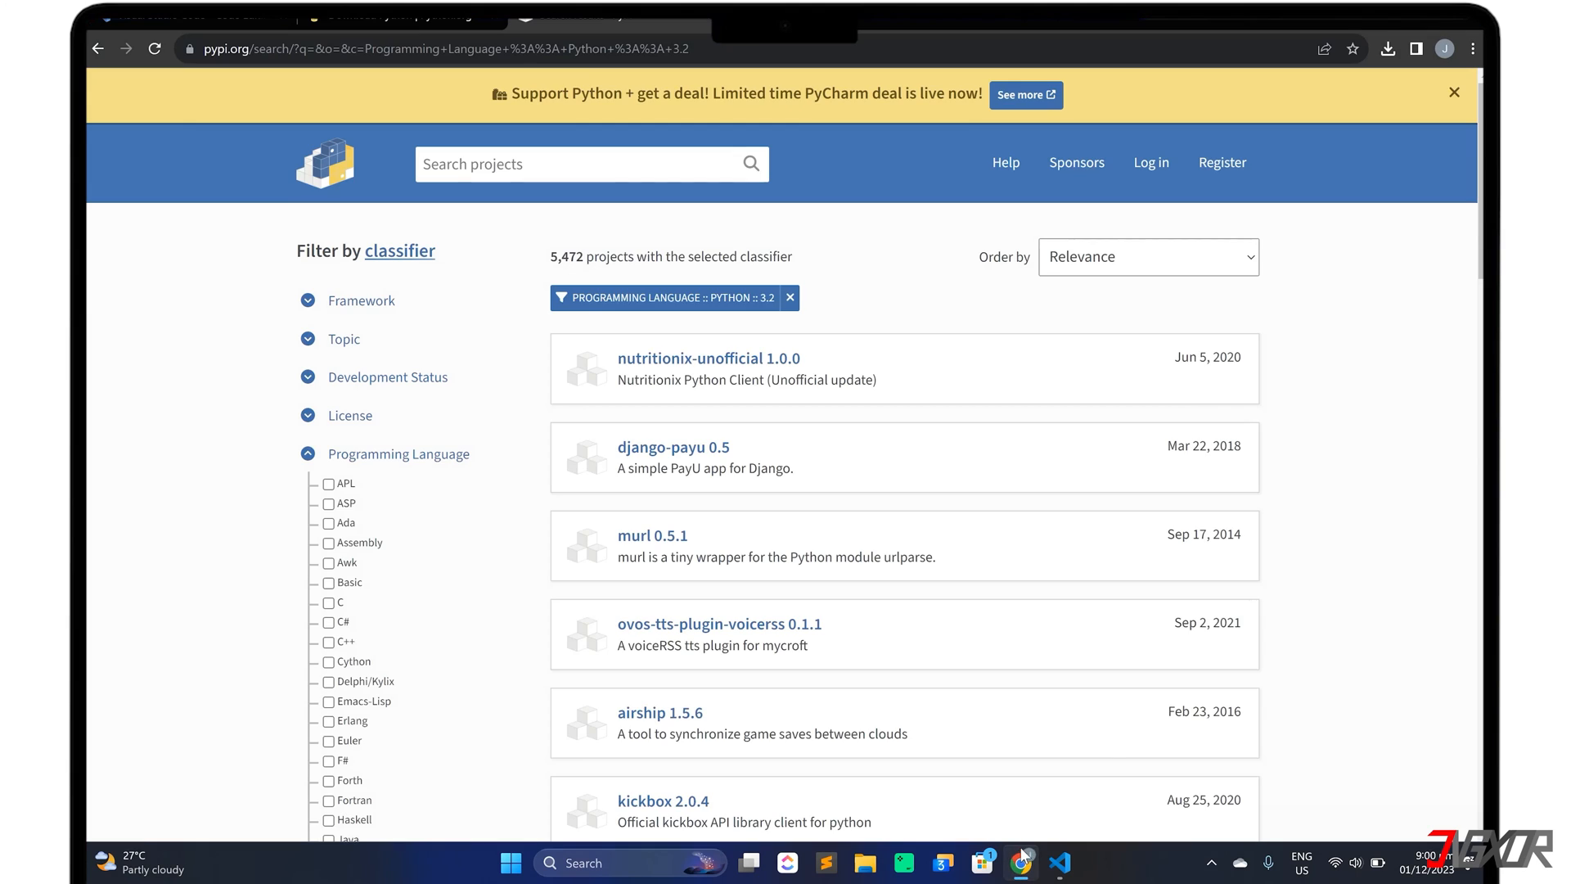
pyautogui.moveTo(988, 458)
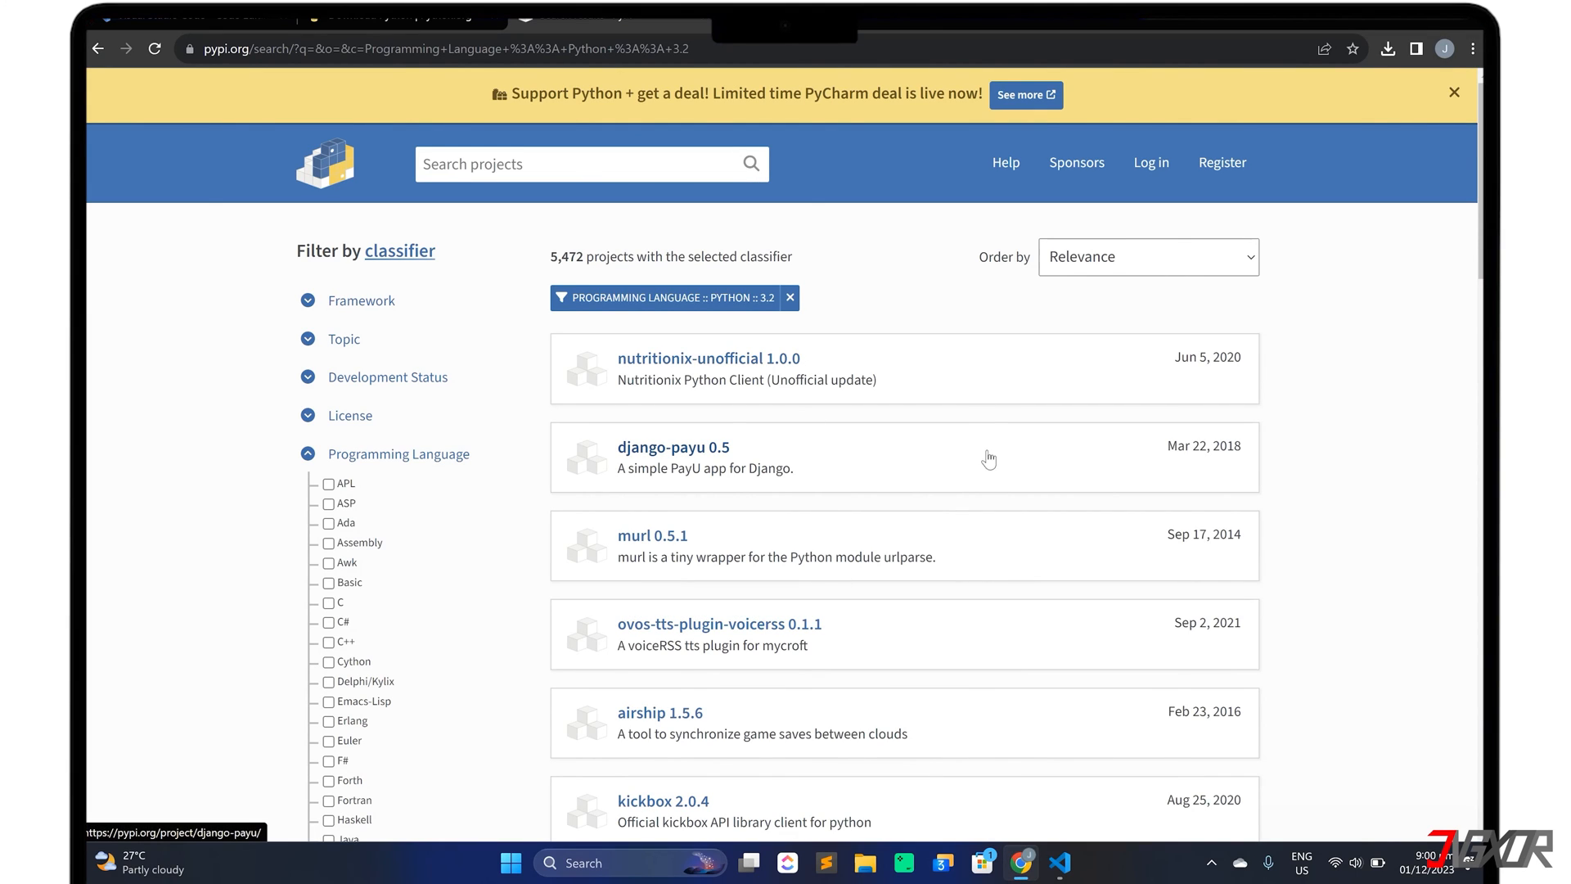
# Browse the PyPI results filtered to Python 3.2, then return to records.py in VS Code
pyautogui.scroll(-3)
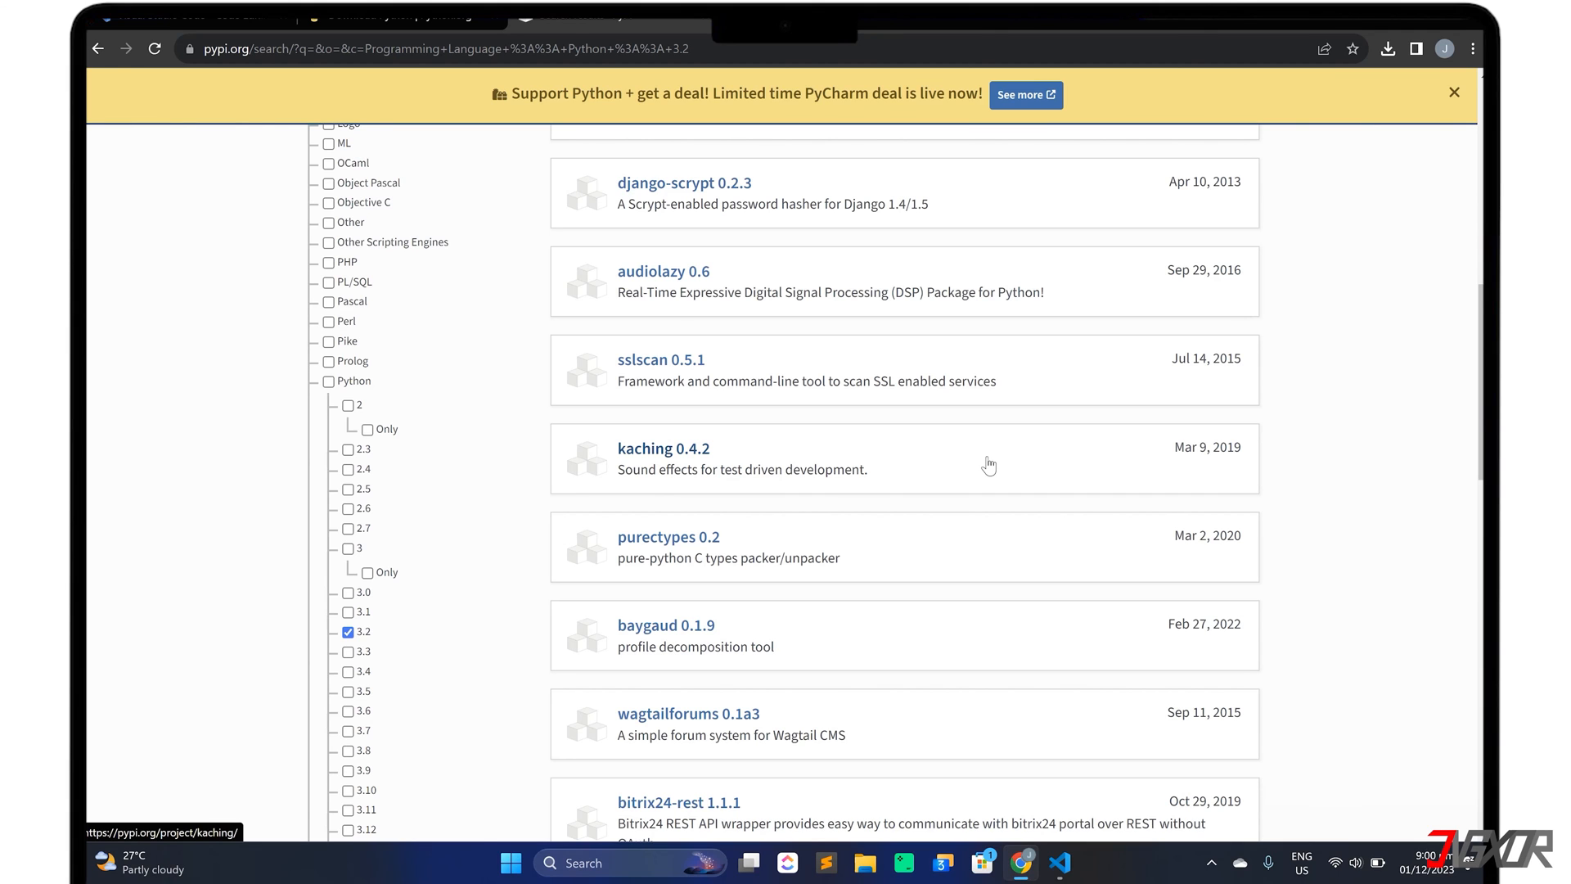
pyautogui.click(1059, 862)
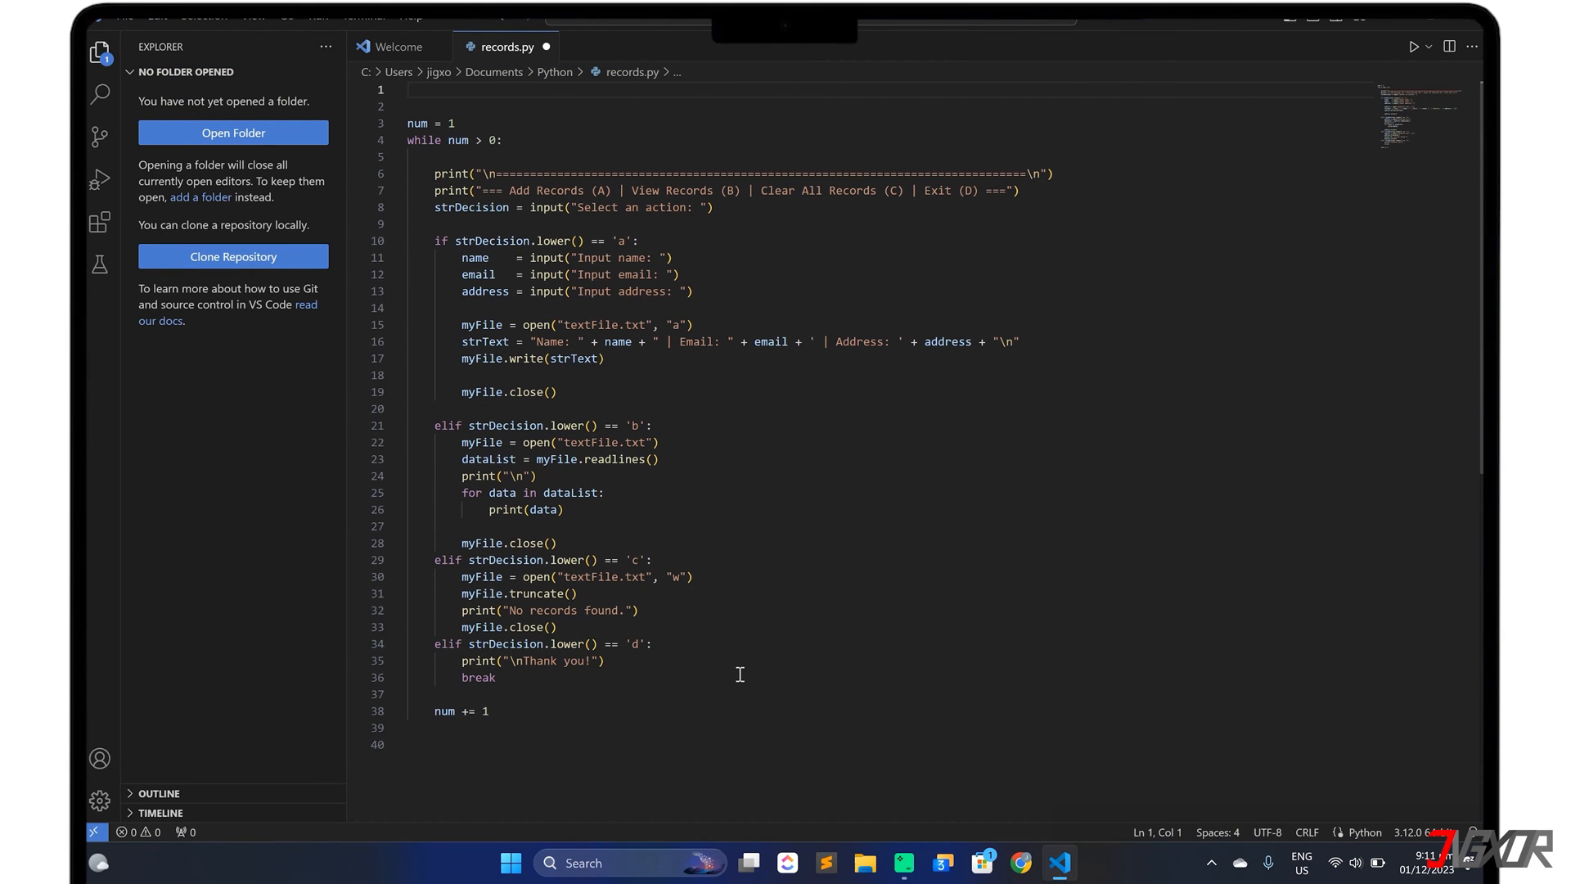
# In a new terminal, run 'py -m pip install numpy' to install numpy 1.26.2
pyautogui.press('ctrl+shift')
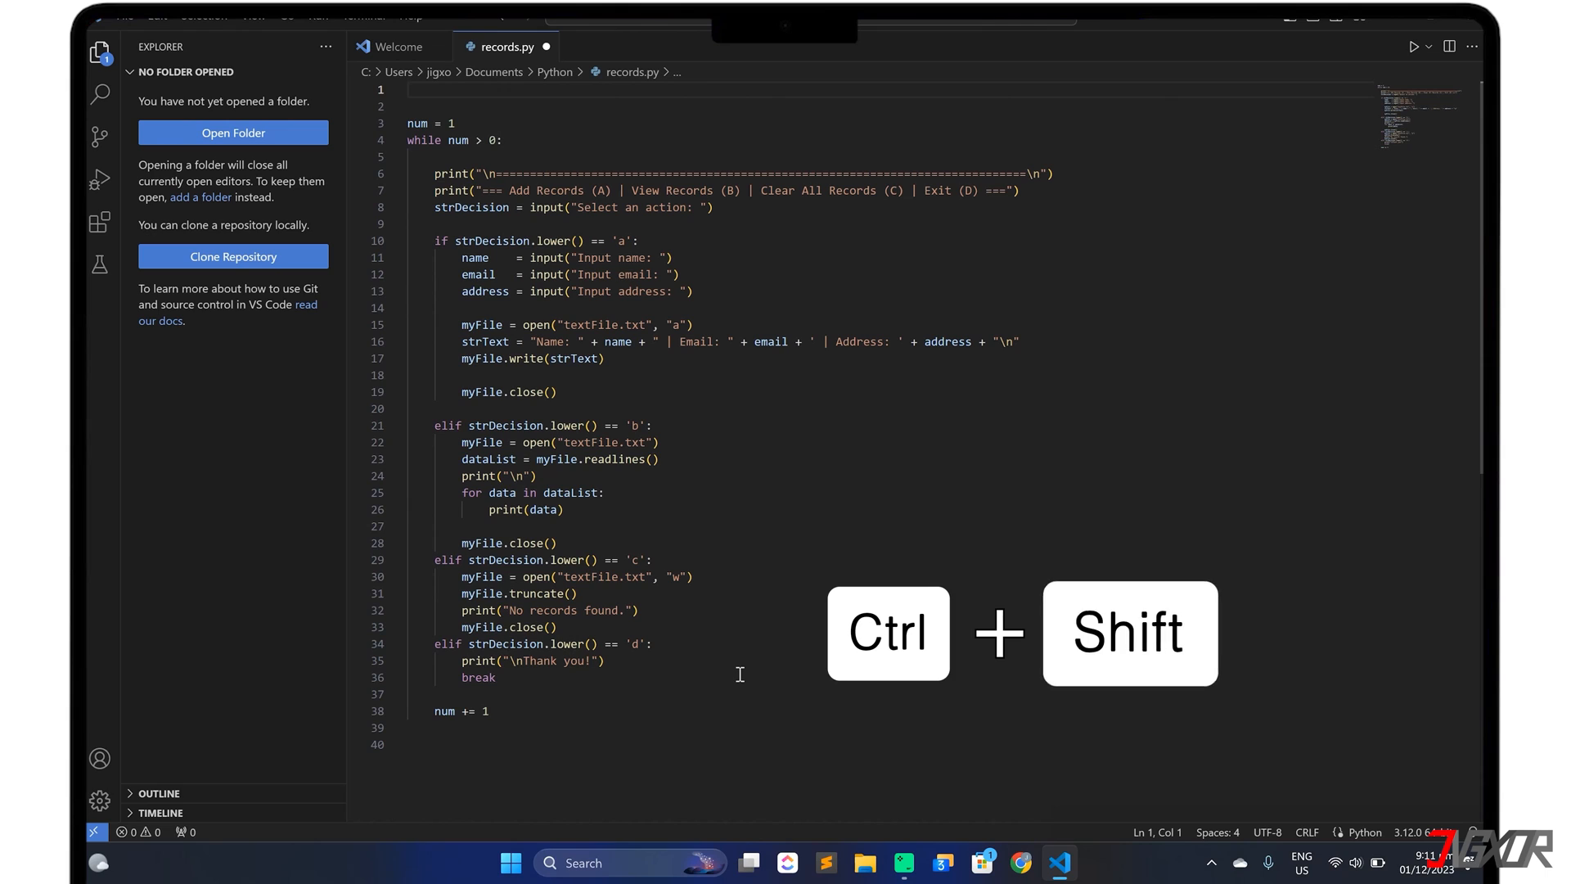
pyautogui.press('ctrl+shift+`')
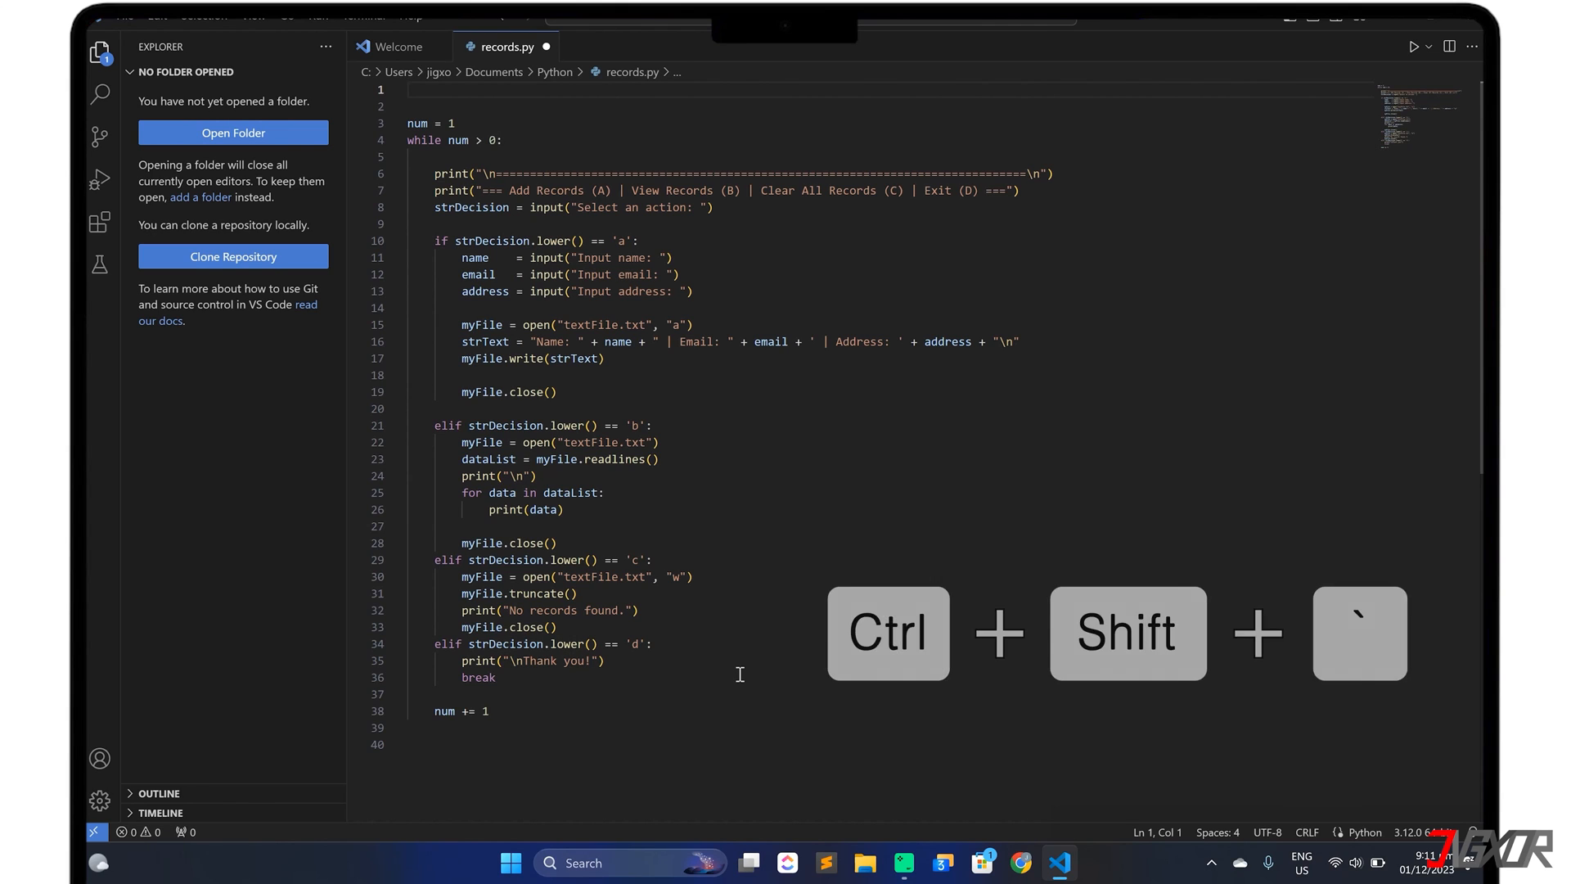
pyautogui.press('ctrl+shift+`')
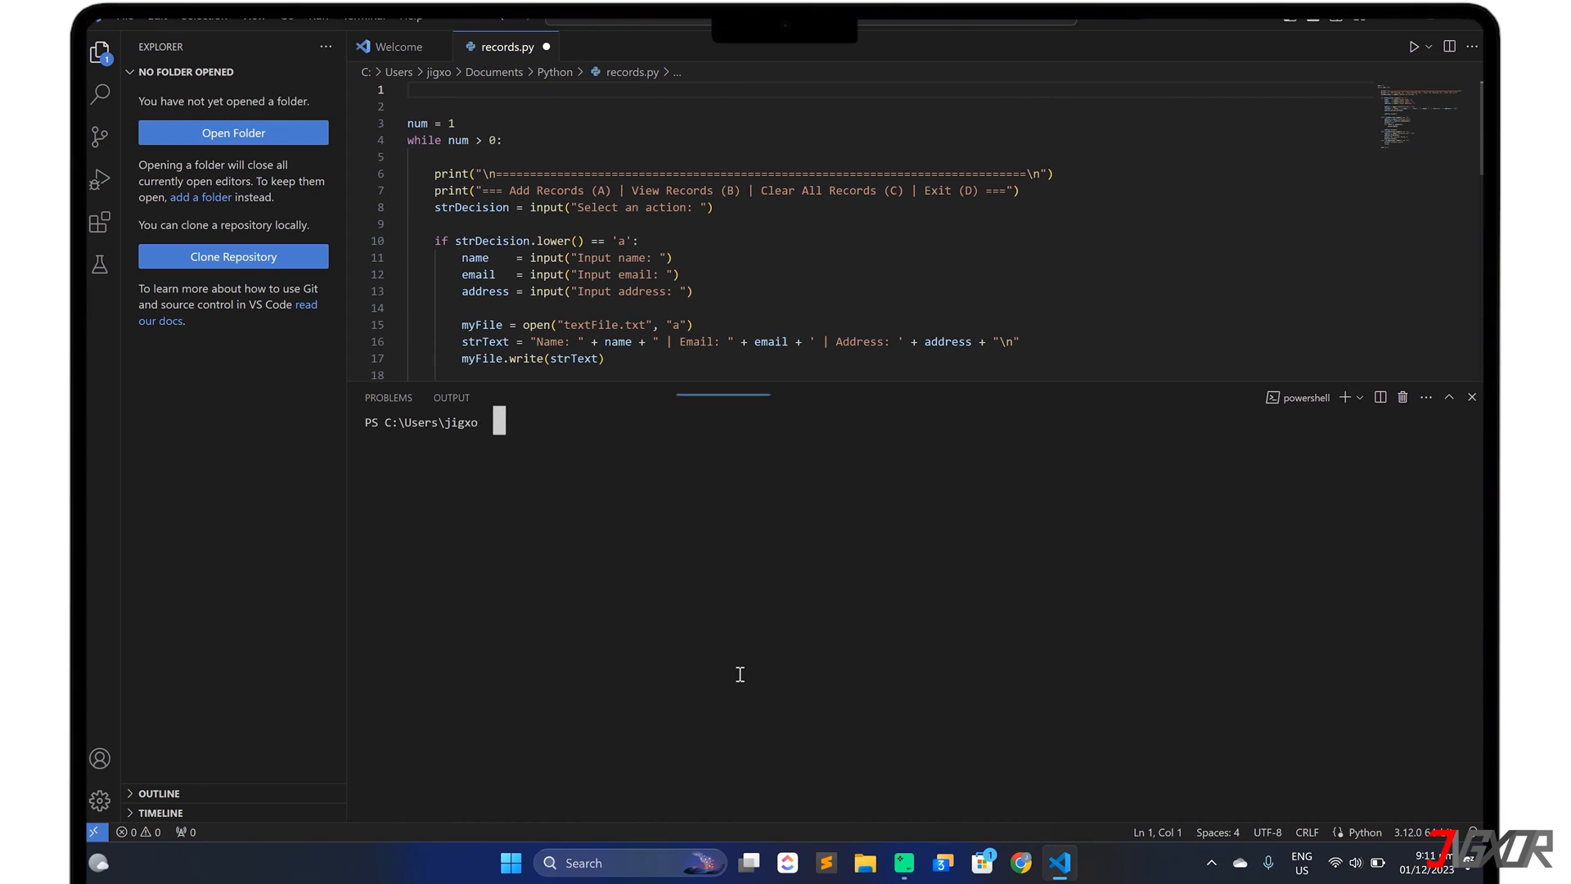
pyautogui.write('py -m')
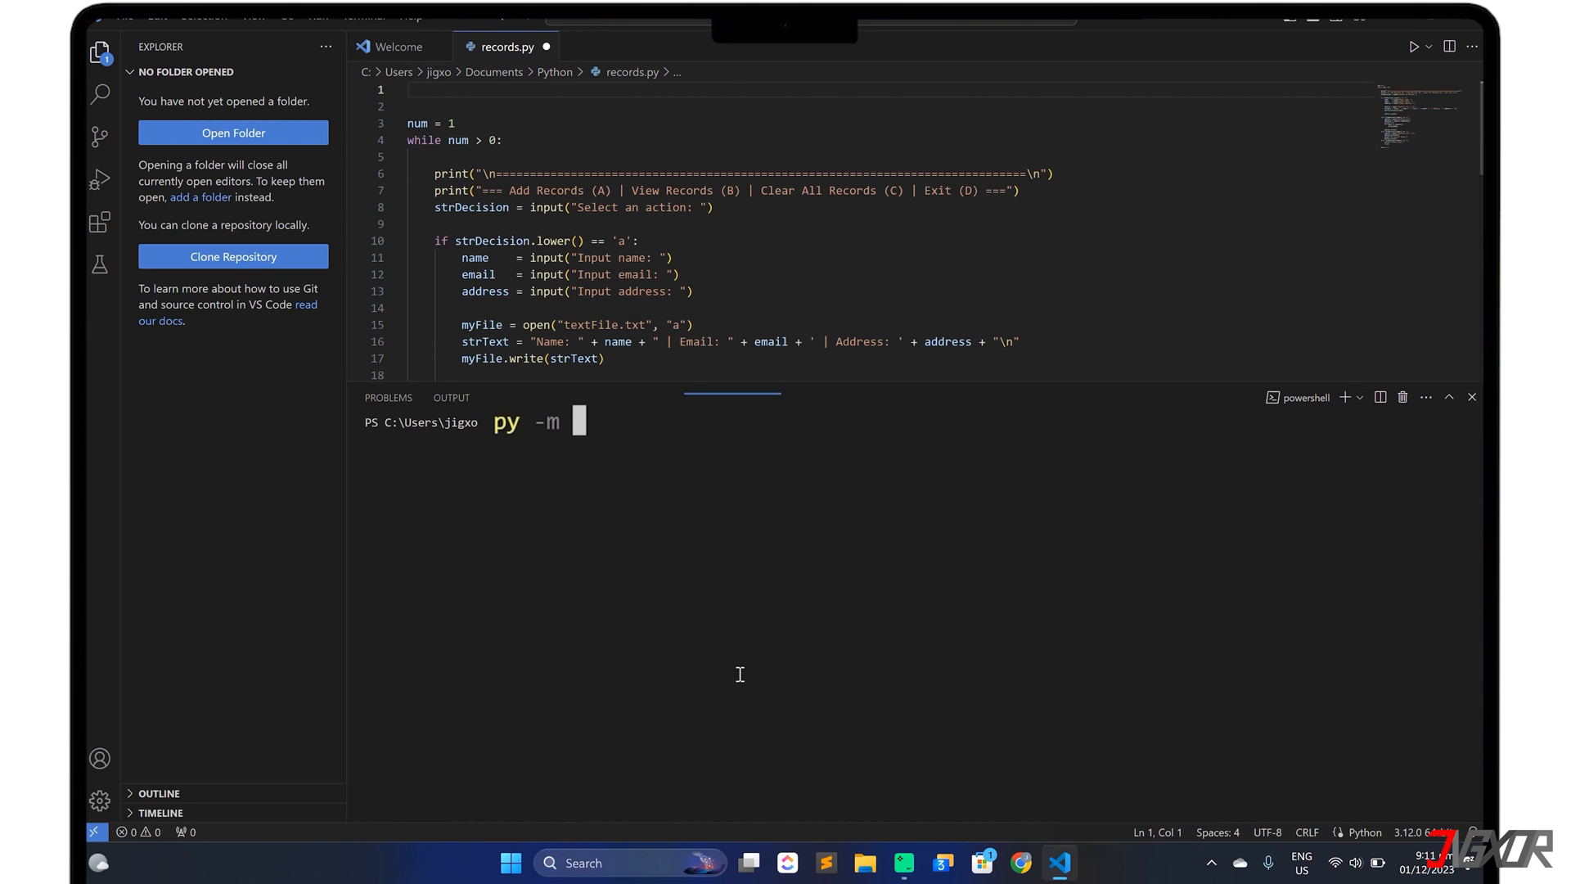
pyautogui.write('pip install')
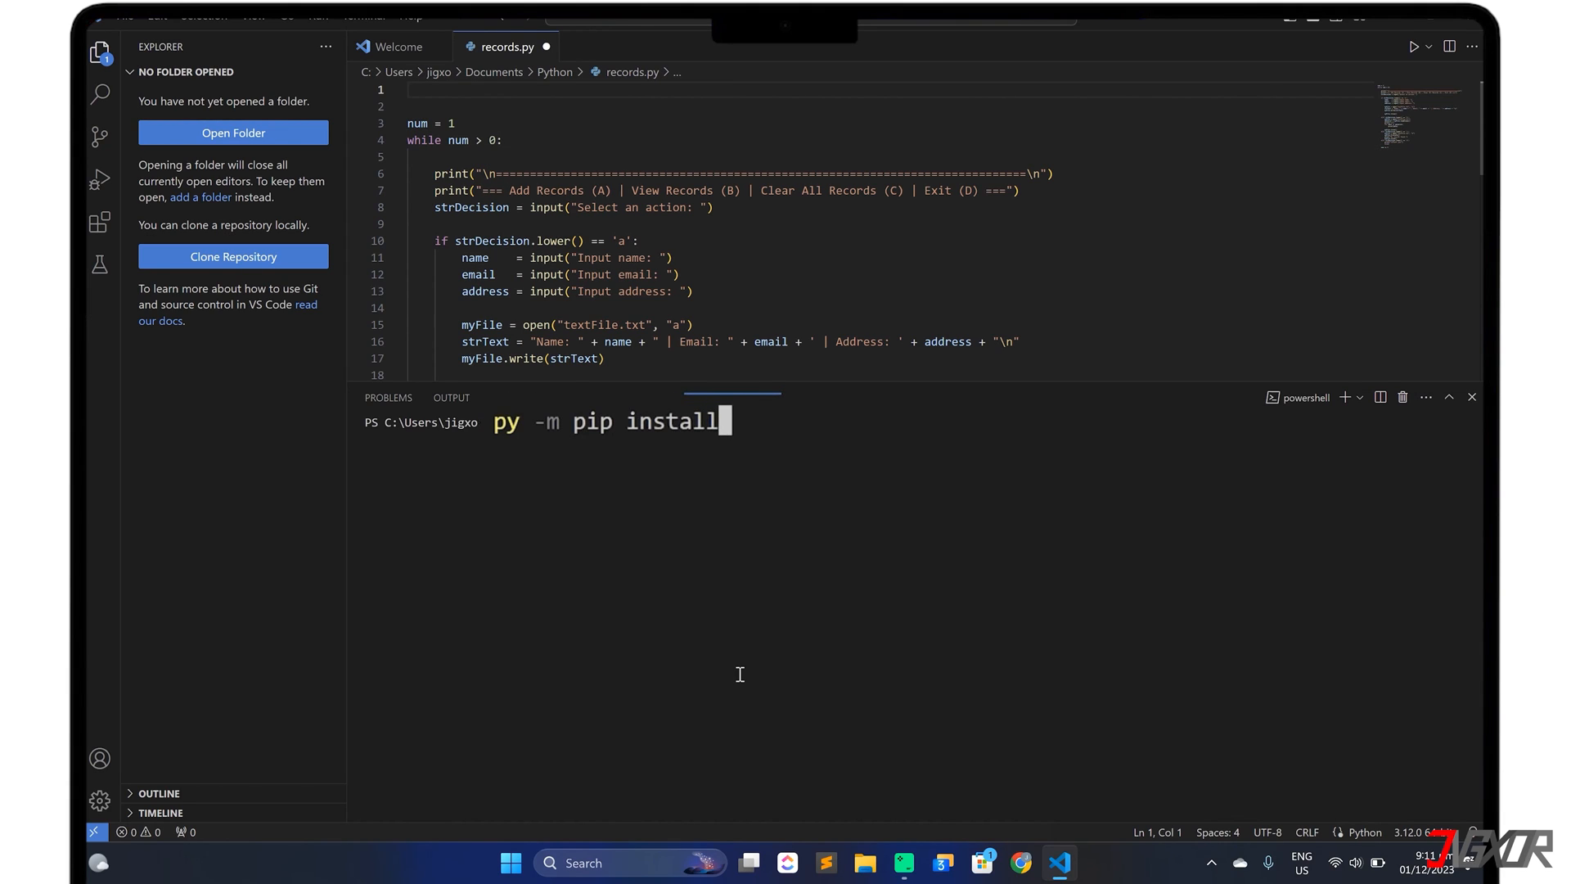
pyautogui.write('numpy')
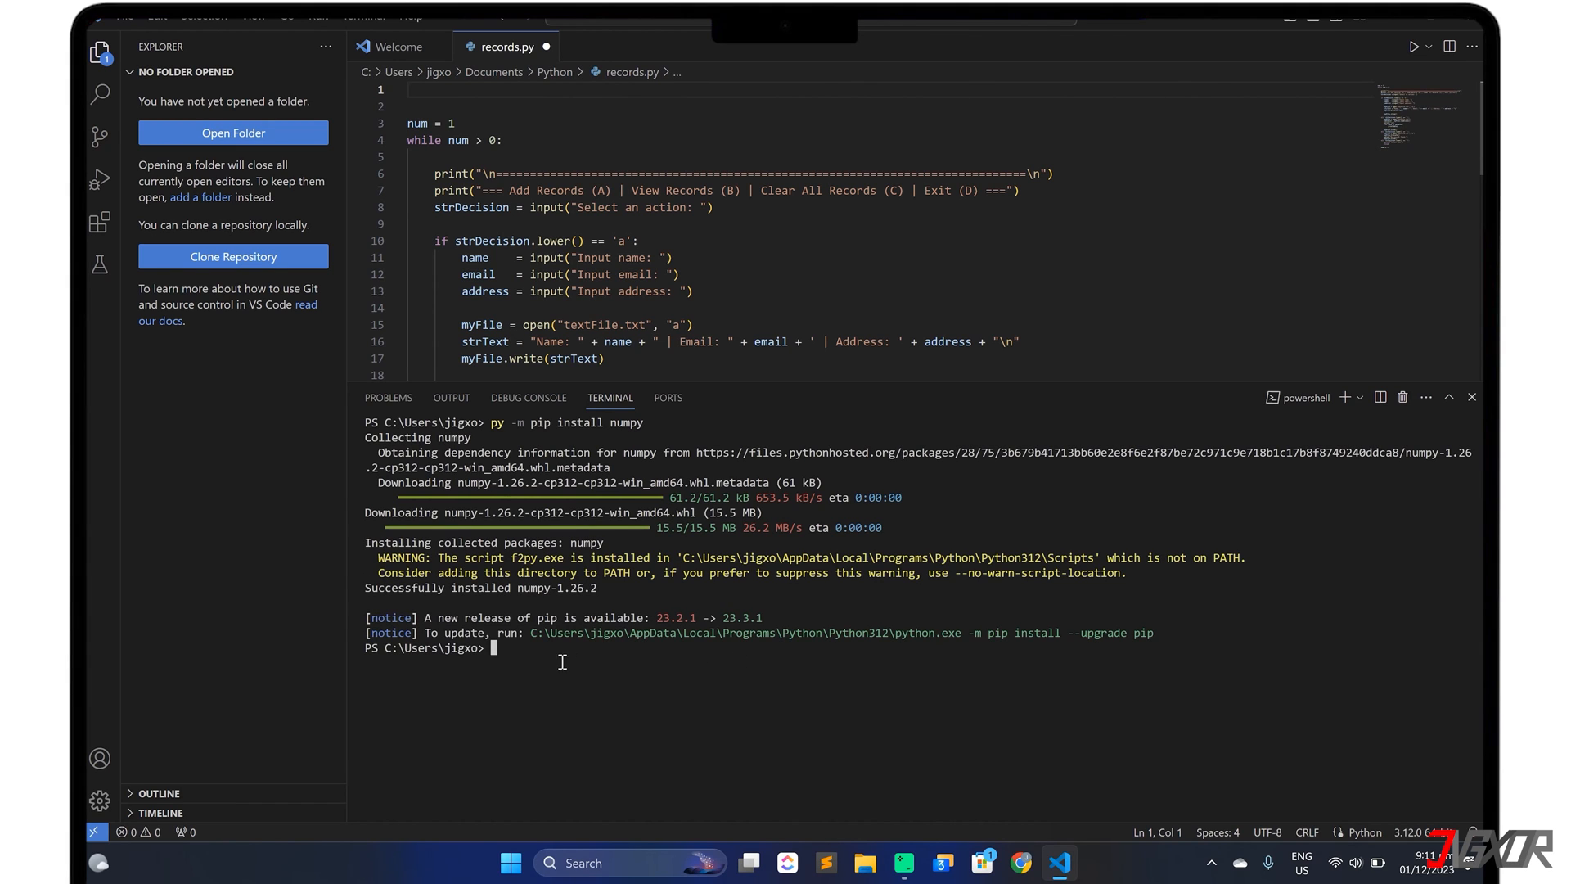
# Start an 'import numpy' line at the top of records.py
pyautogui.write('i')
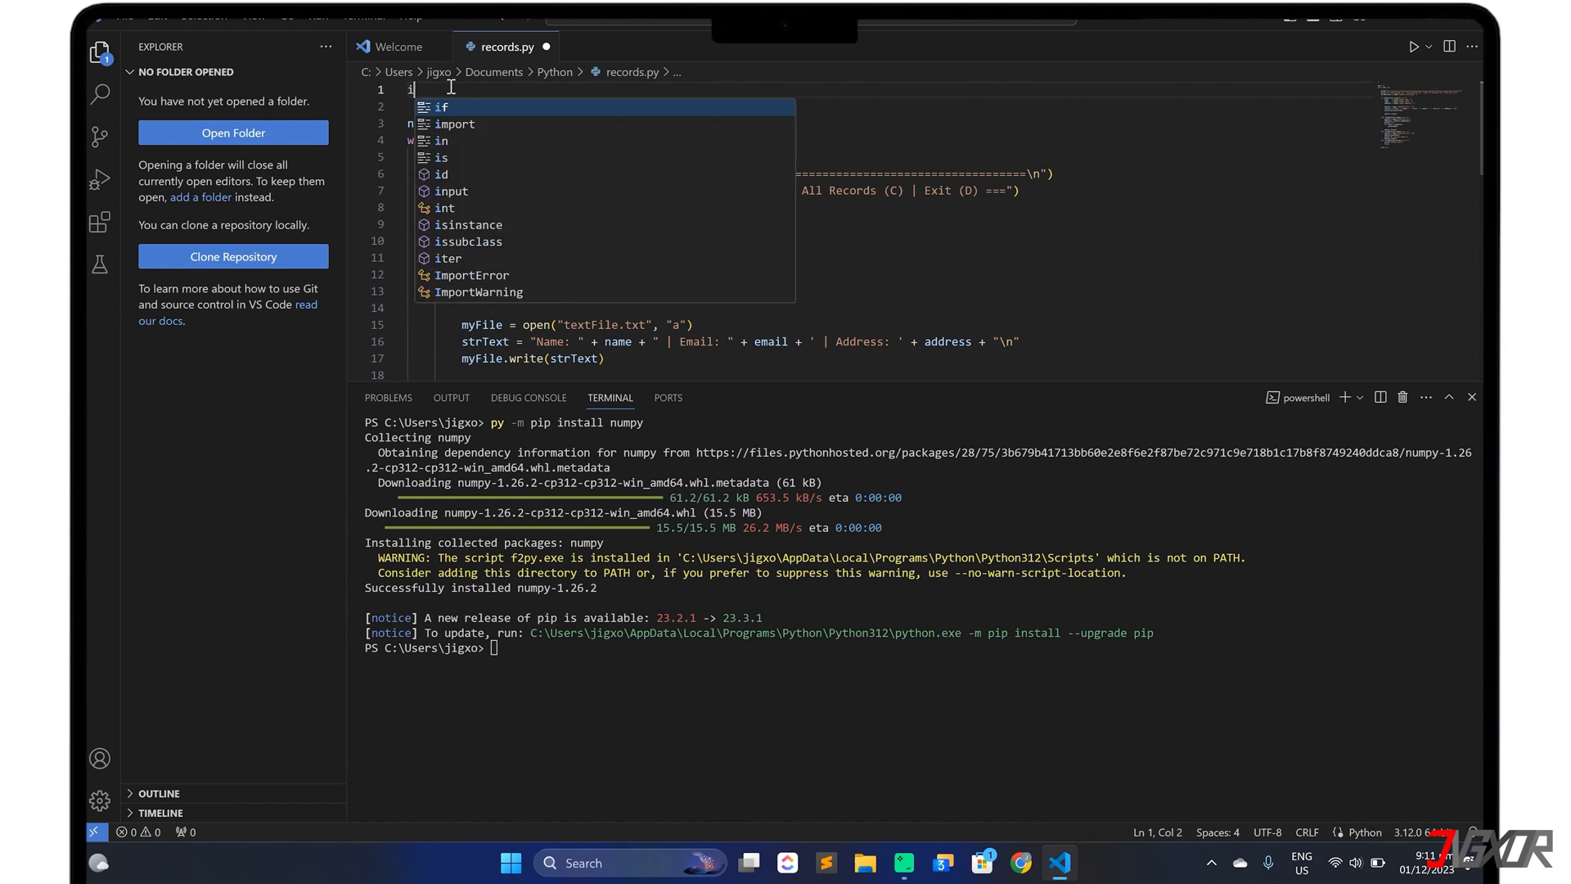
pyautogui.write('mport num')
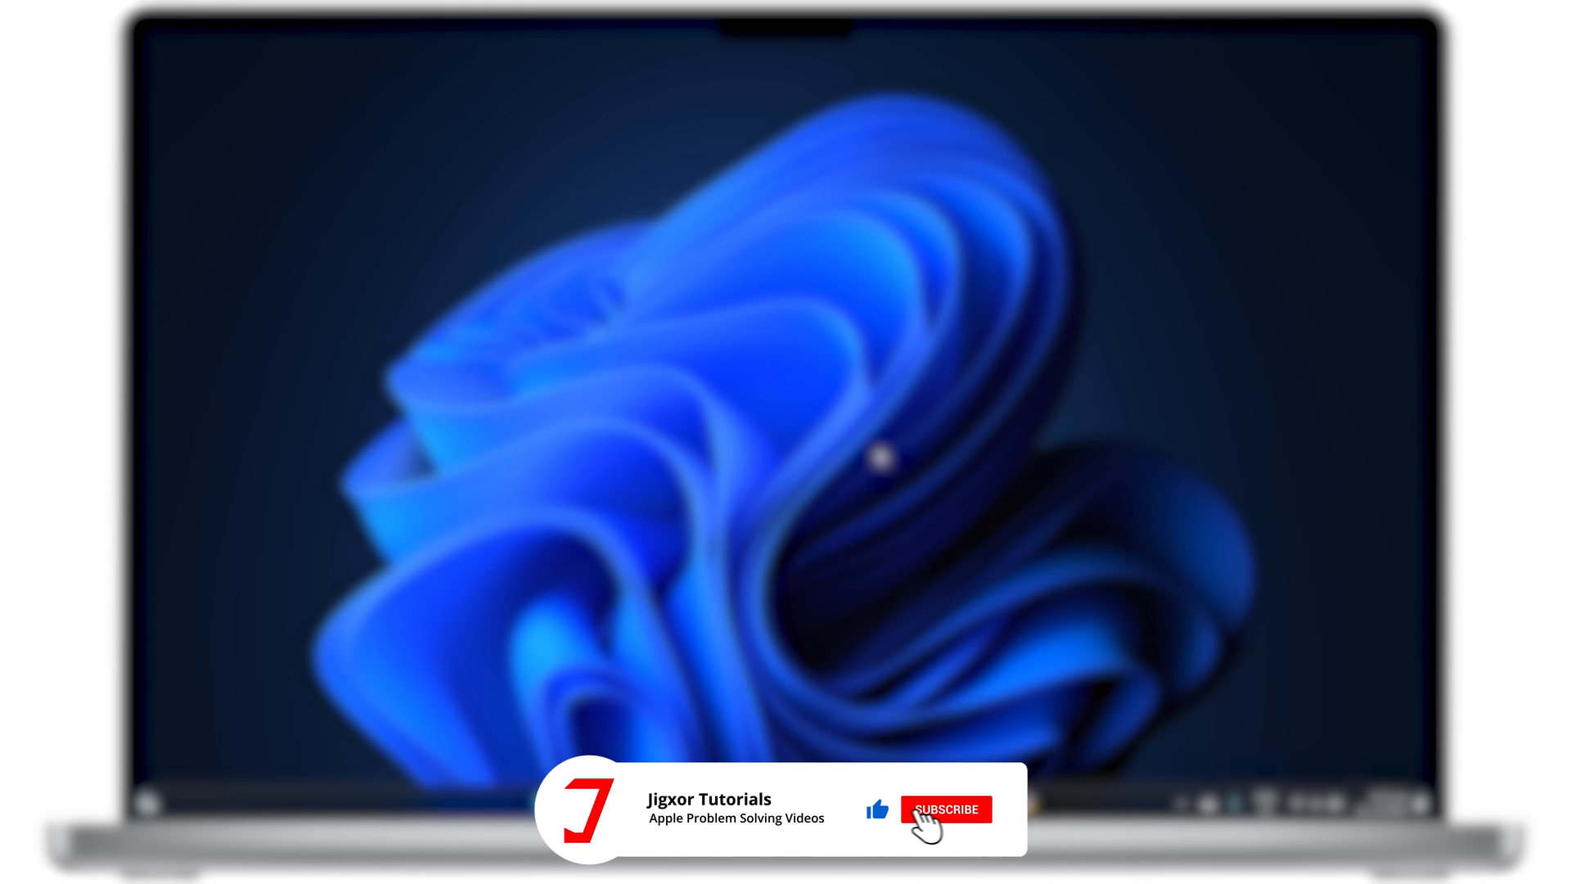
pyautogui.click(947, 808)
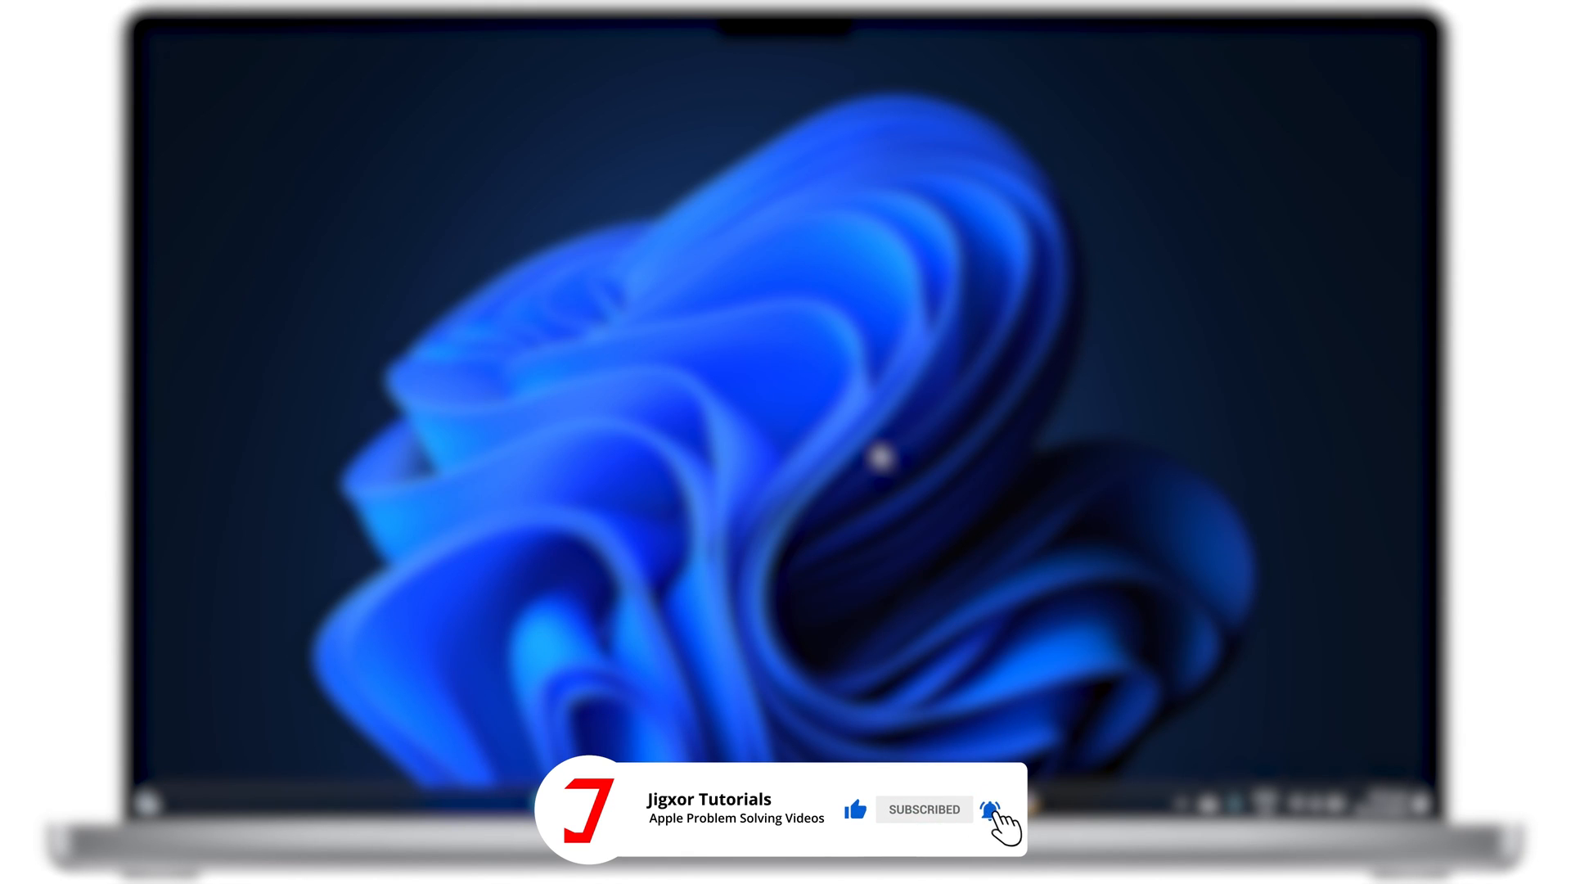